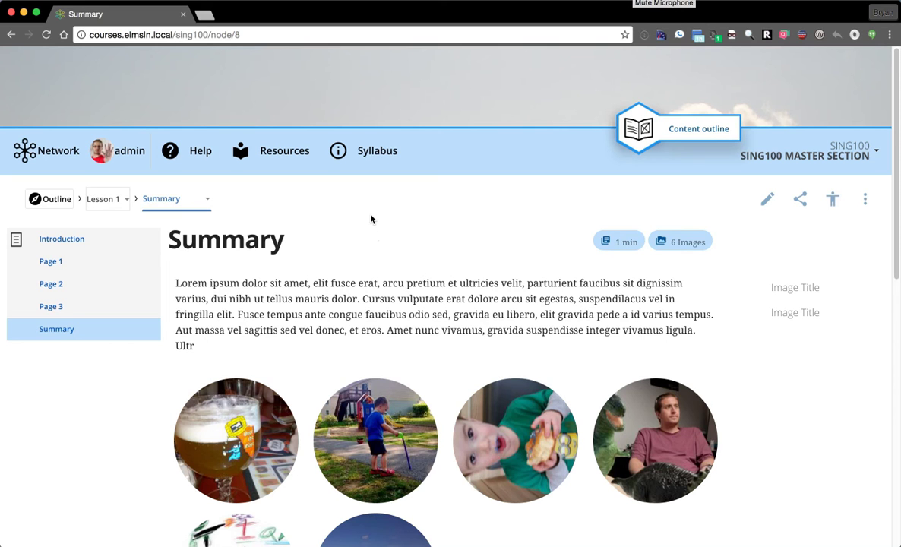
mouse_move(371, 215)
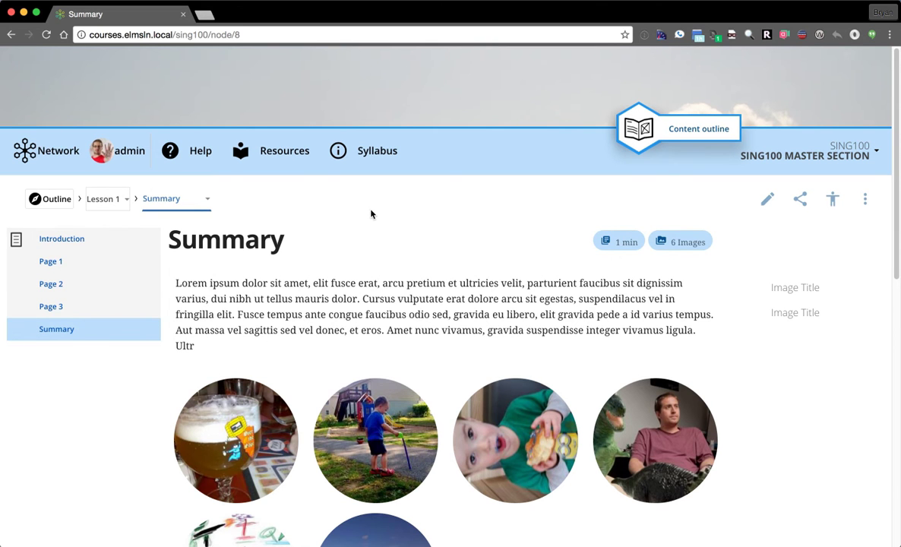
mouse_move(384, 218)
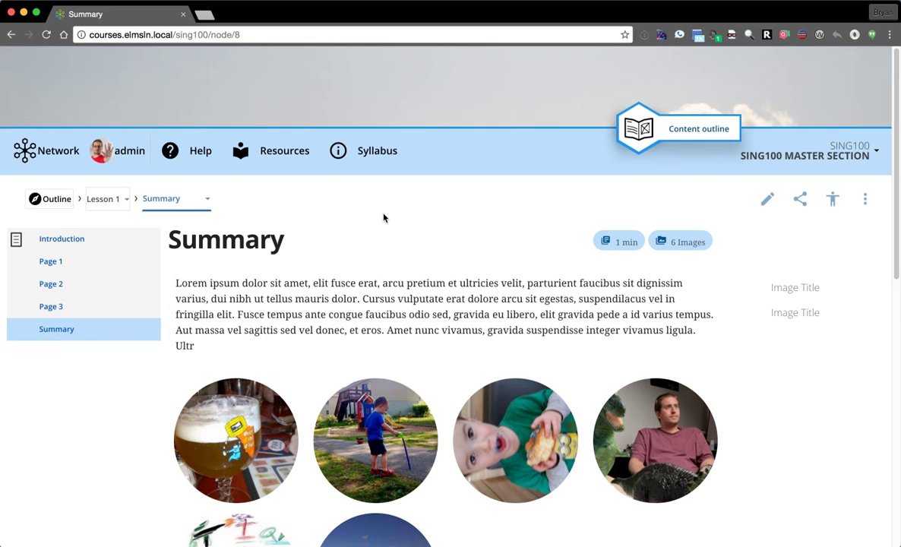
mouse_move(369, 239)
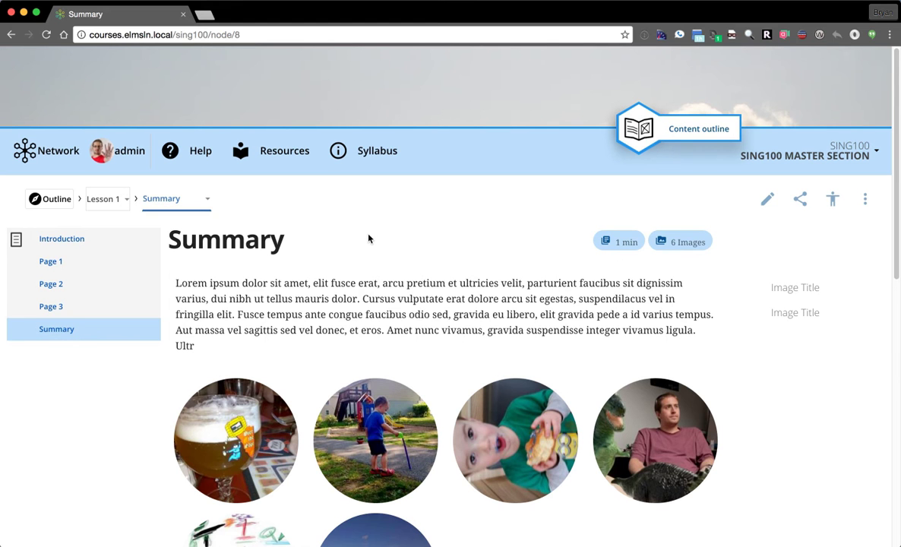
mouse_move(527, 234)
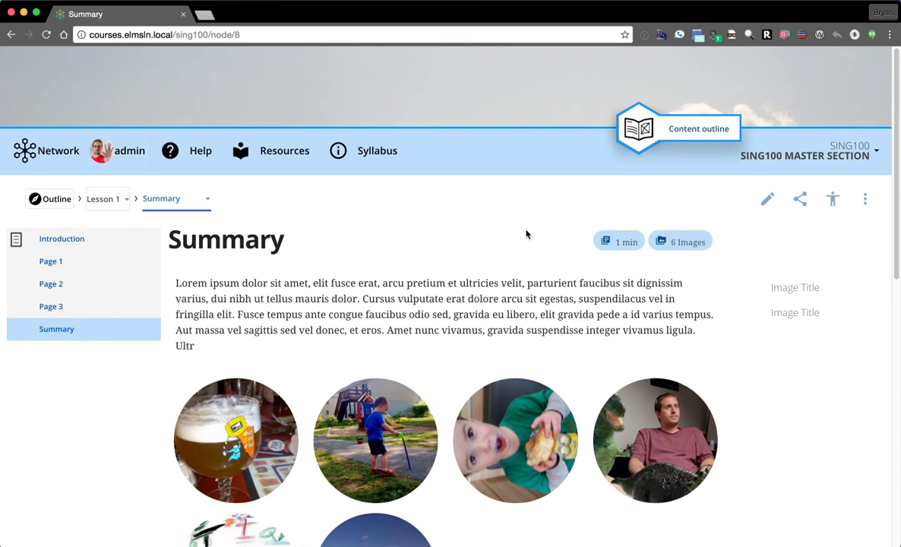
mouse_move(439, 263)
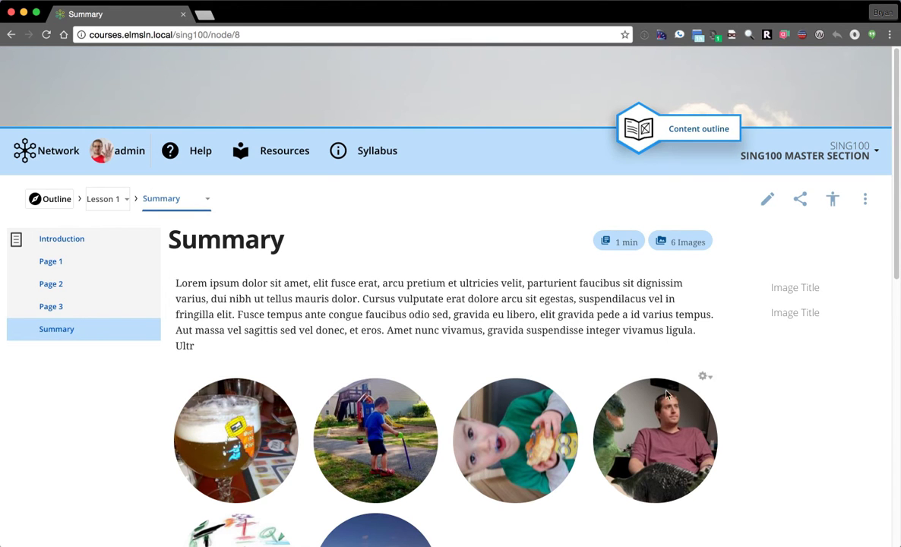
mouse_move(439, 249)
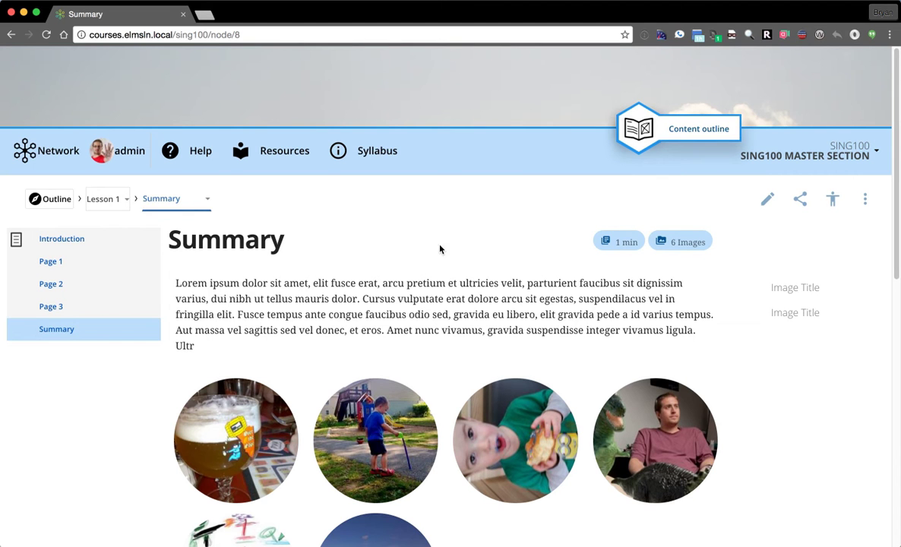
mouse_move(795, 293)
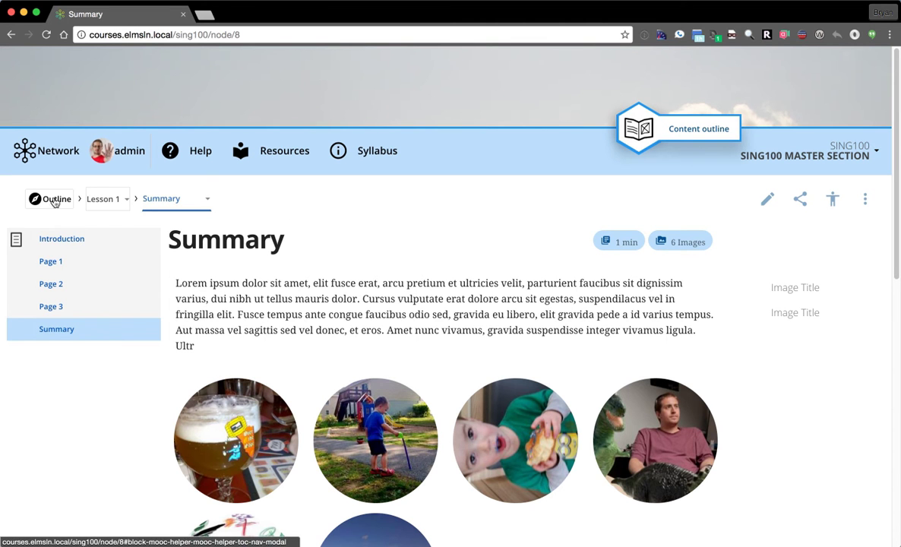
mouse_move(162, 199)
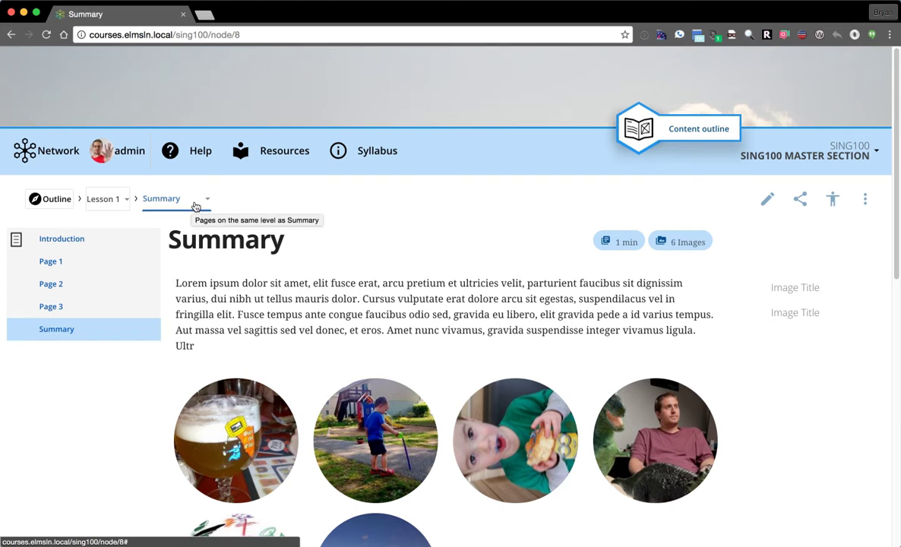
mouse_move(87, 190)
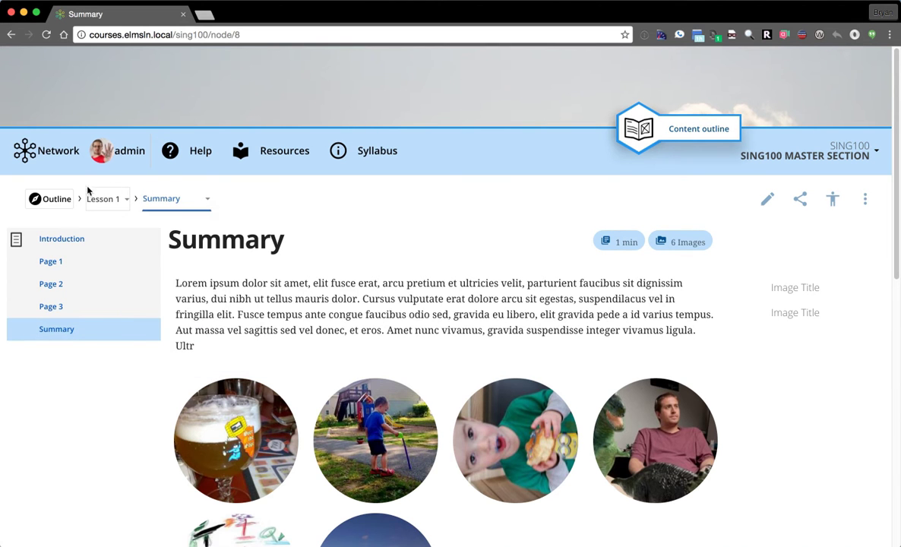
Step: Glance at the course table of contents, then scroll down past the circular image gallery
click(106, 198)
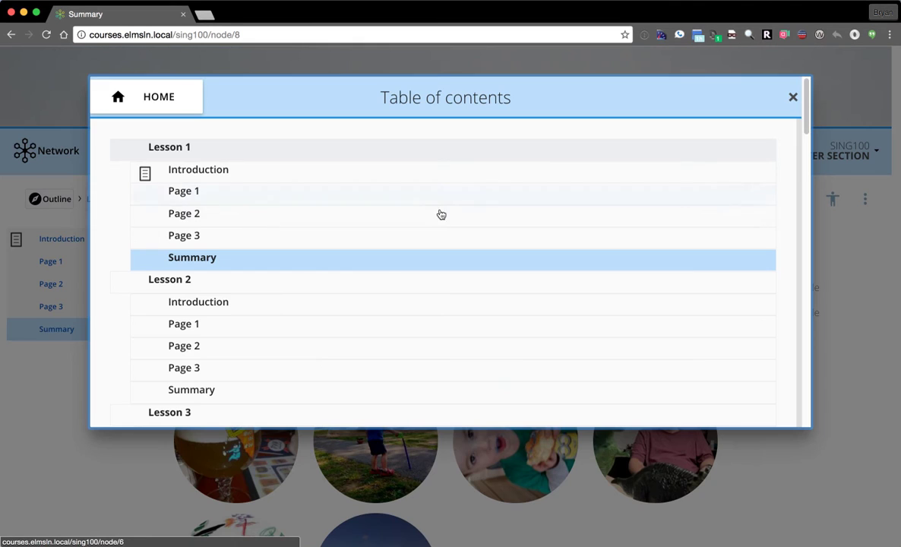
click(792, 96)
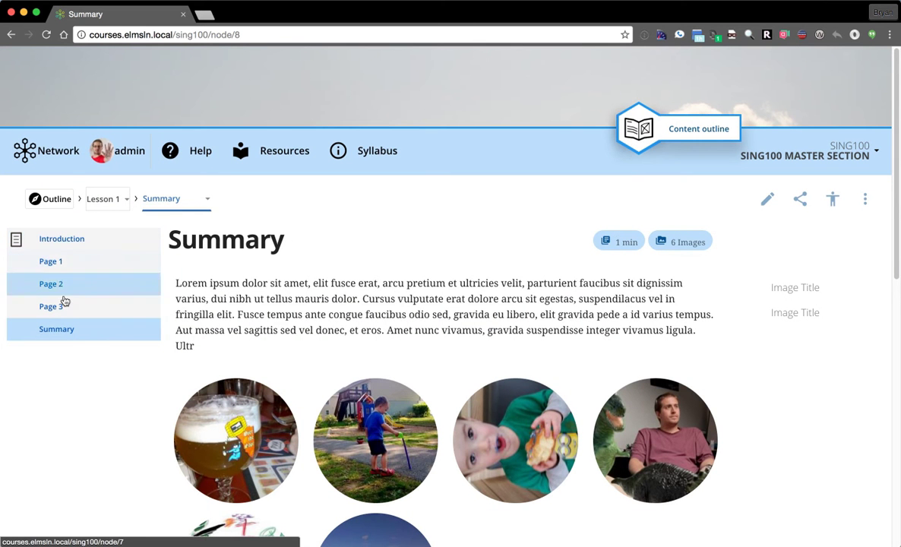
mouse_move(86, 305)
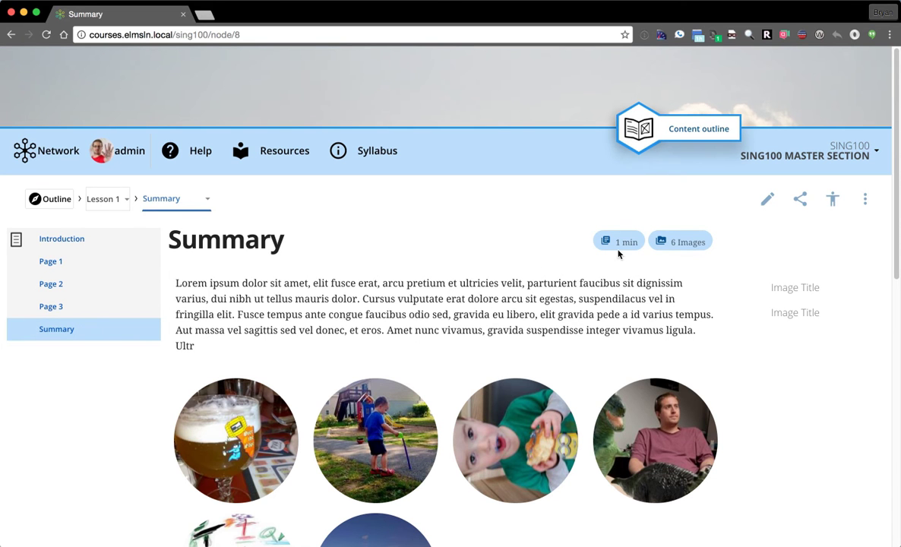
scroll(down, 3)
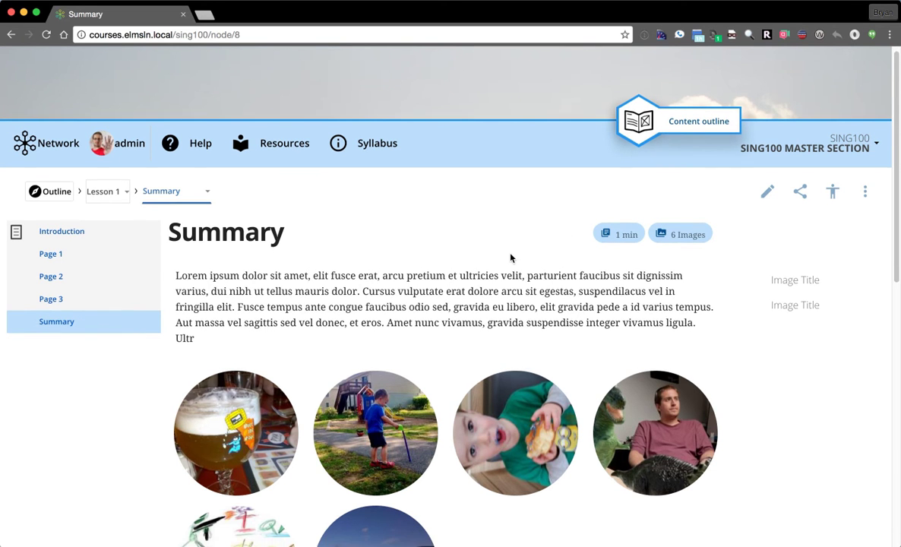
scroll(down, 3)
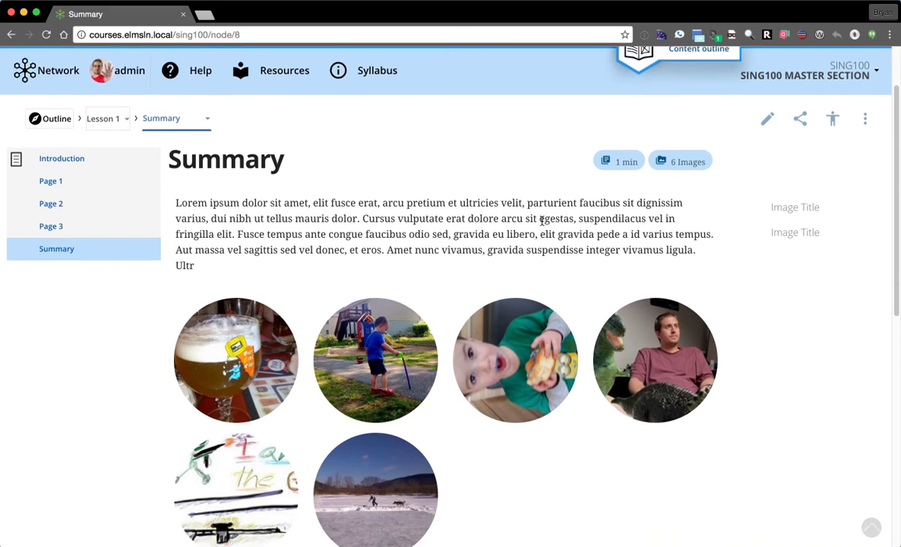
scroll(down, 3)
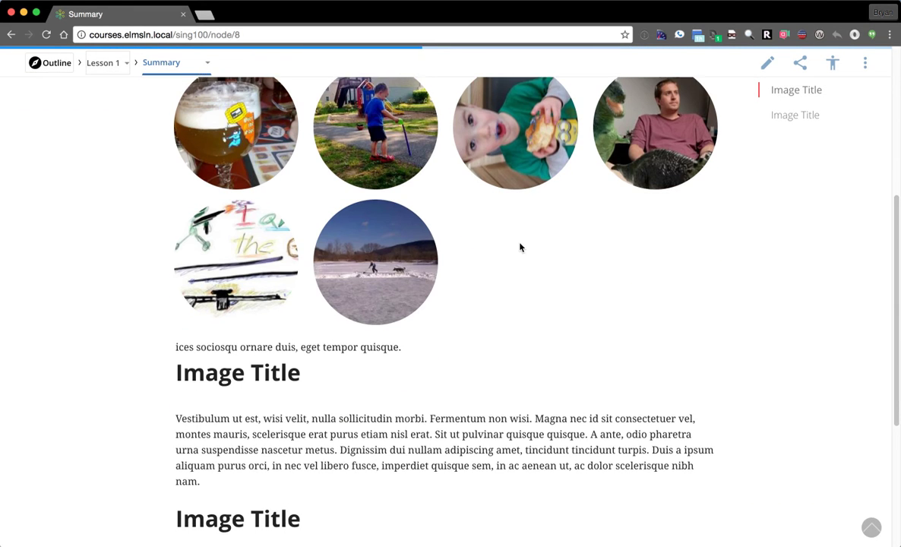
scroll(down, 3)
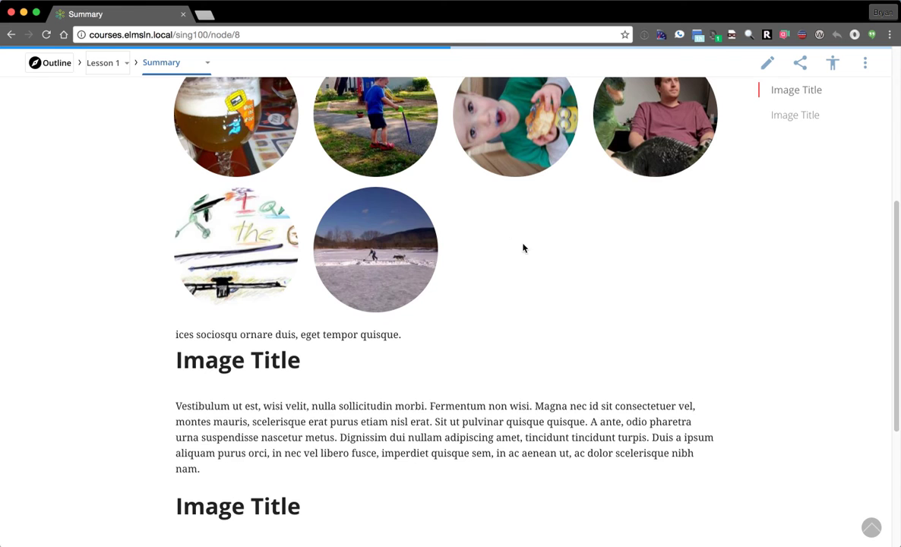
mouse_move(50, 62)
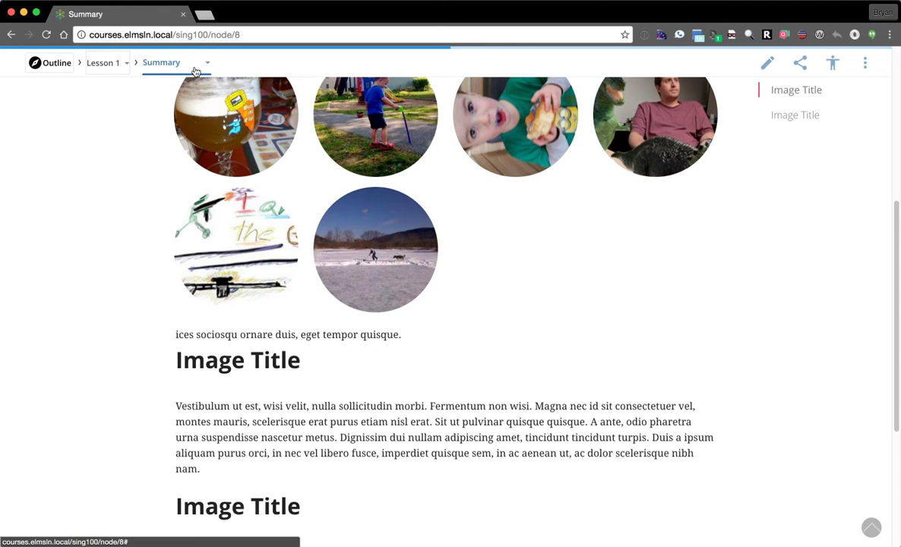
mouse_move(800, 63)
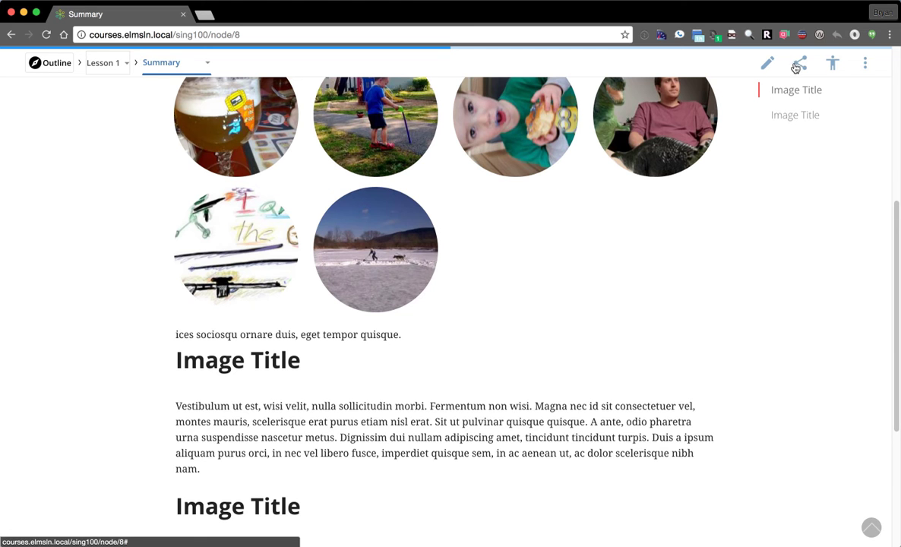
Step: Scroll through the Image Title sections to the closing quote and page navigation
scroll(down, 3)
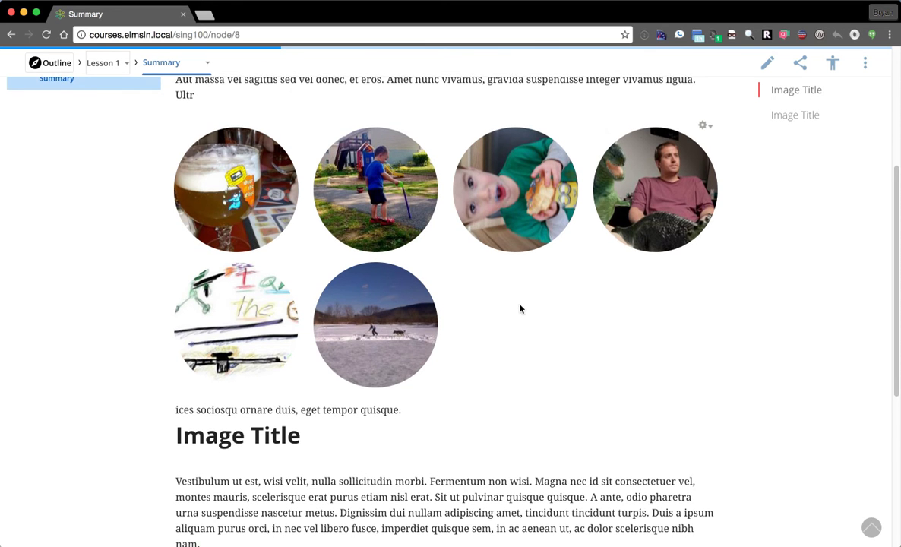
scroll(down, 3)
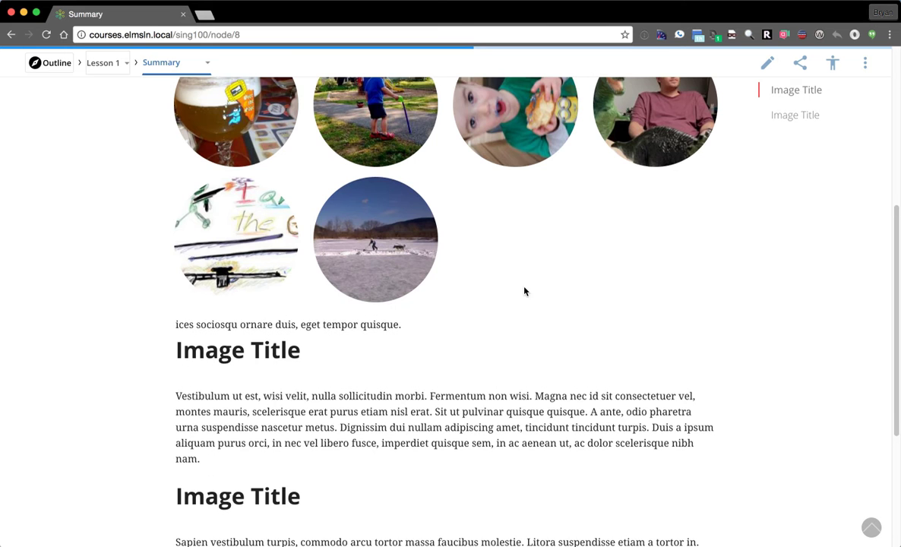
scroll(down, 3)
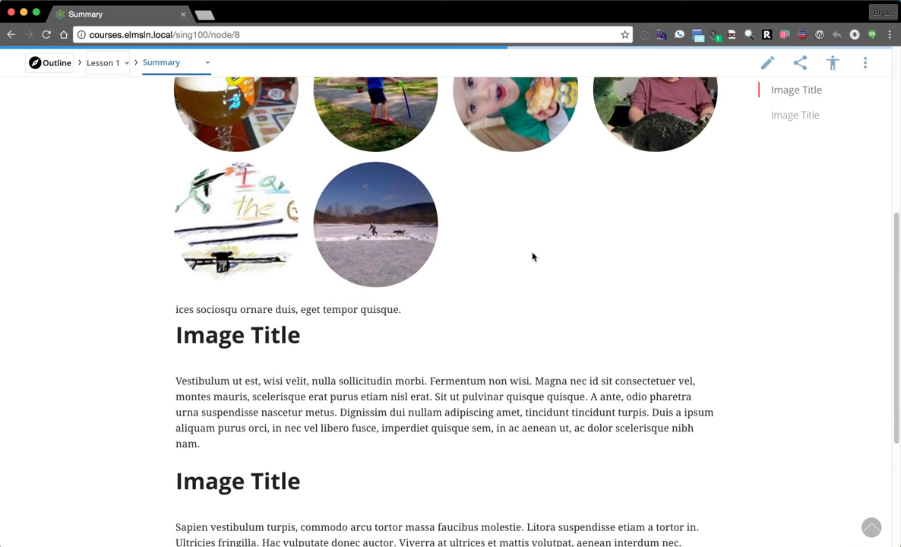
scroll(down, 3)
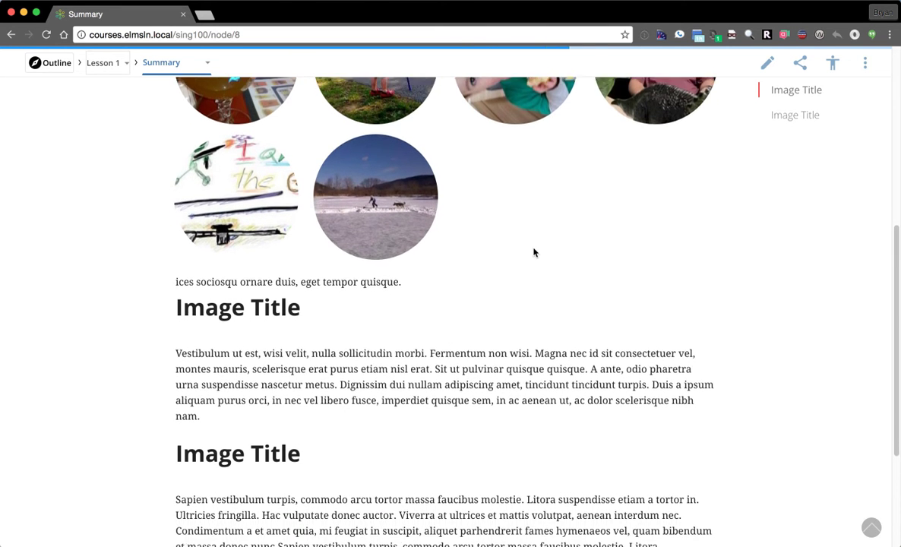
scroll(down, 3)
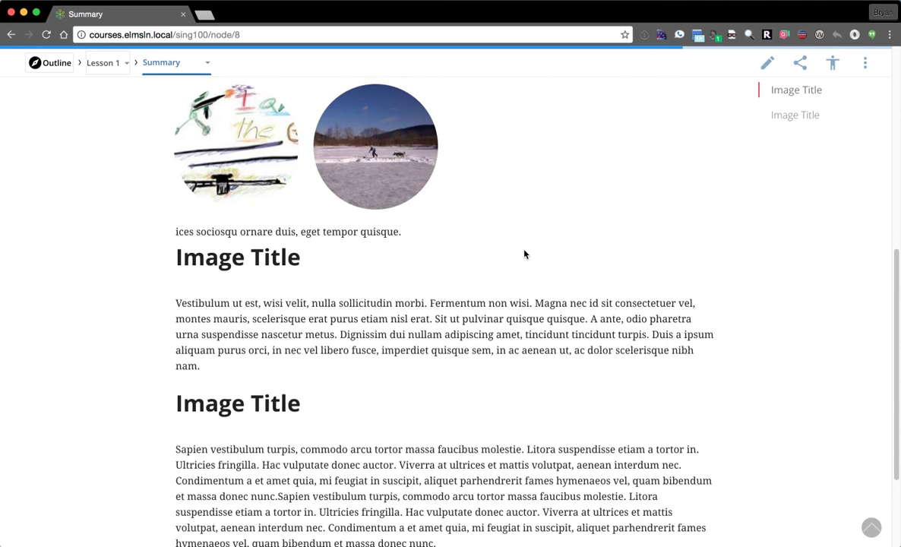
scroll(down, 3)
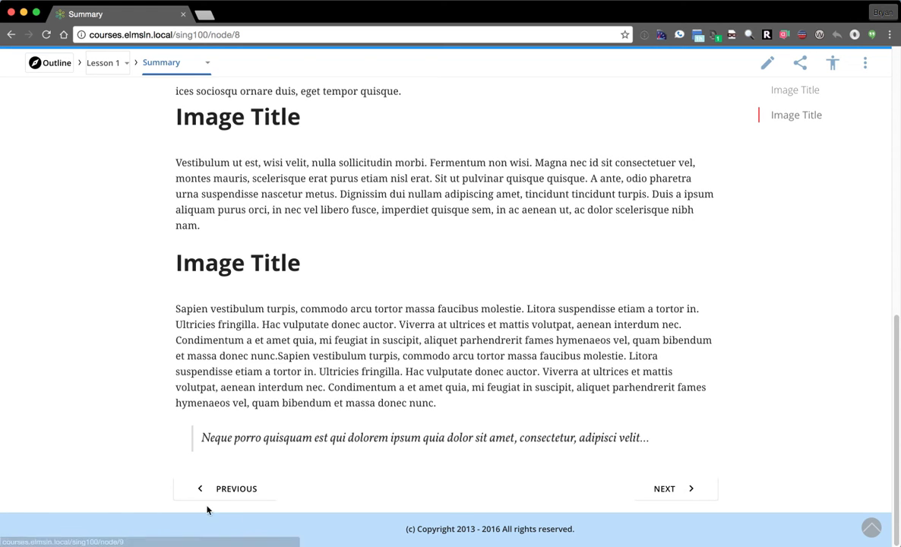
mouse_move(230, 459)
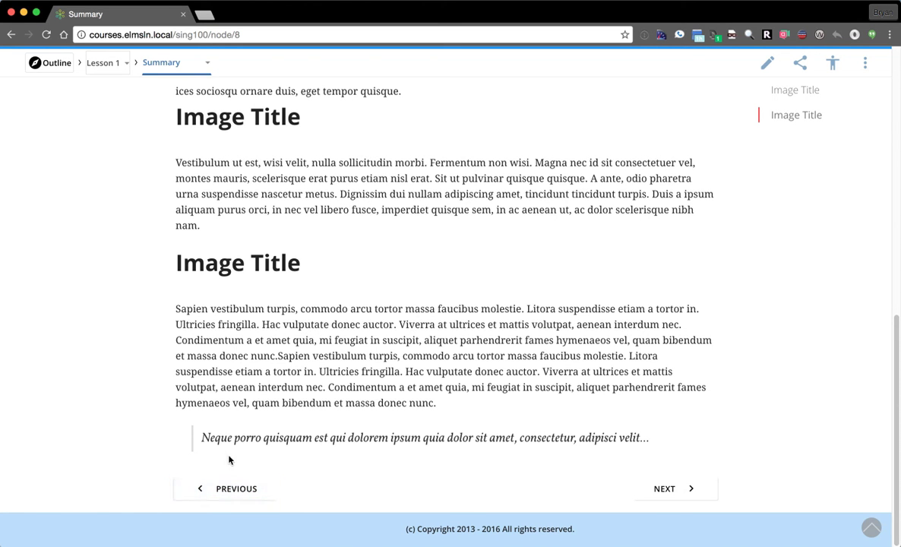
mouse_move(296, 505)
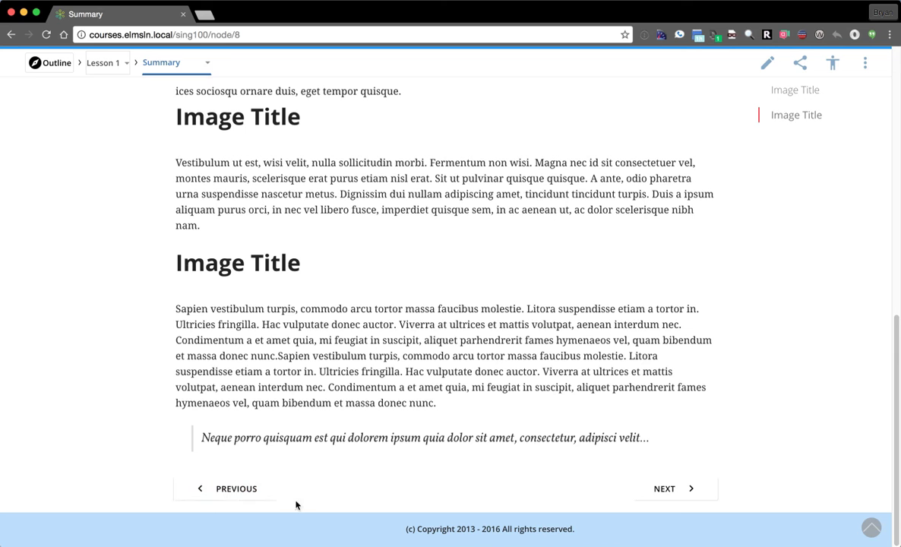
mouse_move(594, 530)
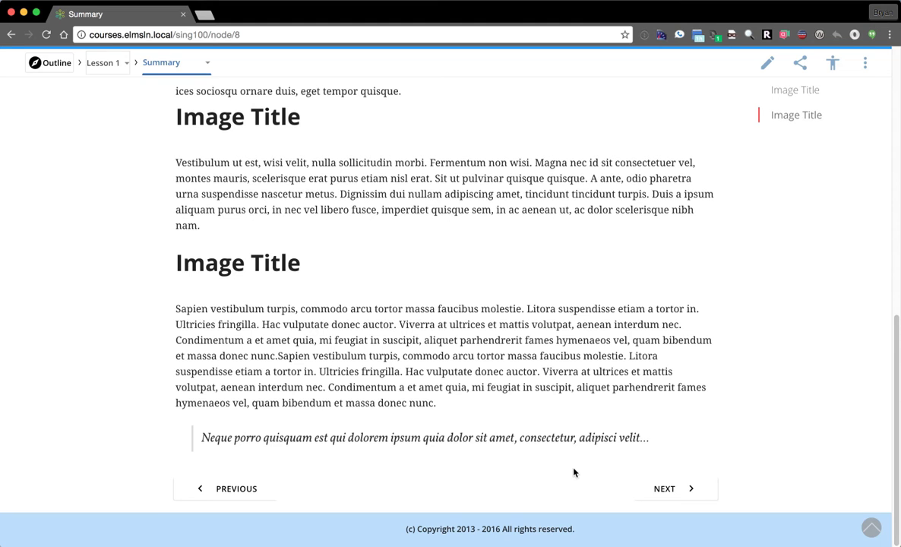
mouse_move(585, 466)
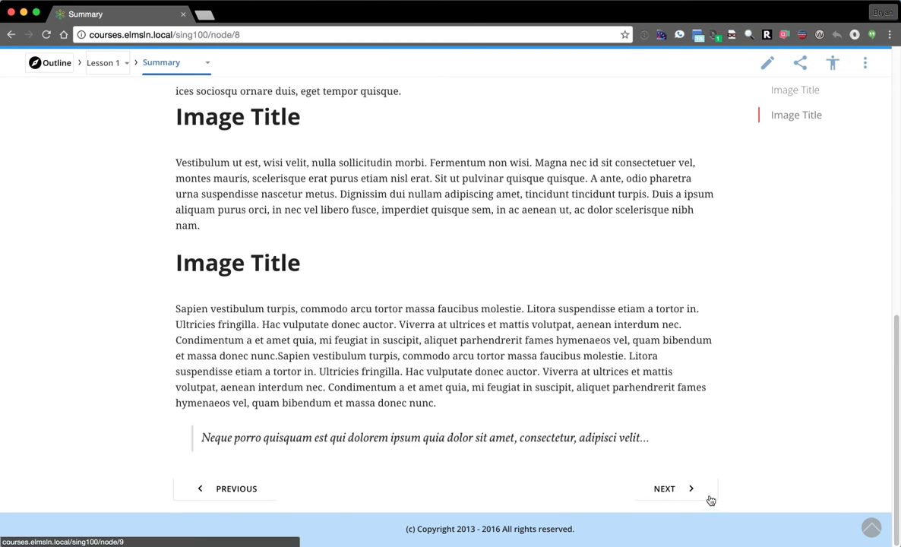
mouse_move(579, 481)
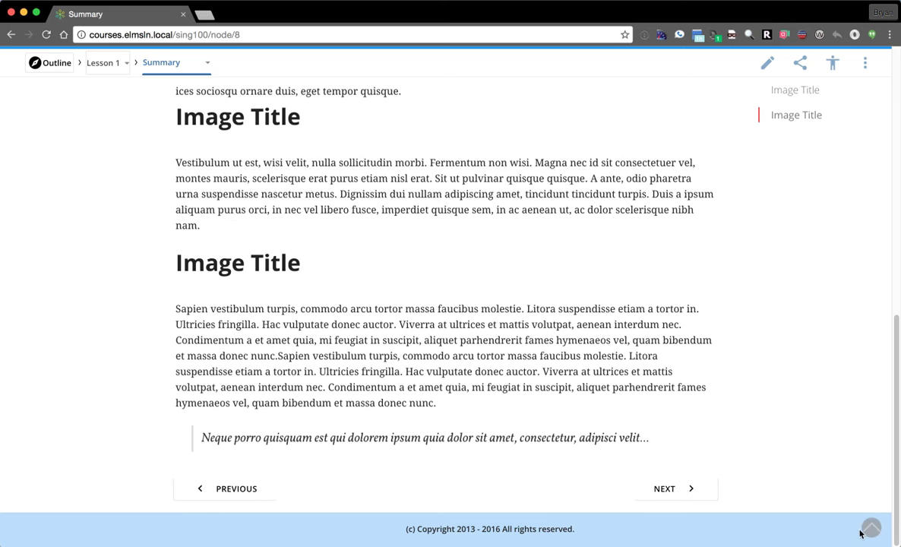
mouse_move(868, 522)
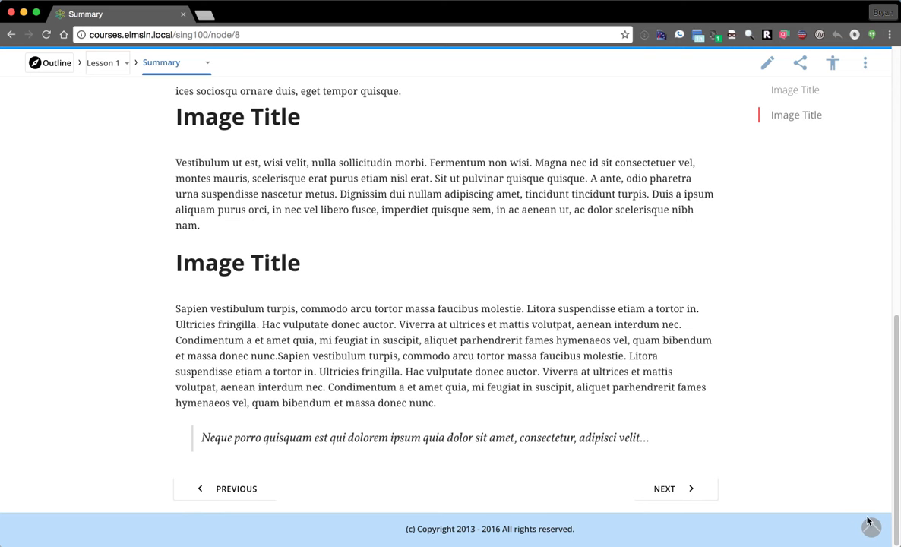
mouse_move(748, 258)
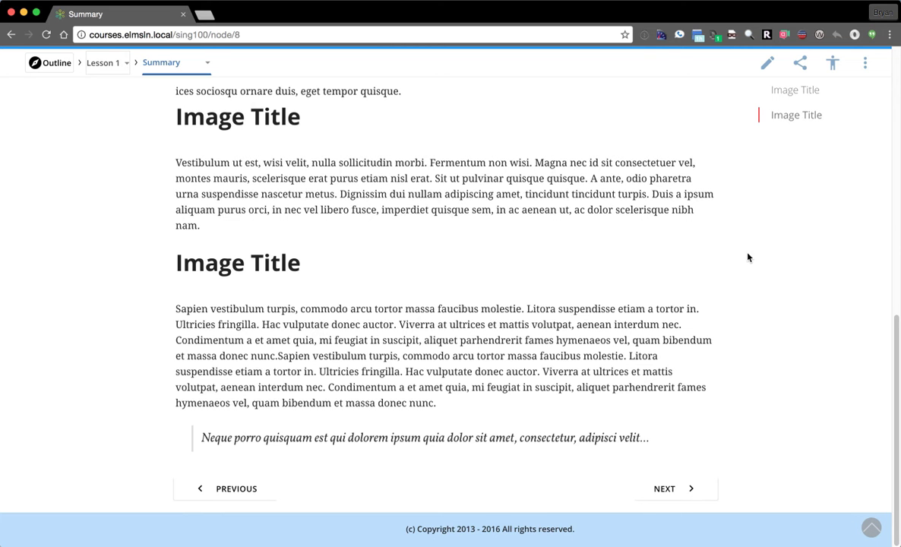
mouse_move(84, 155)
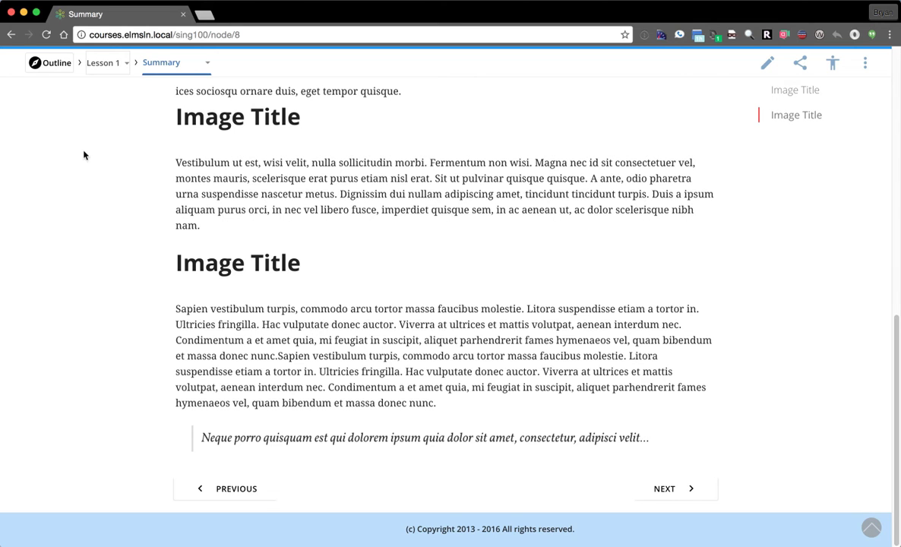
mouse_move(728, 126)
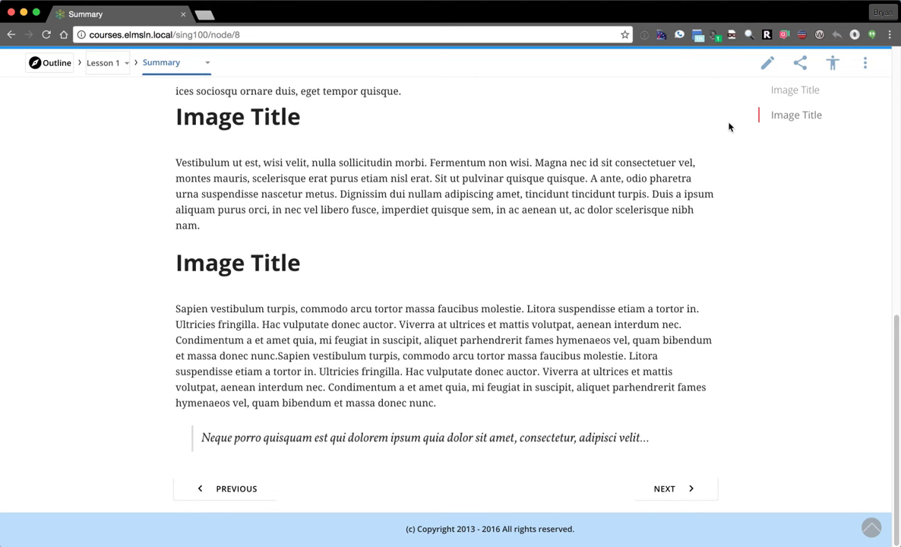
mouse_move(789, 93)
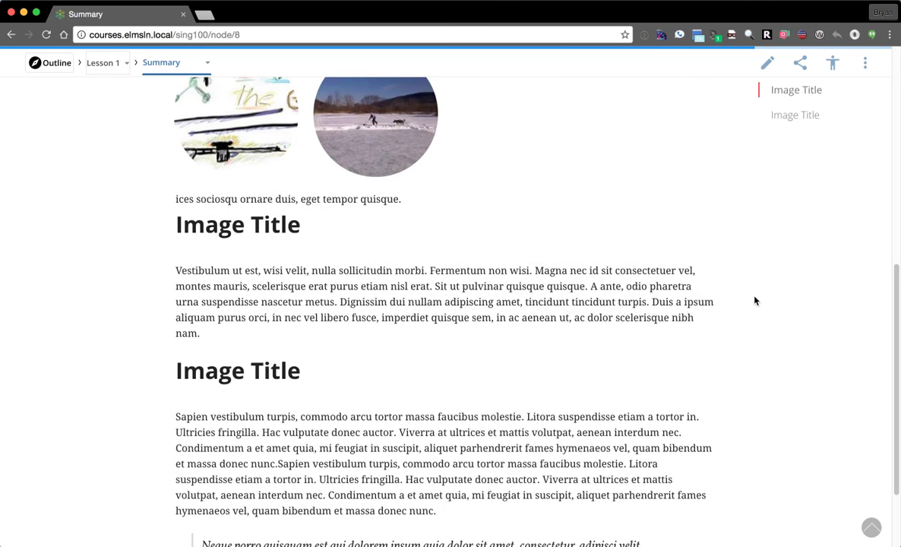
Step: Return the Summary page to its top with the title, intro text and photo gallery
scroll(down, 3)
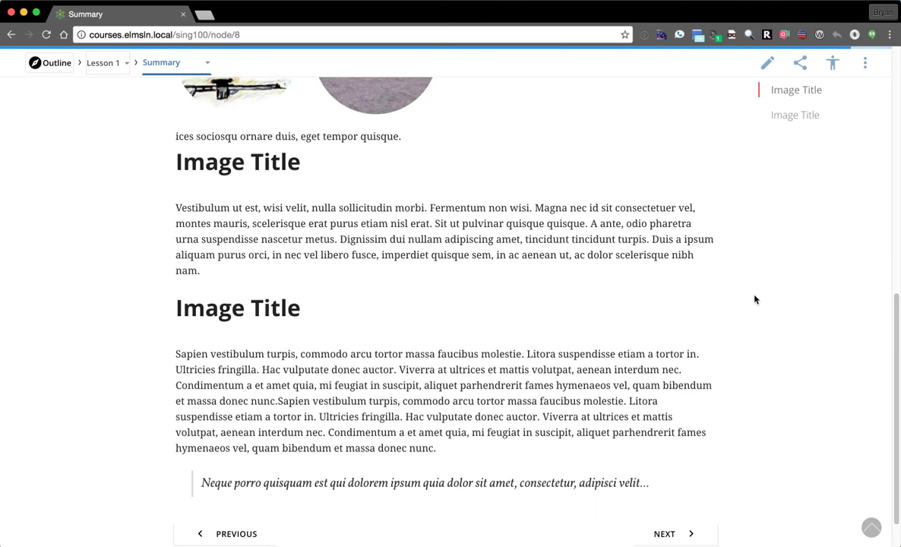
scroll(down, 3)
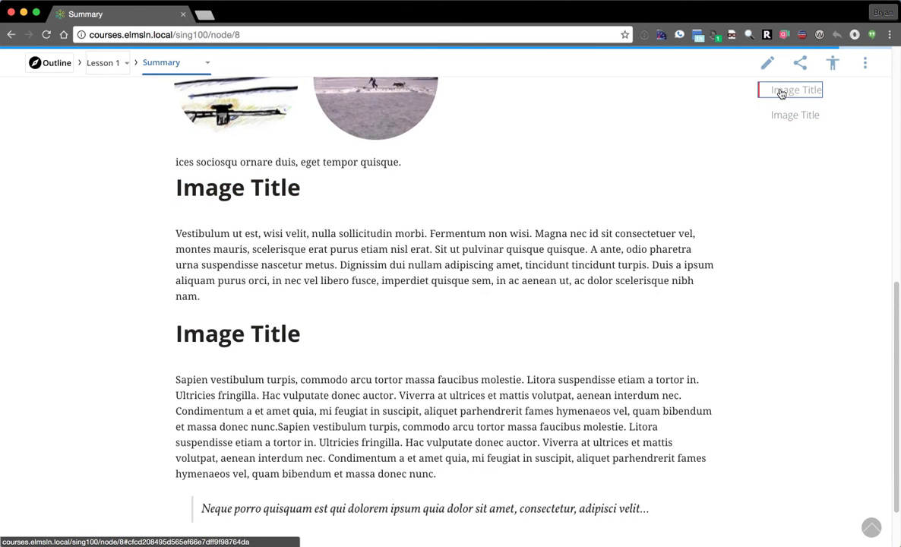
scroll(down, 3)
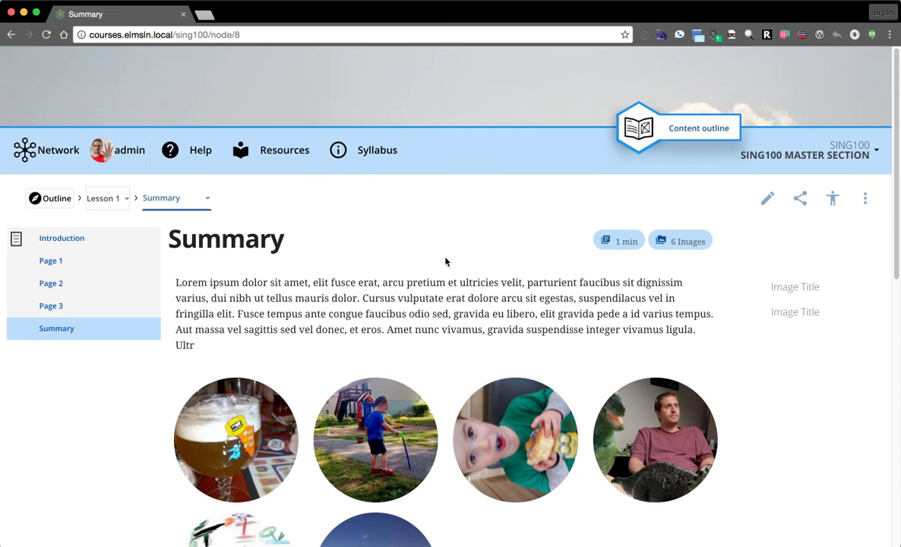
mouse_move(395, 238)
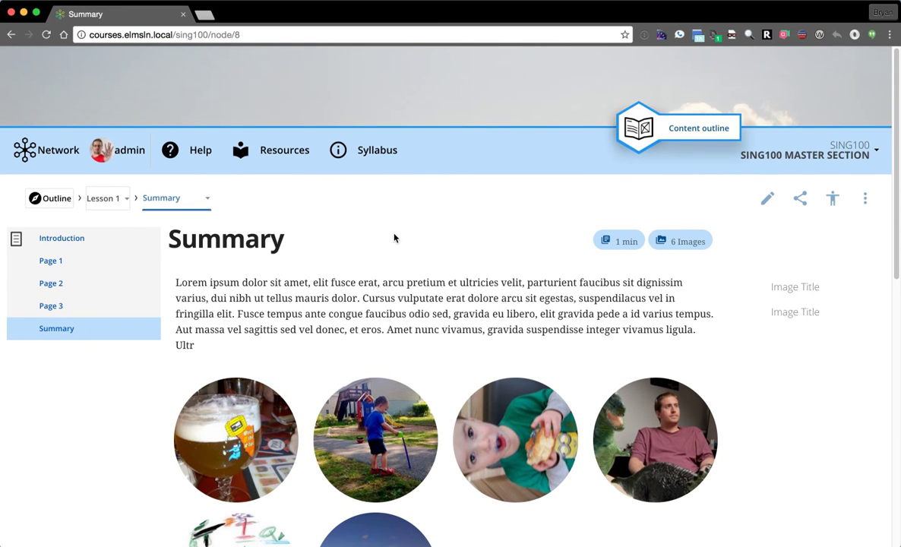
mouse_move(64, 216)
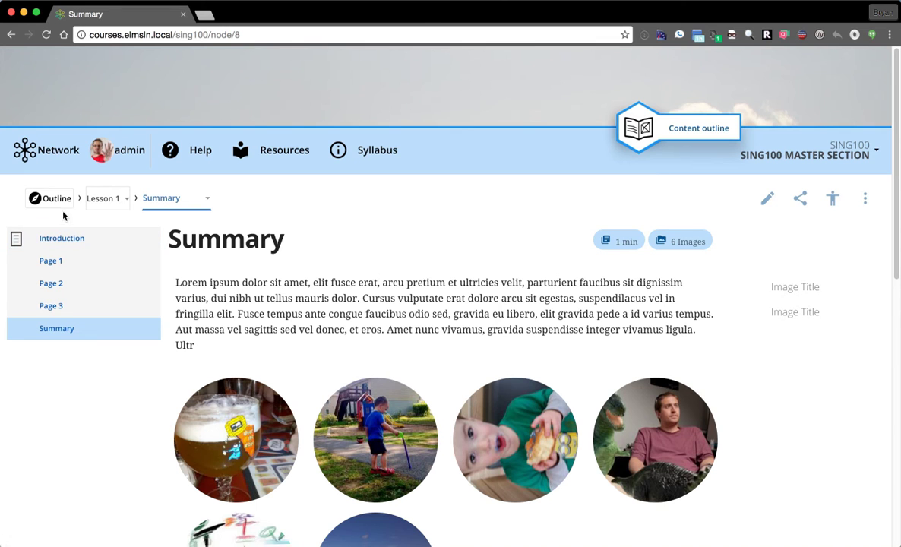
mouse_move(505, 233)
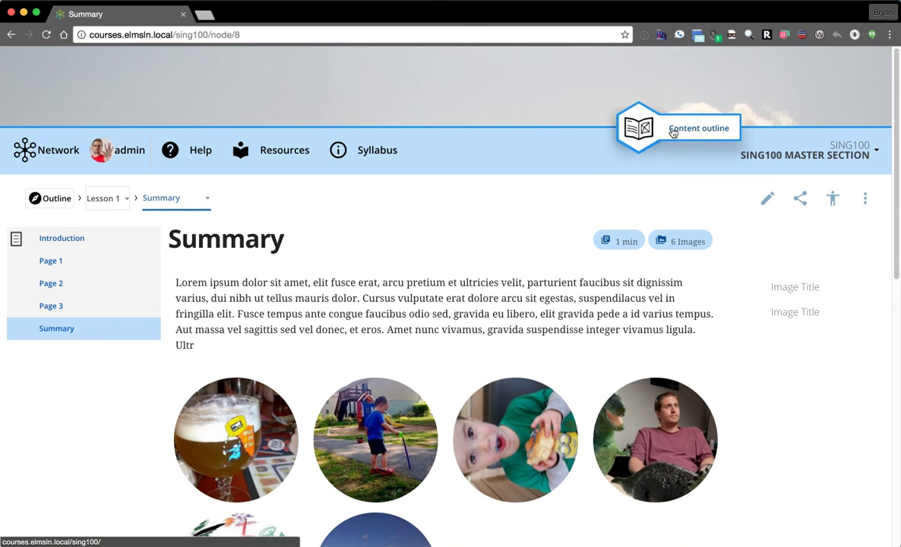
mouse_move(622, 153)
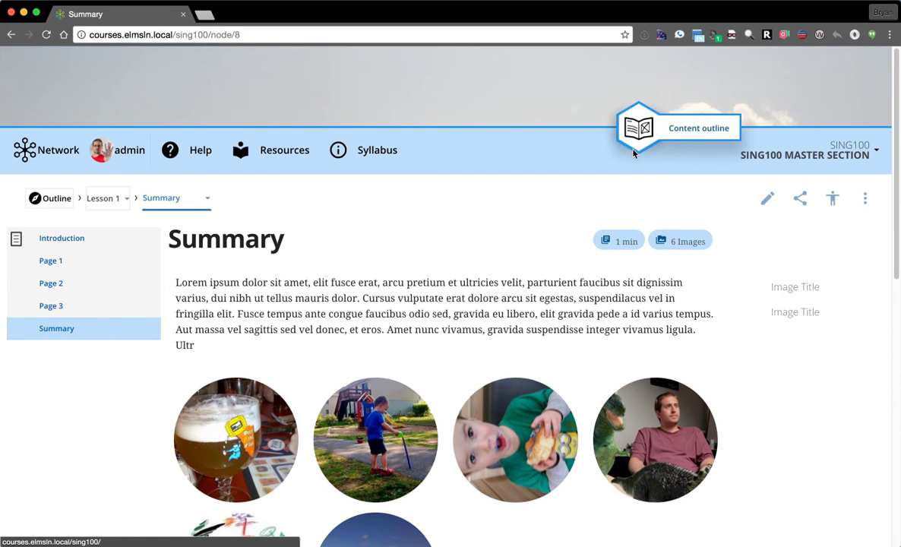
mouse_move(347, 63)
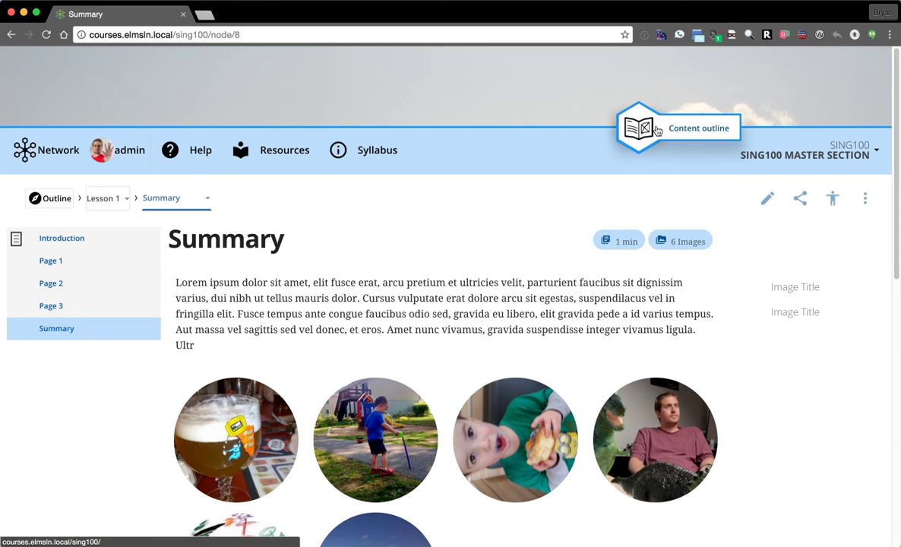
mouse_move(691, 130)
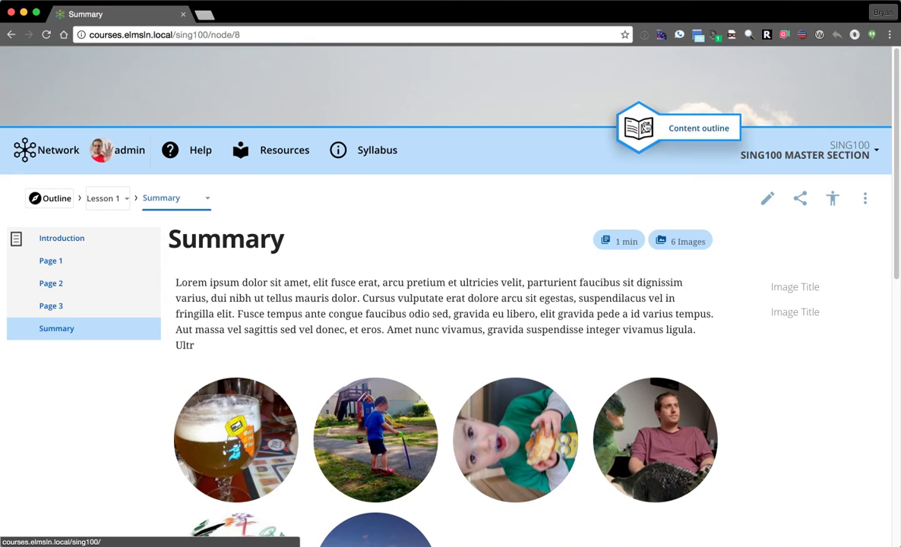
Step: Open the Introduction page from Content outline, then show and dismiss its page operations list
click(61, 237)
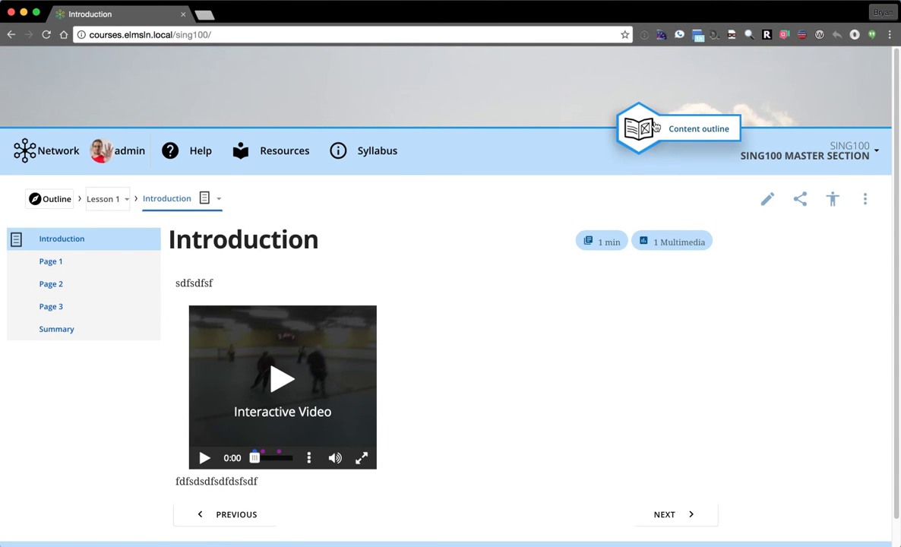
mouse_move(465, 220)
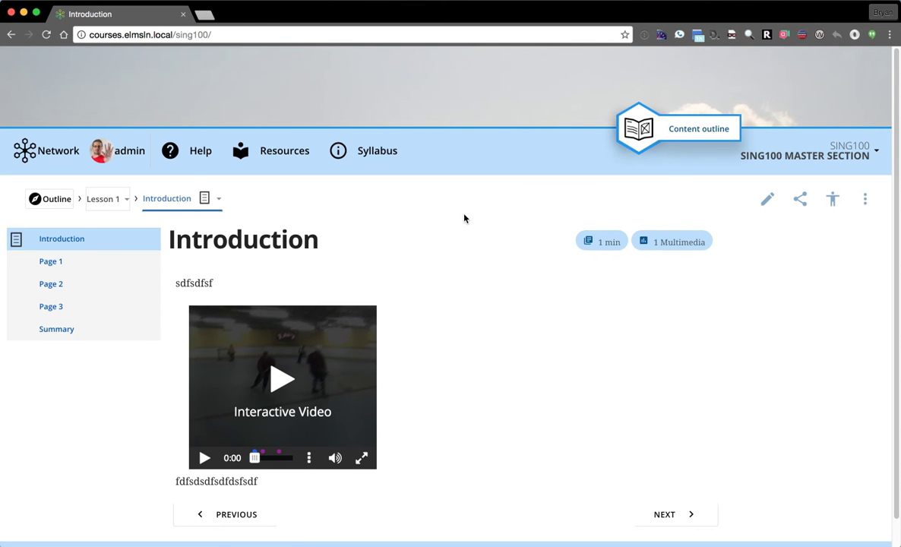
mouse_move(651, 158)
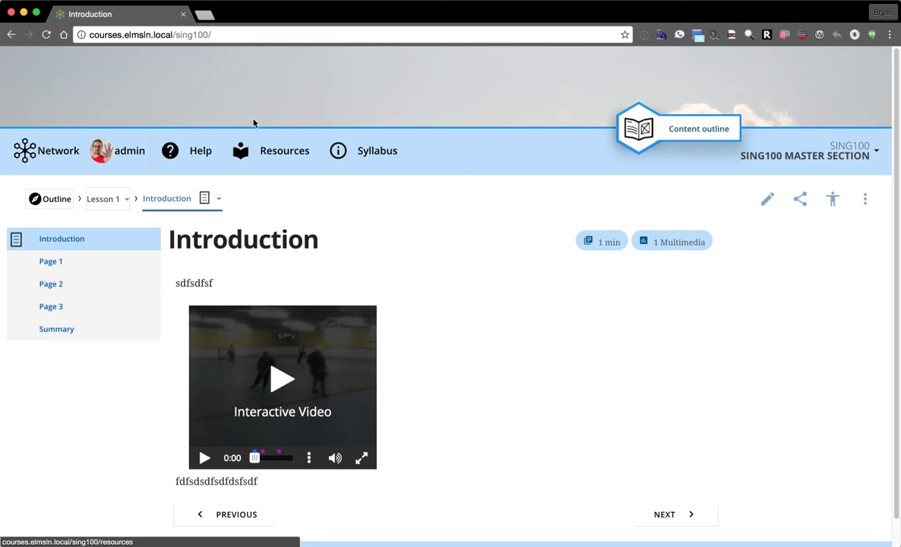
mouse_move(507, 131)
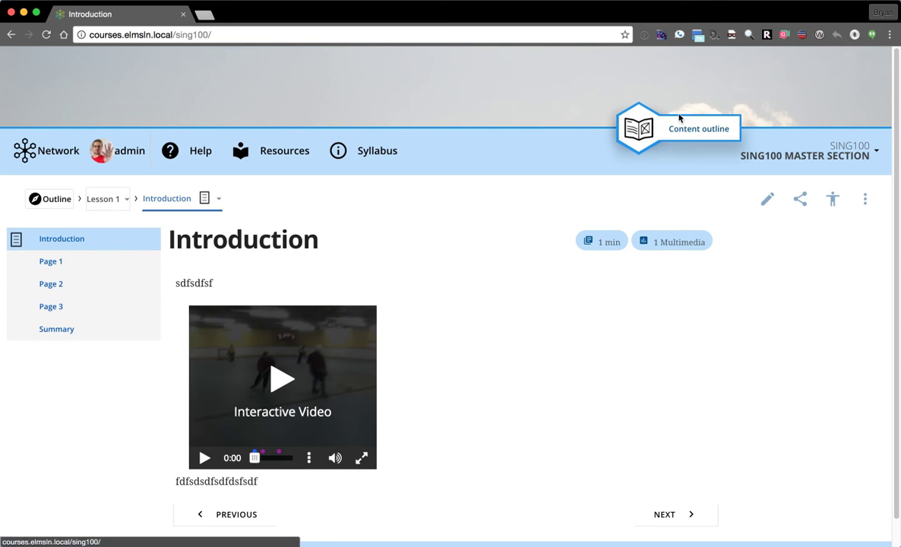
mouse_move(623, 150)
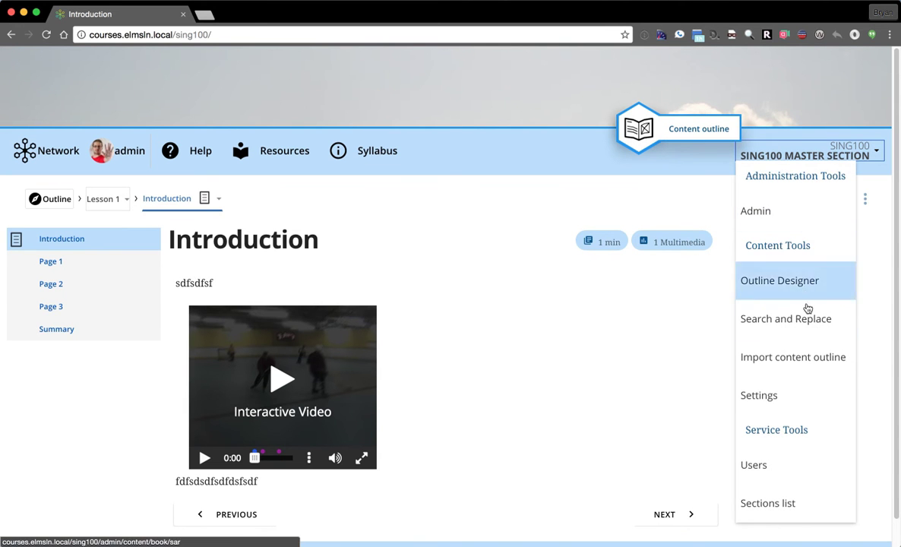
mouse_move(764, 250)
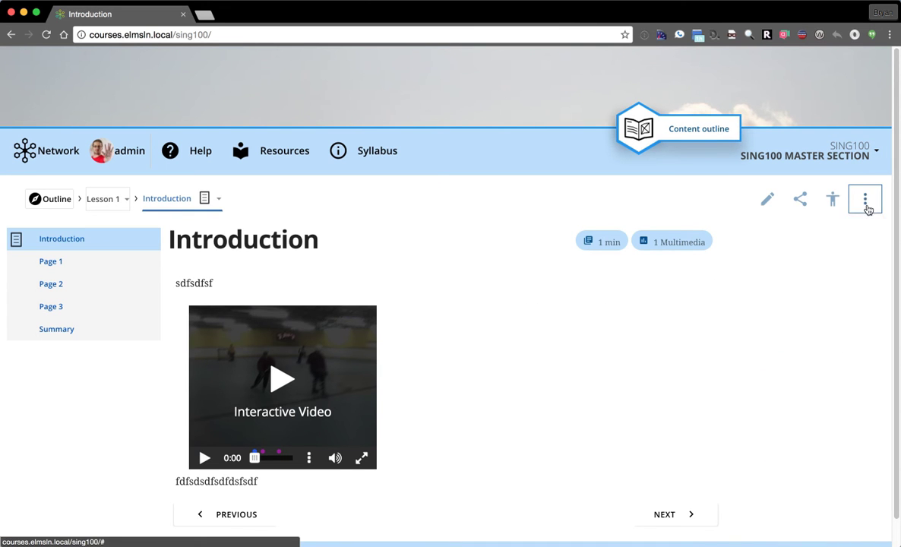
click(865, 198)
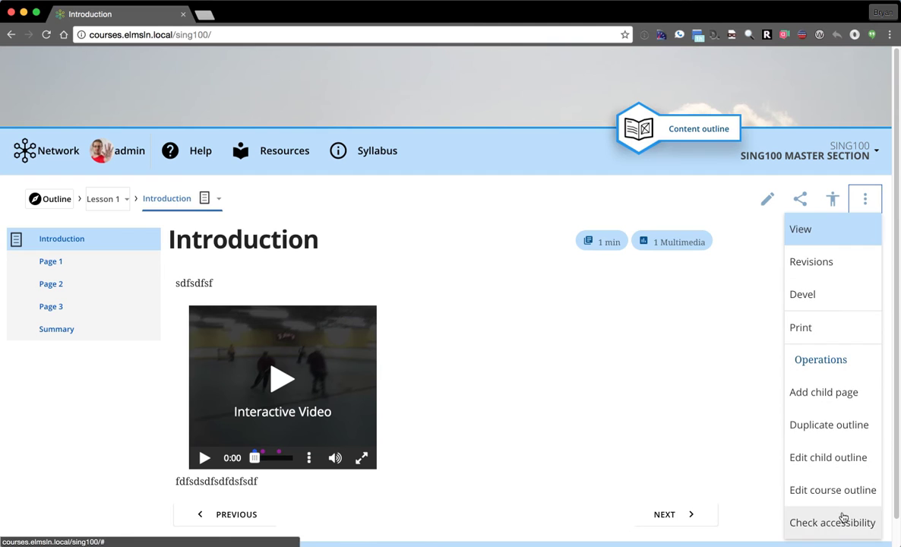
click(283, 207)
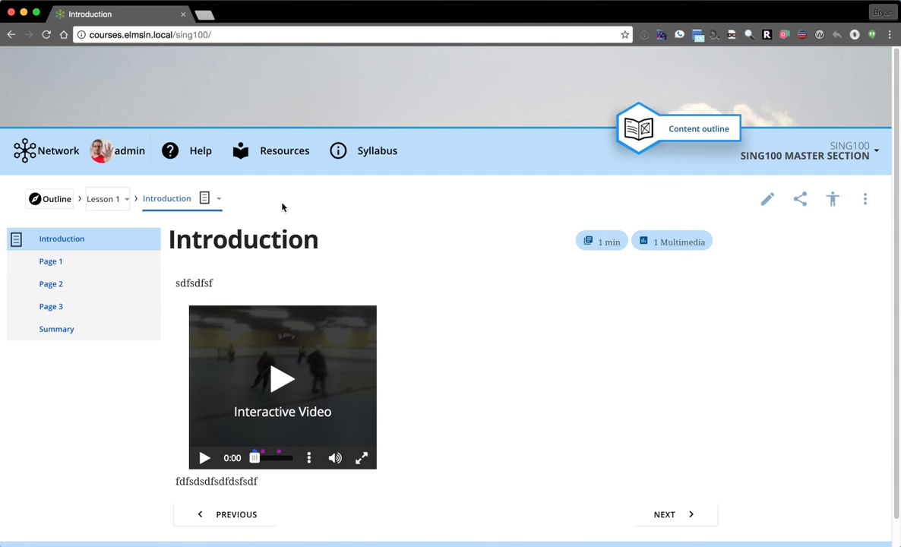
mouse_move(770, 226)
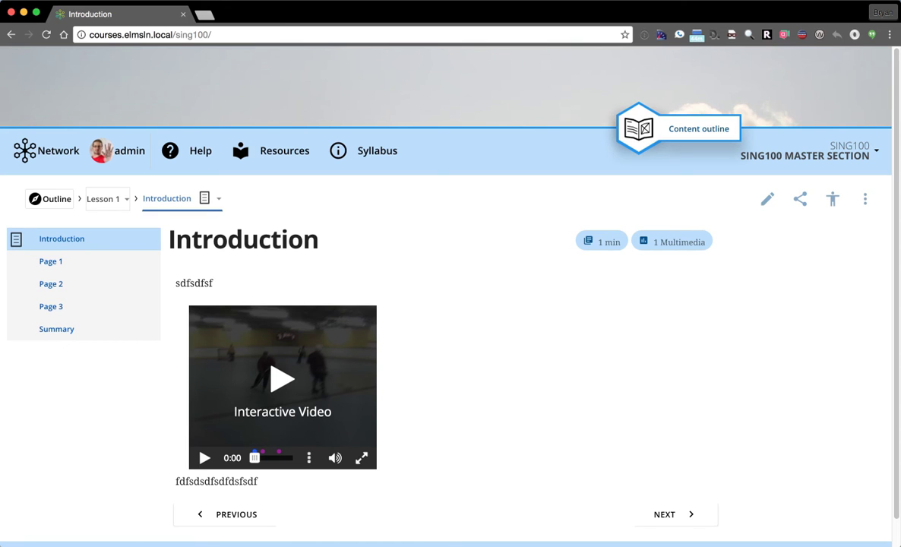
mouse_move(676, 514)
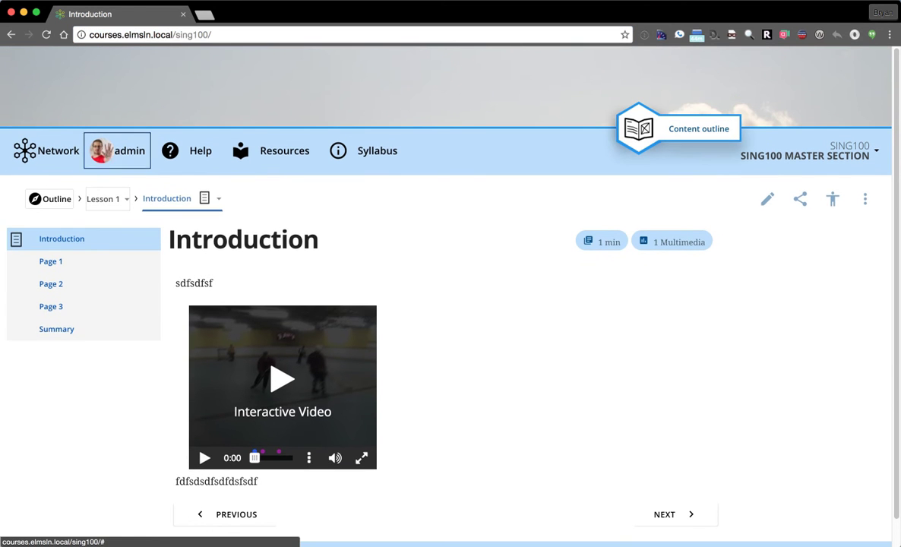
mouse_move(186, 150)
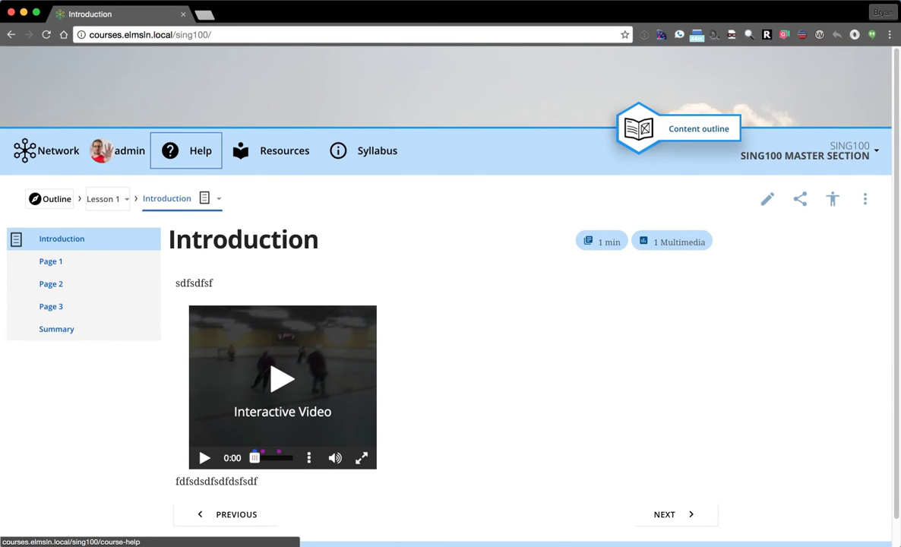
mouse_move(186, 150)
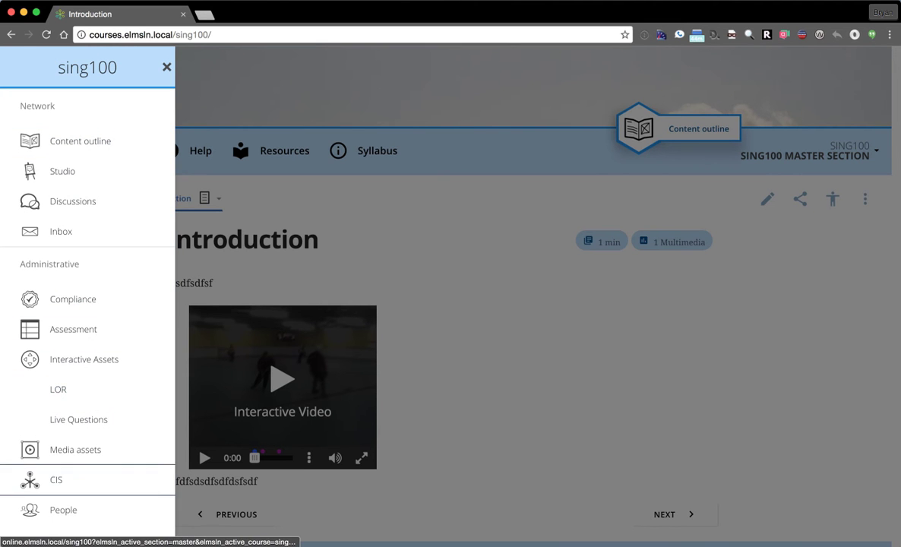
Step: Close the Network panel and open the admin account drawer
click(167, 67)
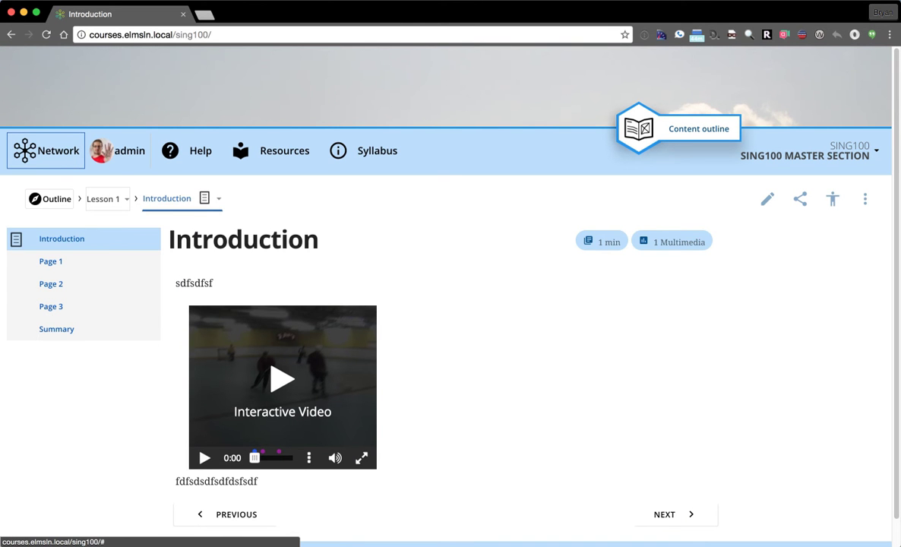
click(117, 150)
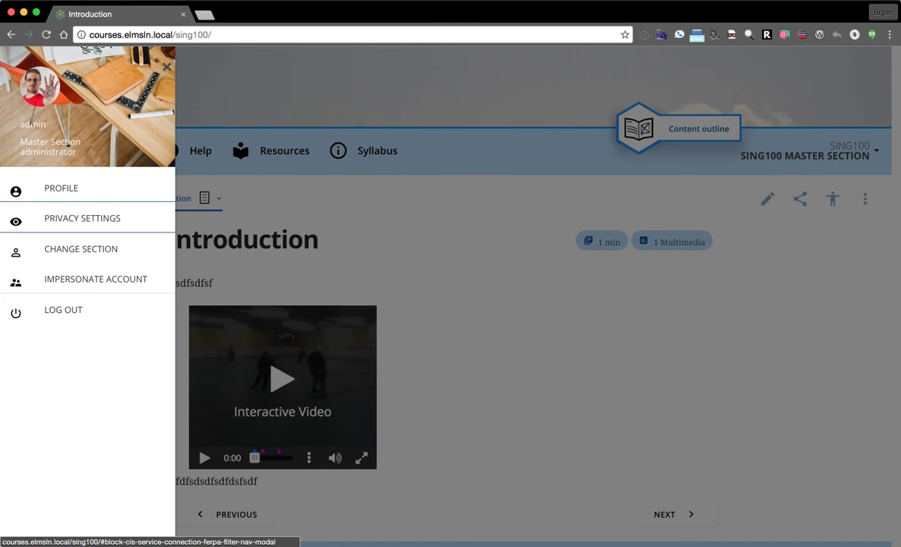
mouse_move(80, 248)
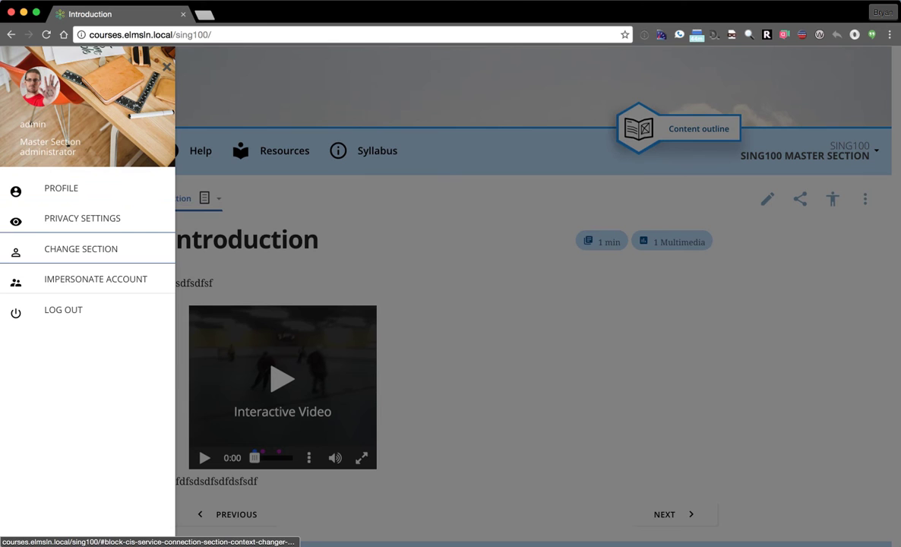
mouse_move(95, 279)
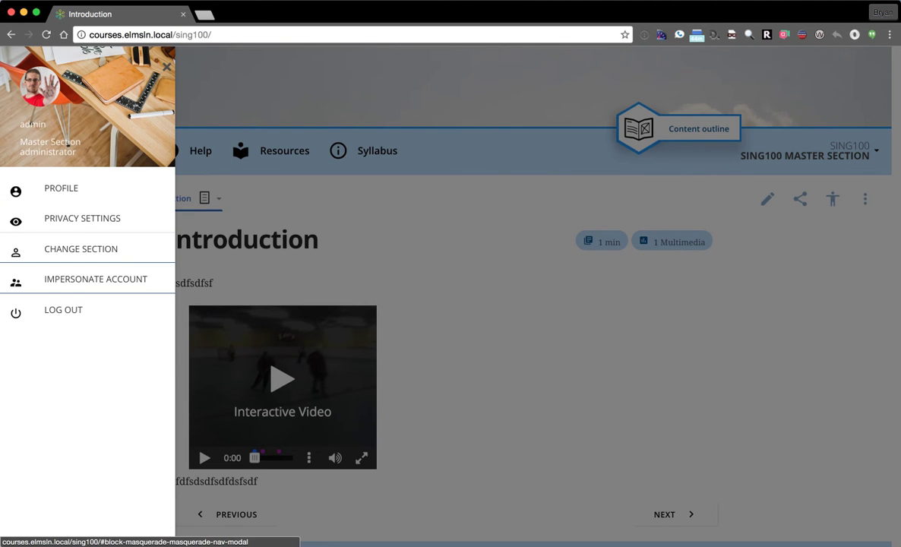
Step: Open Impersonate Account and close it with the account name left empty
click(95, 278)
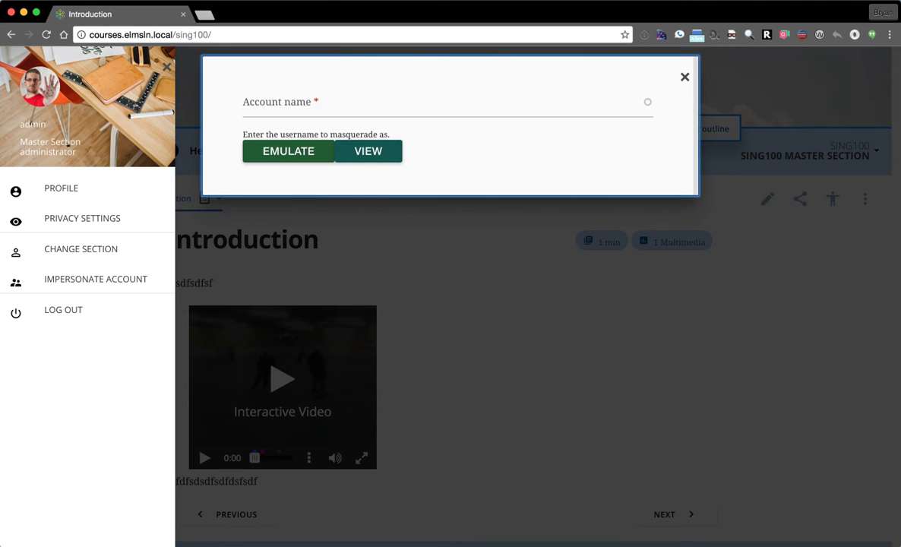
mouse_move(756, 340)
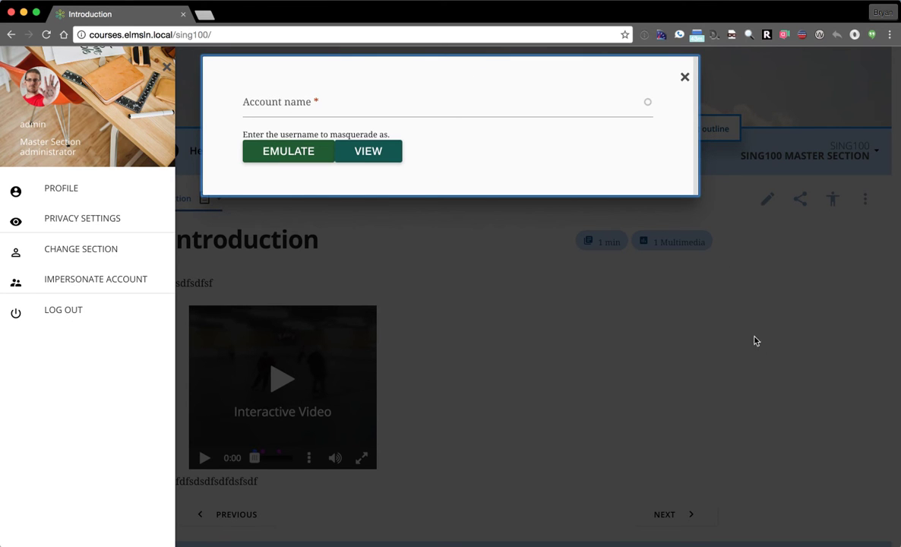
mouse_move(770, 354)
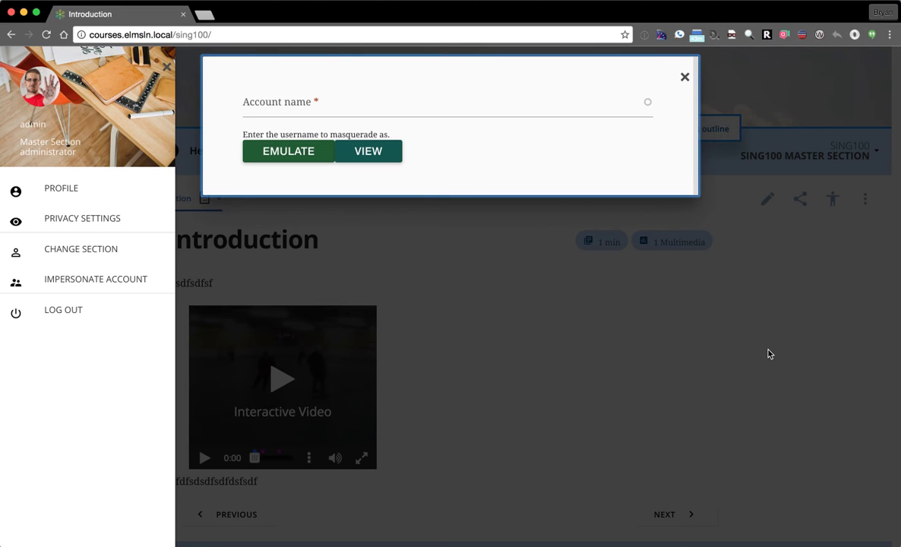
click(440, 101)
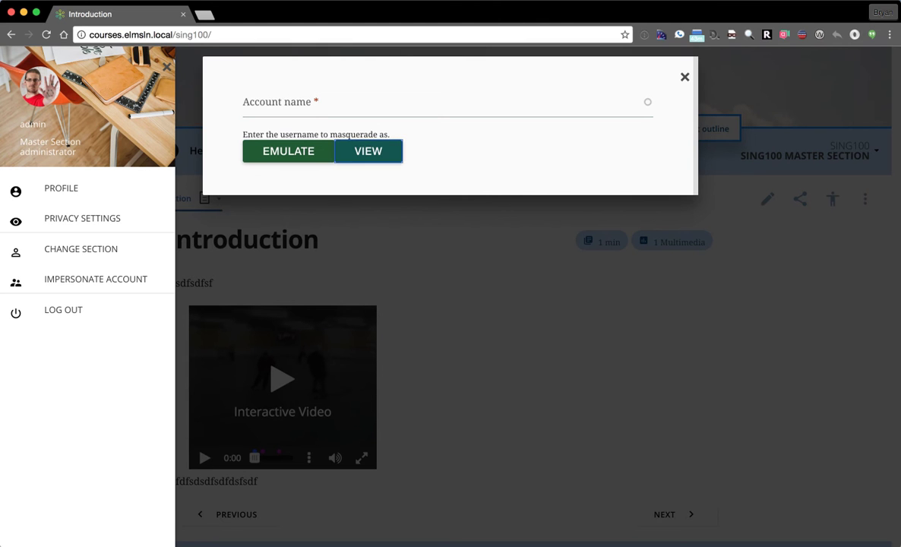
click(684, 76)
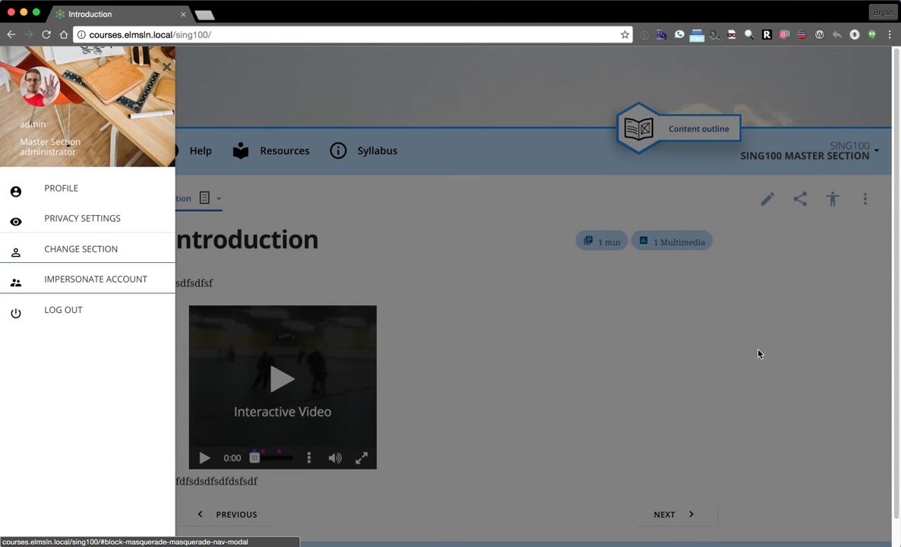
mouse_move(640, 321)
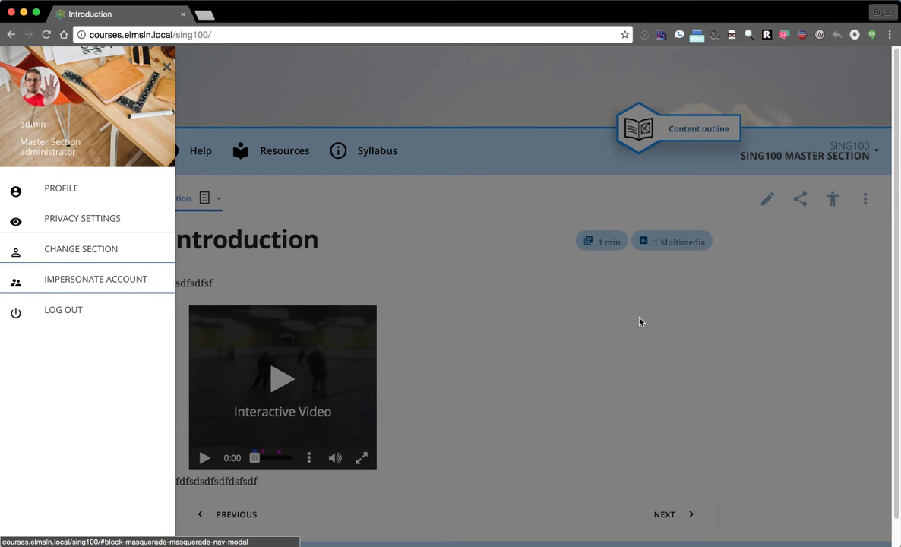
Step: Preview Change Section, toggle FERPA protection on then off, and close the account drawer
click(81, 248)
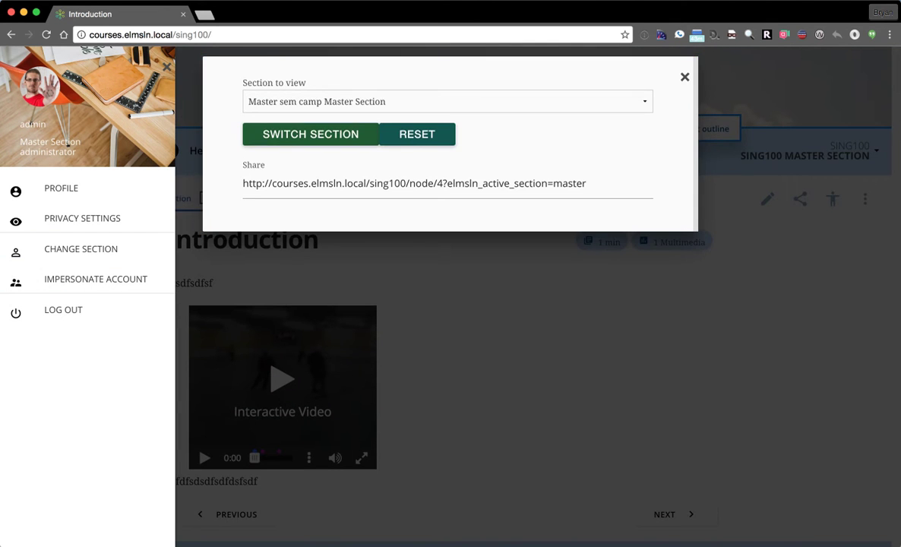
click(684, 76)
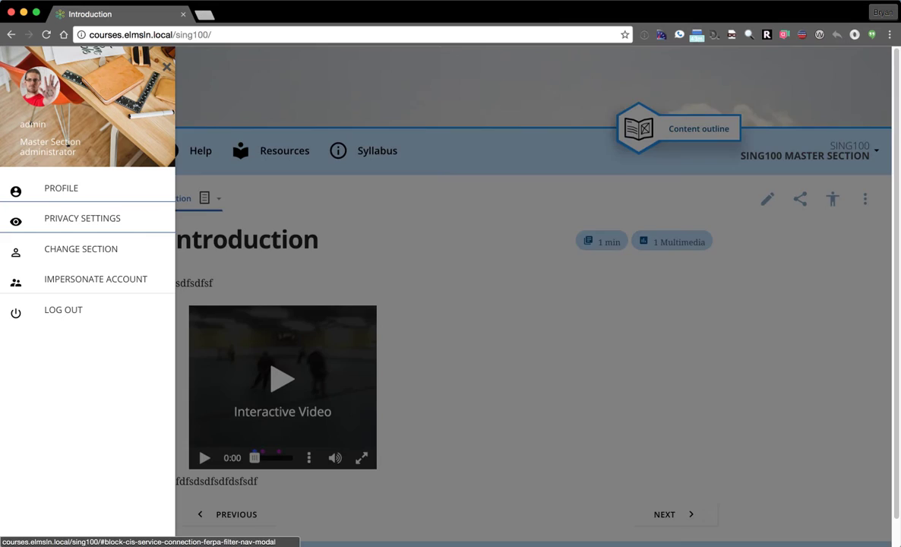
click(82, 218)
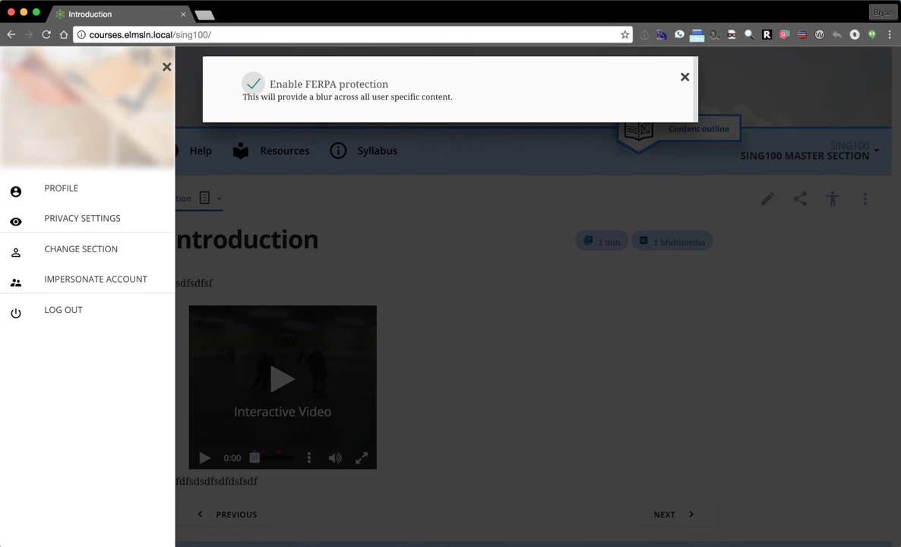
click(252, 83)
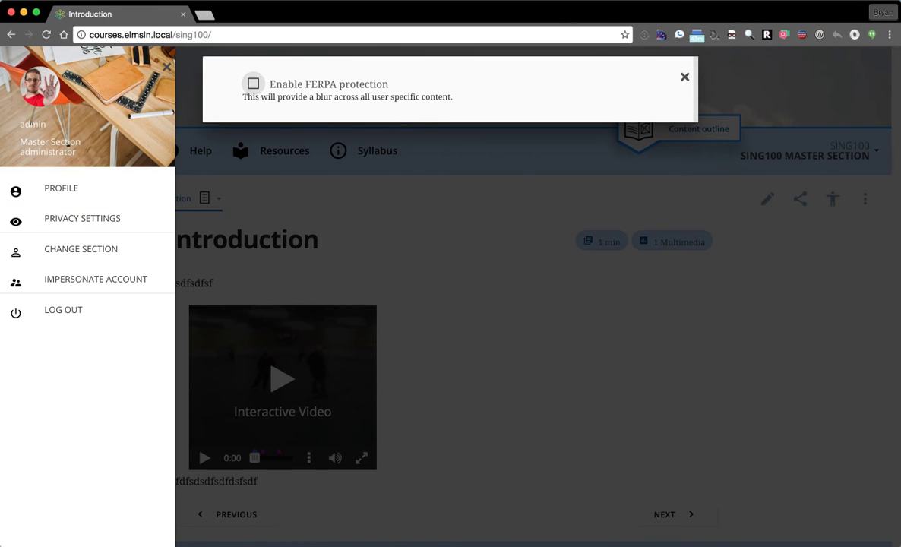
click(683, 77)
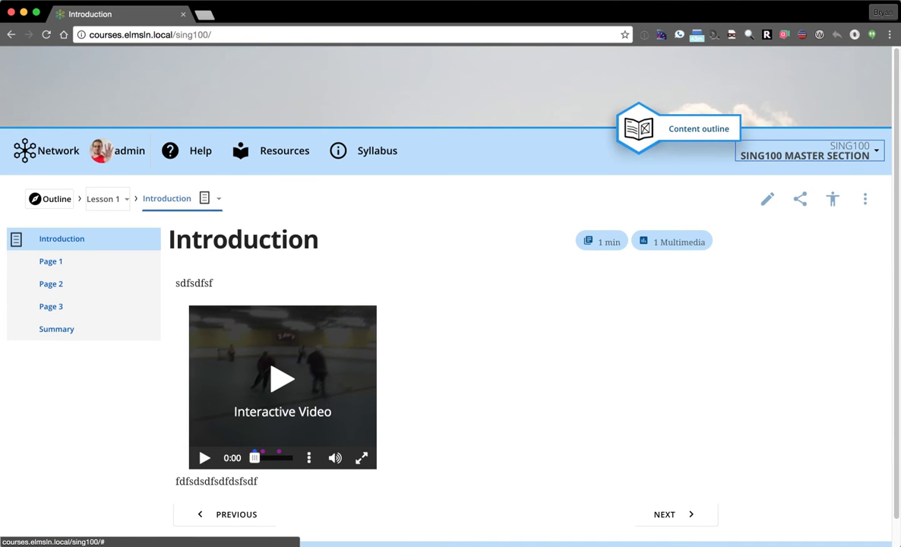
Step: Show the Introduction page's Share panel with Common, Render as HTML and Individual fields
click(875, 151)
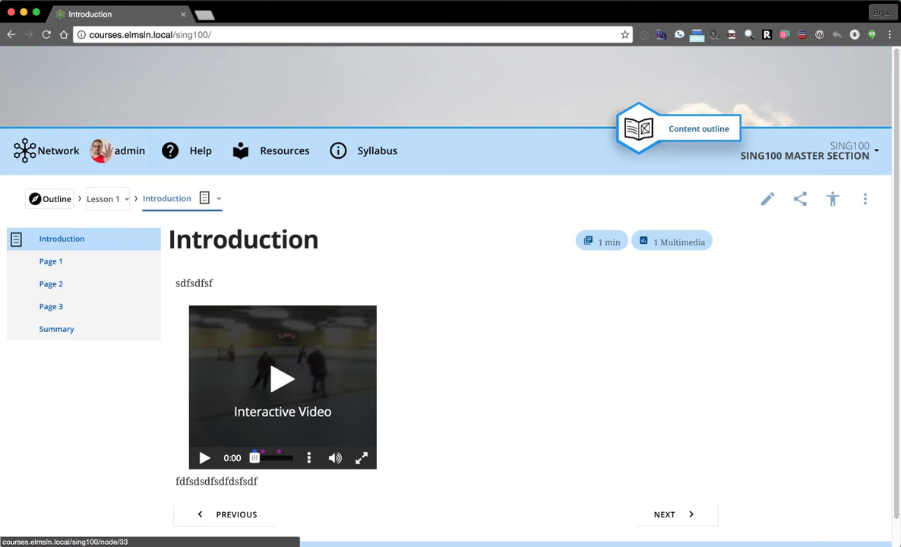
click(204, 198)
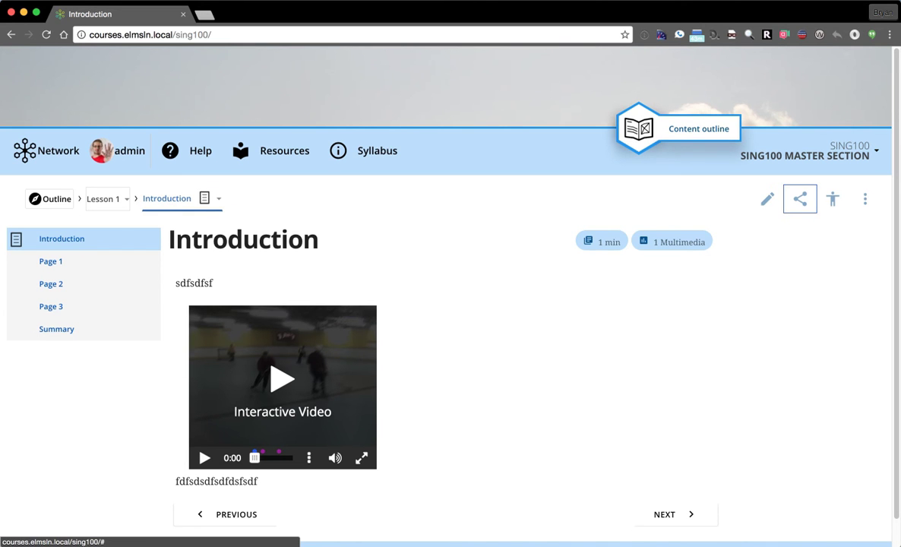
click(799, 199)
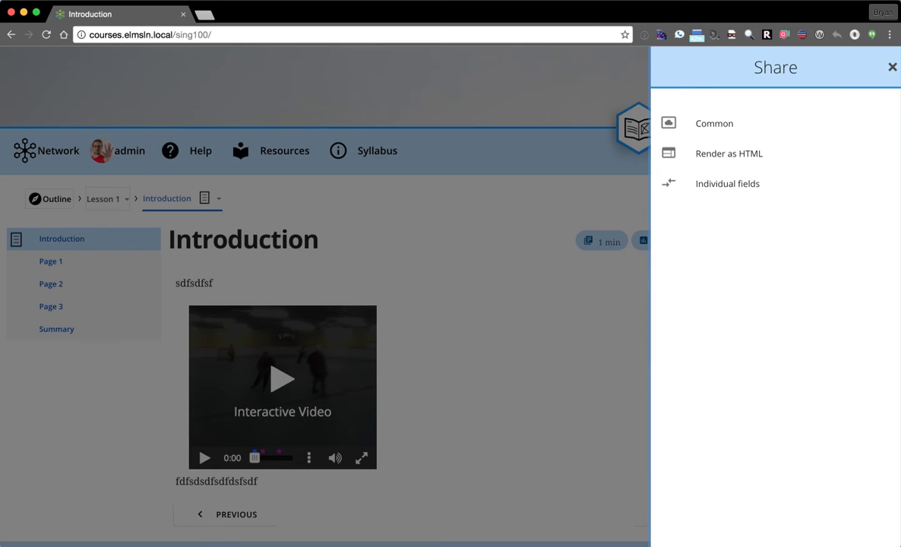
Step: Close the Share panel and open the Accessibility panel
click(892, 67)
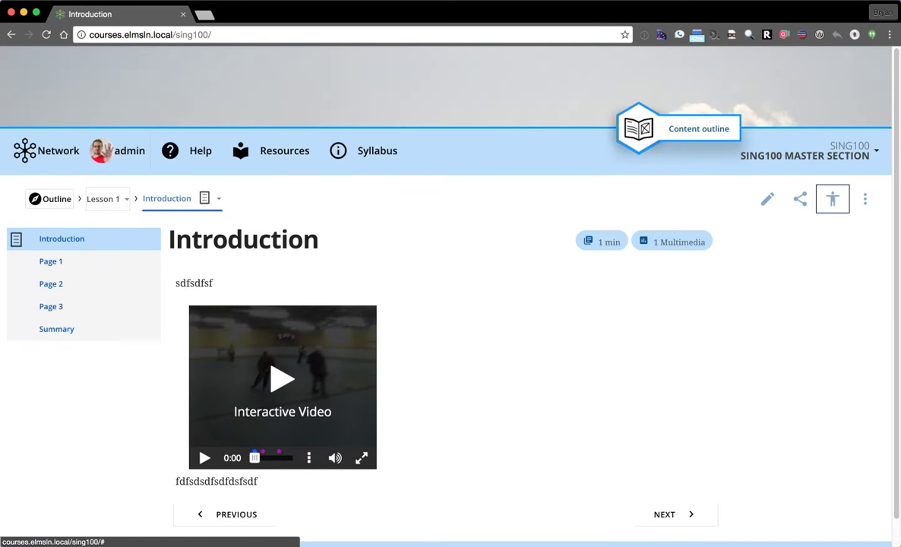
click(832, 199)
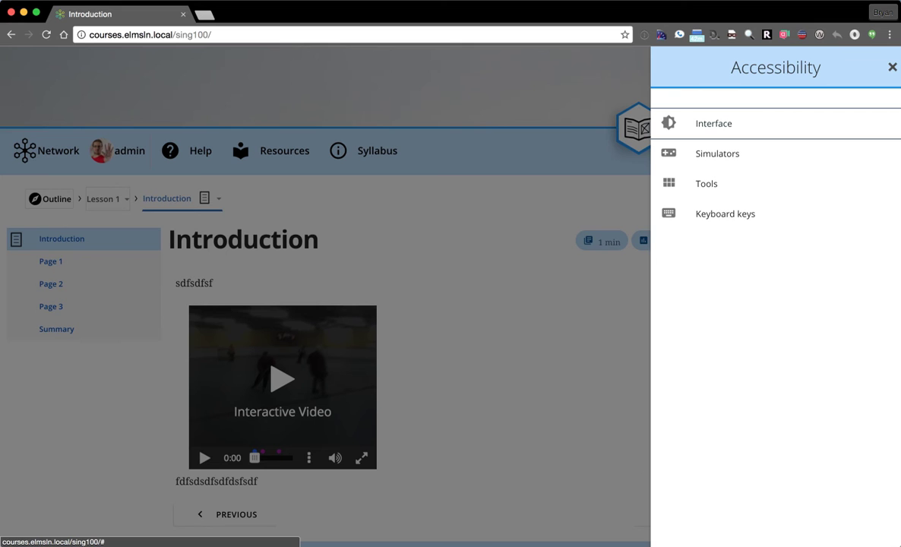
Step: Under Interface, turn on high contrast and try the dyslexia font, then turn it off
click(713, 124)
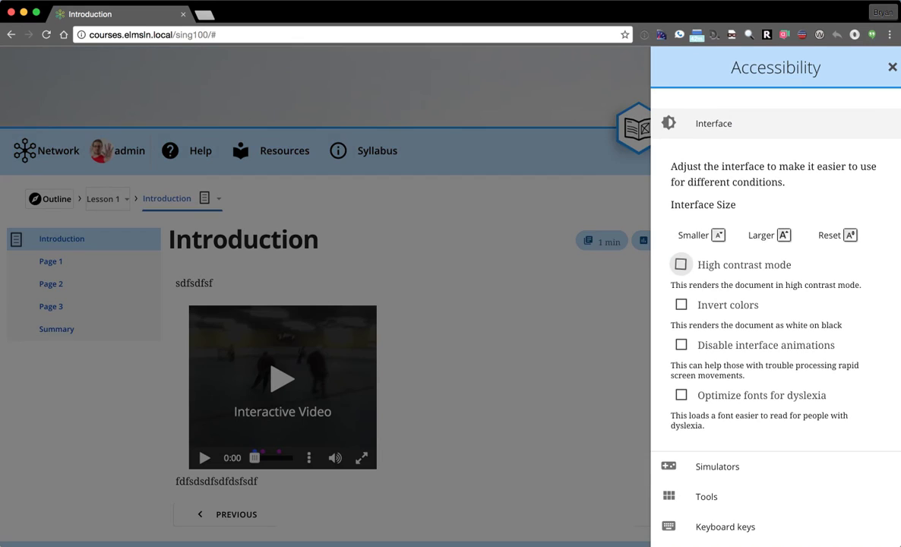
click(680, 265)
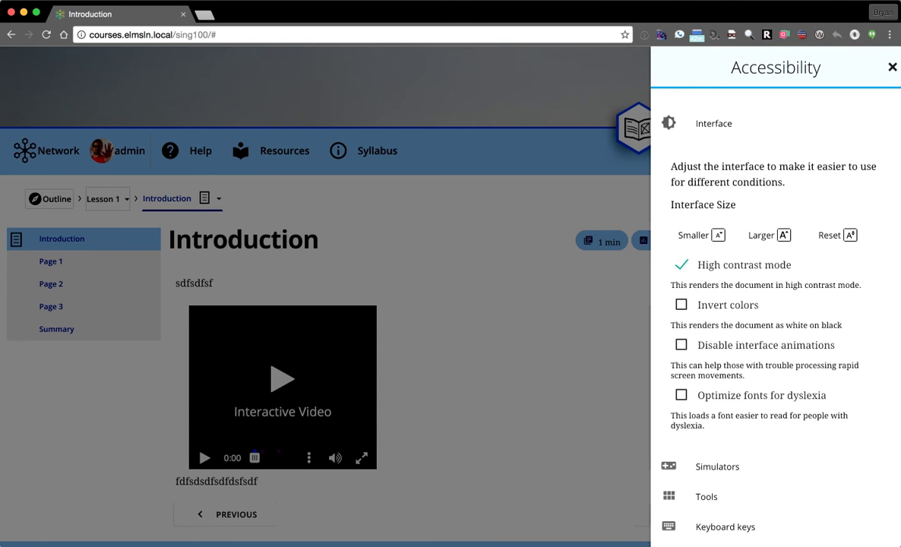
click(681, 264)
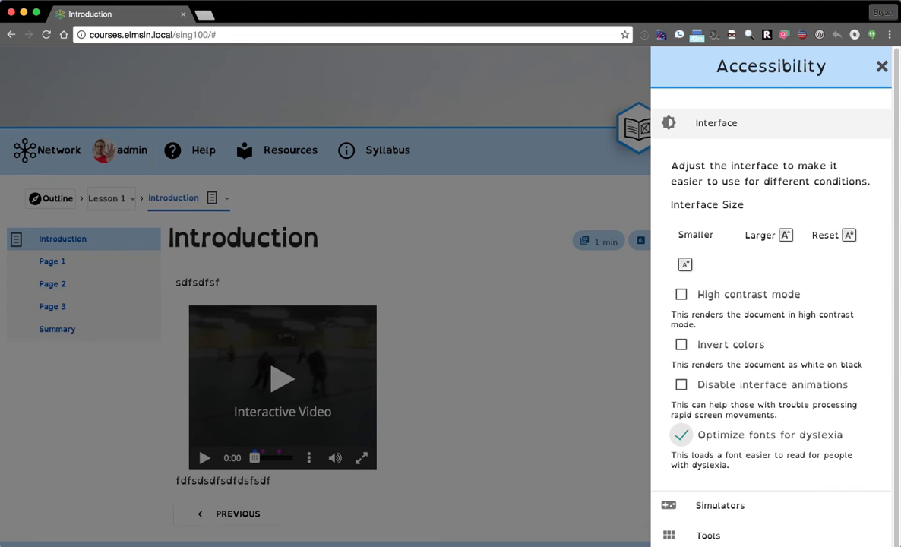
click(681, 434)
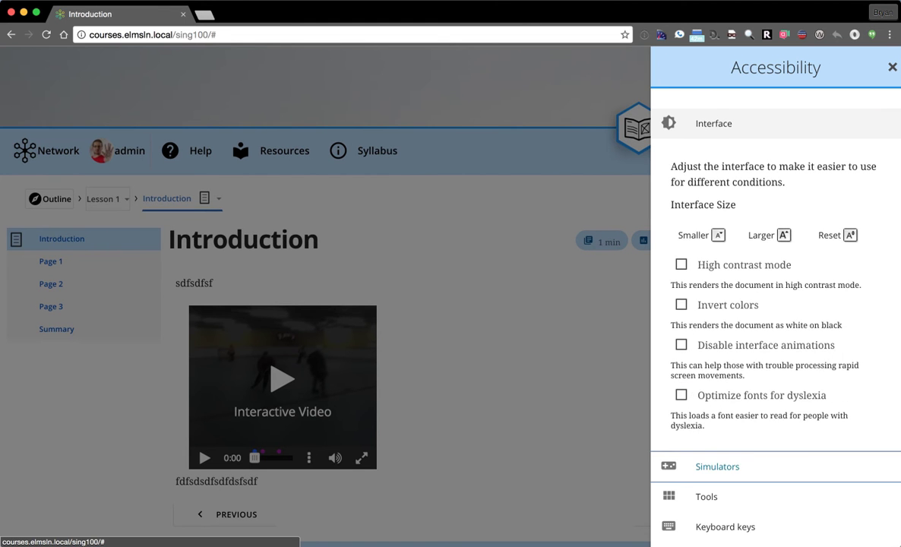
Step: Expand Simulators and Tools, preview the Speed Reader, then return to Introduction
click(716, 466)
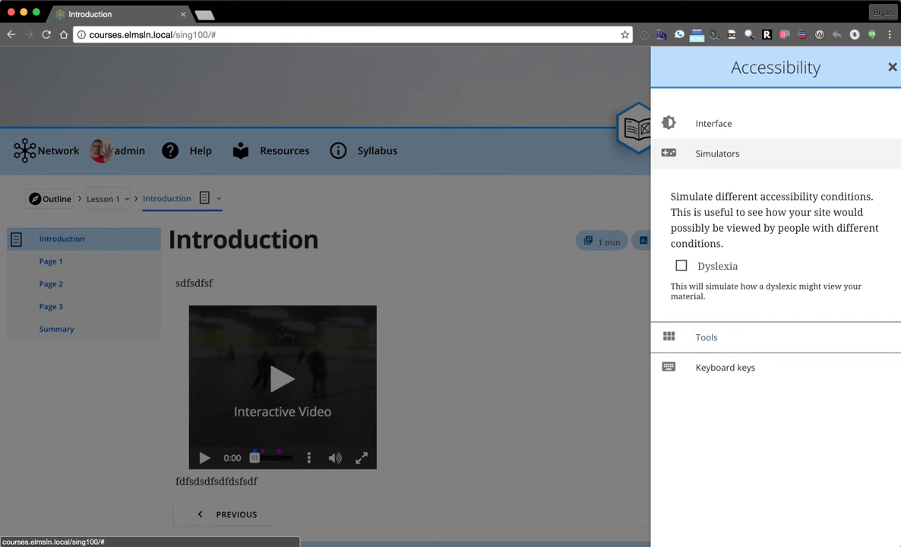
click(705, 336)
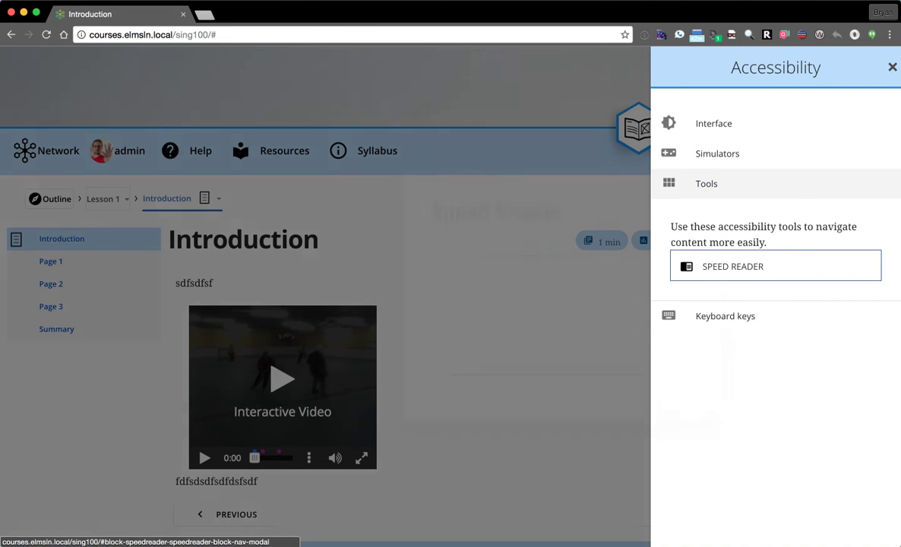
click(775, 266)
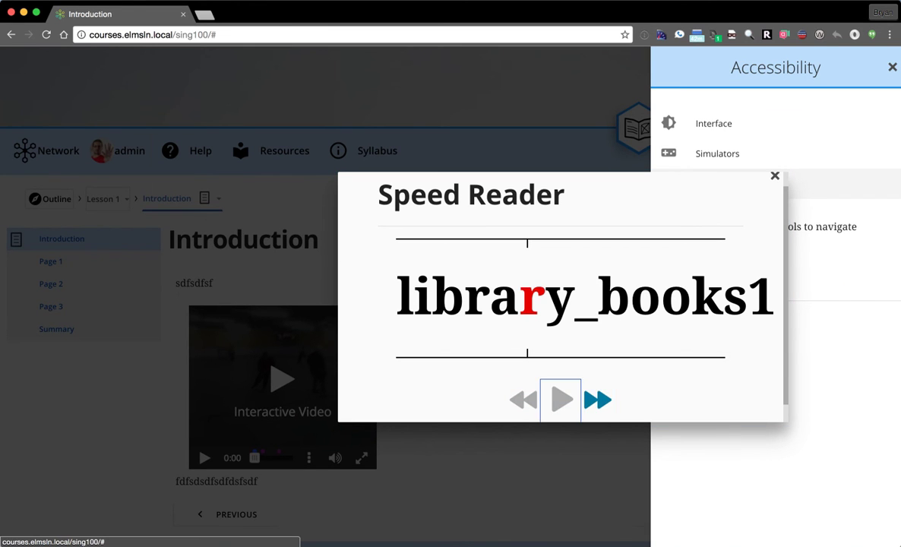
click(560, 399)
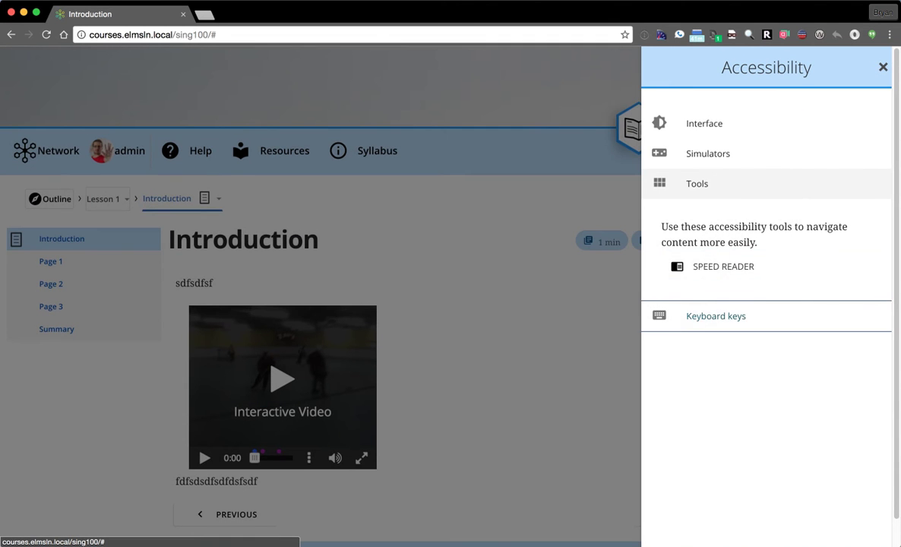
click(715, 315)
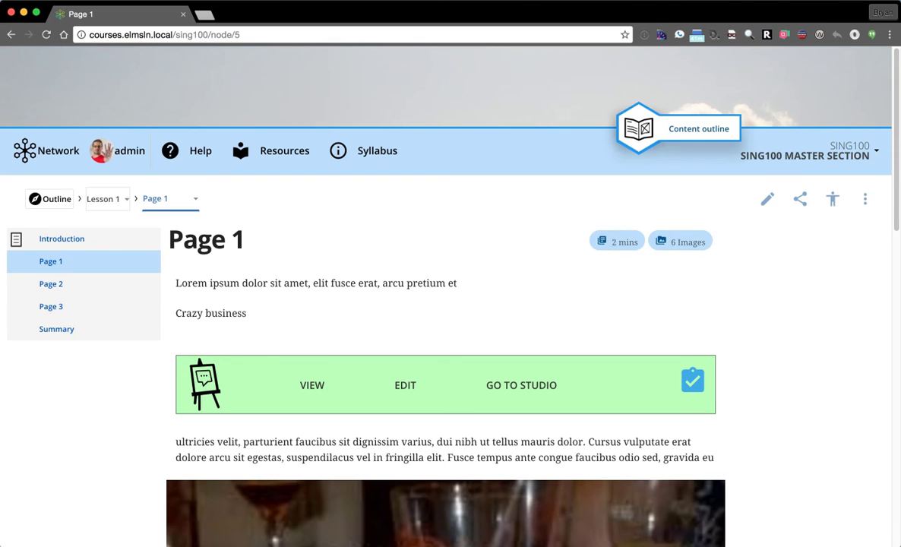
click(61, 238)
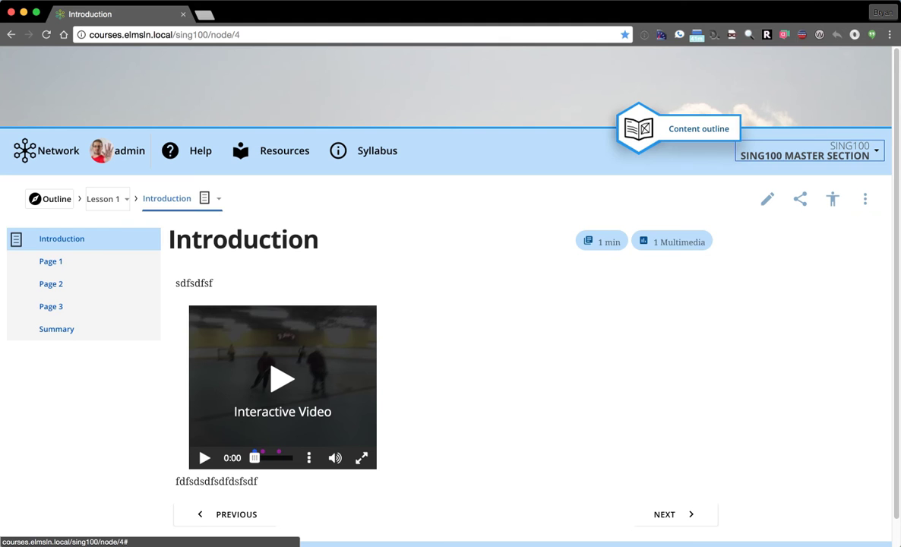
Step: Edit the Introduction page and view Strategies showing Instructional significance: Reading
click(767, 198)
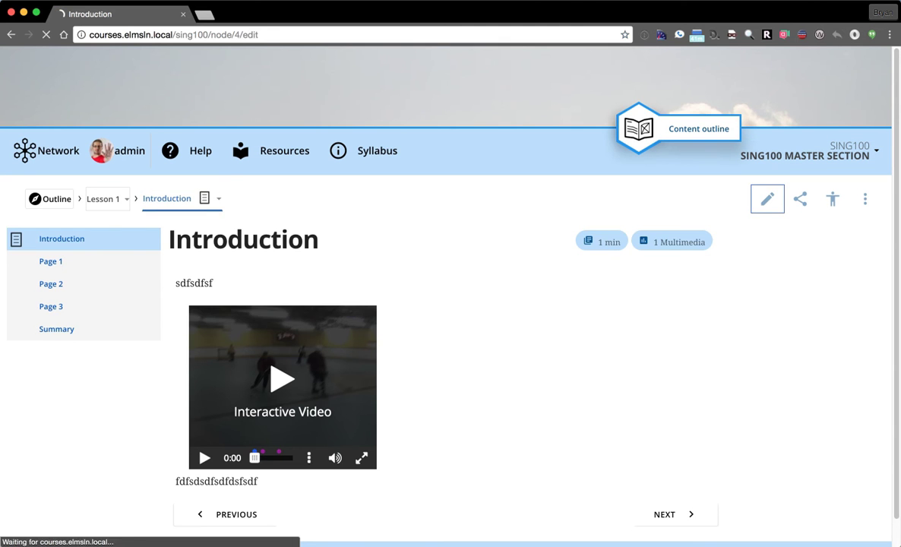
click(766, 198)
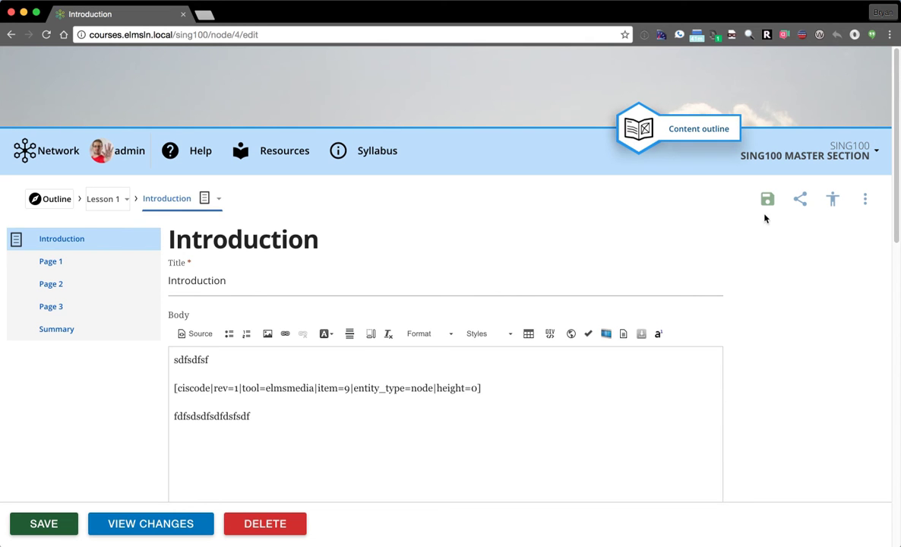
mouse_move(767, 199)
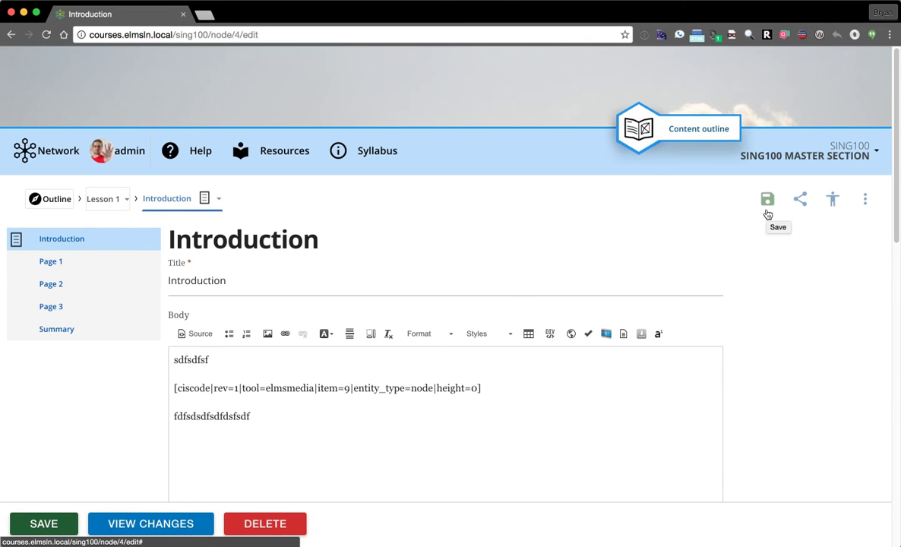
mouse_move(781, 274)
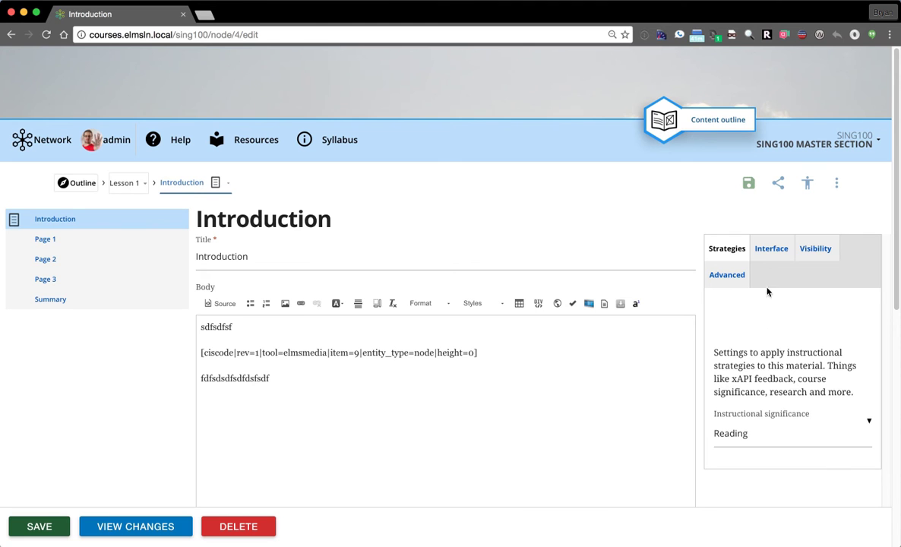
mouse_move(760, 276)
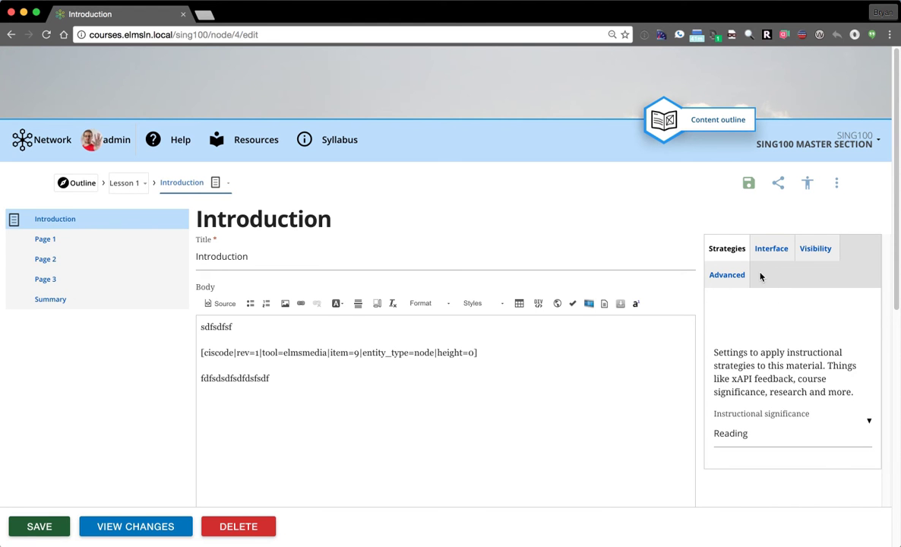
scroll(down, 3)
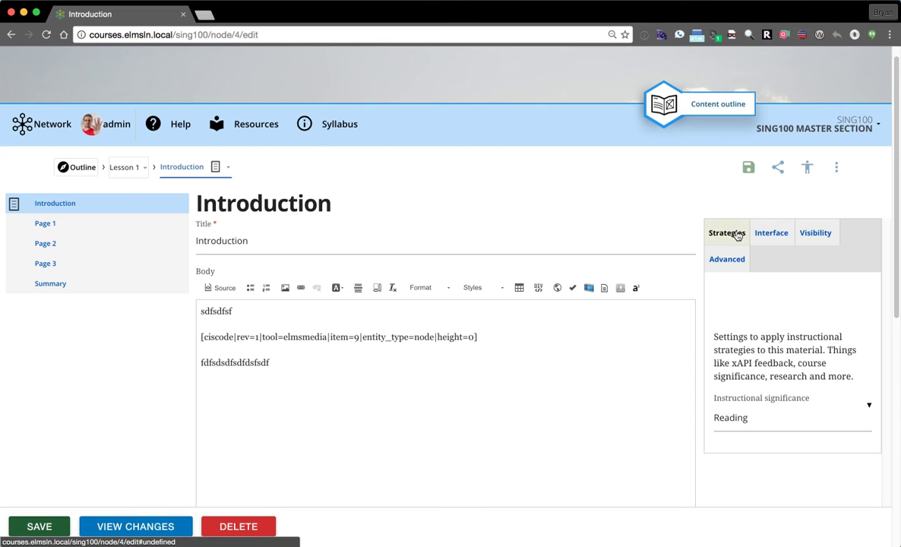
Step: Preview the Introduction page's Topic banner and heading Colors interface options
click(771, 233)
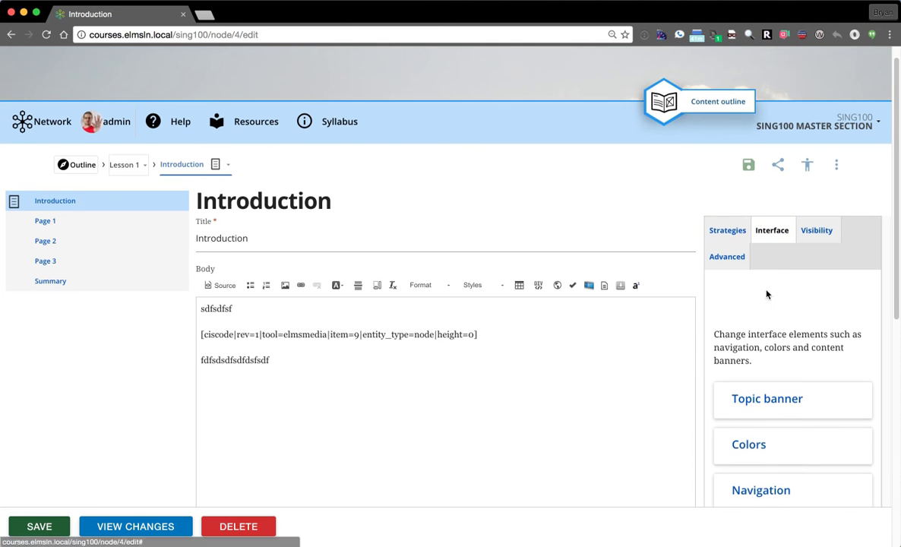
click(766, 397)
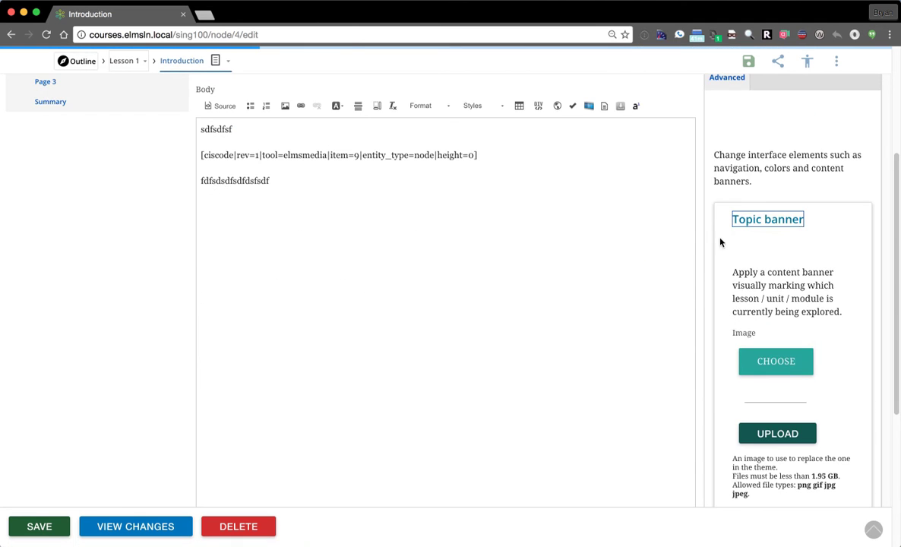
scroll(down, 3)
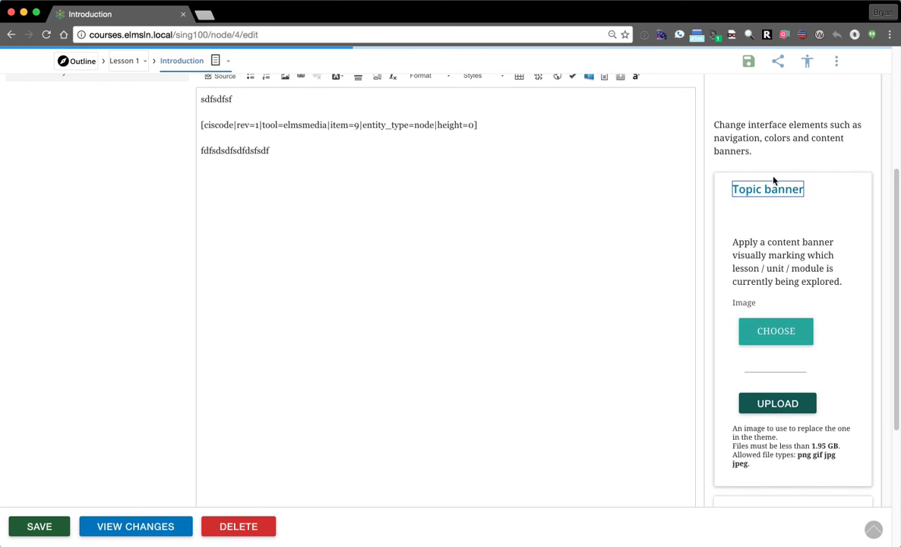
click(767, 188)
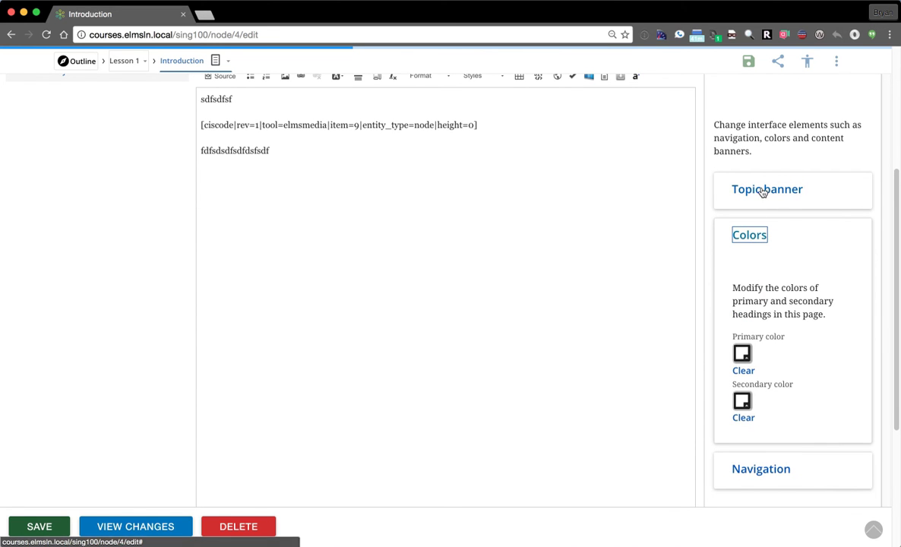
mouse_move(742, 356)
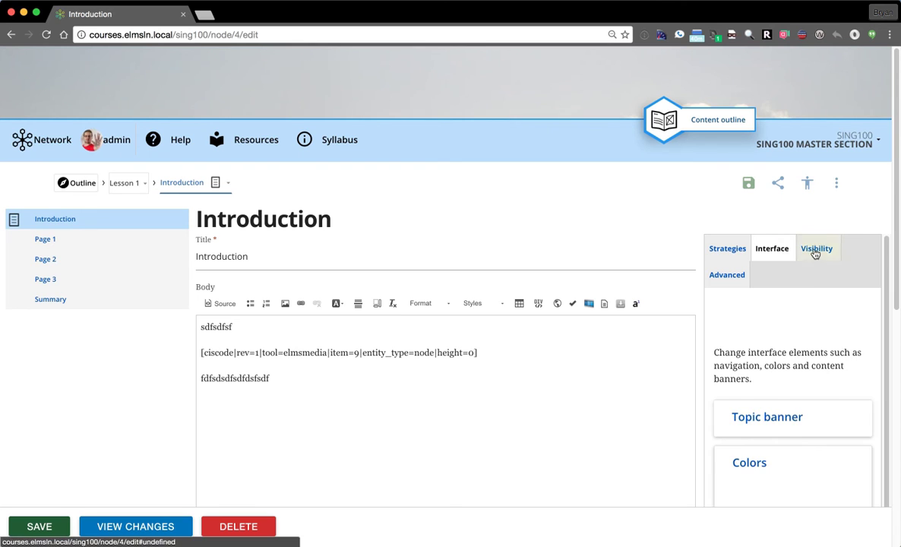
Step: Toggle the Introduction page's Published visibility setting off and back on
click(816, 248)
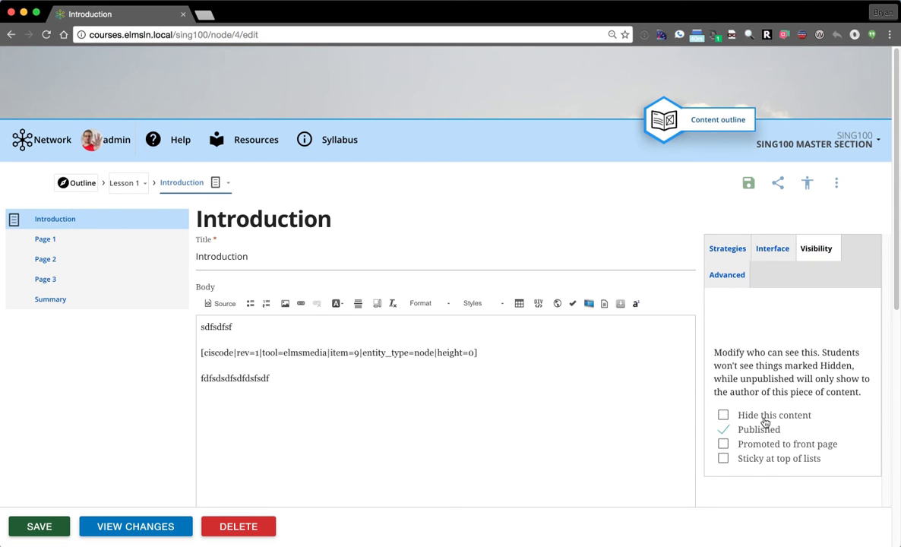
click(722, 429)
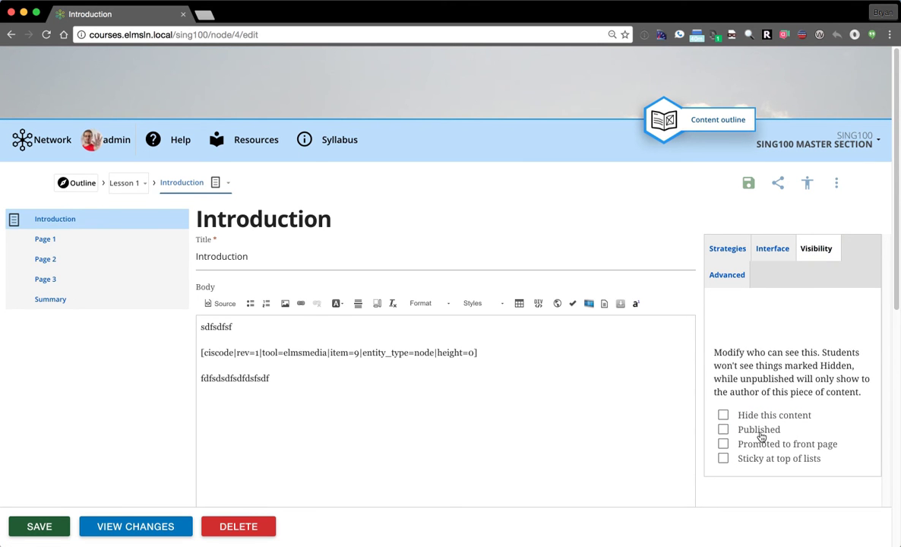
click(722, 429)
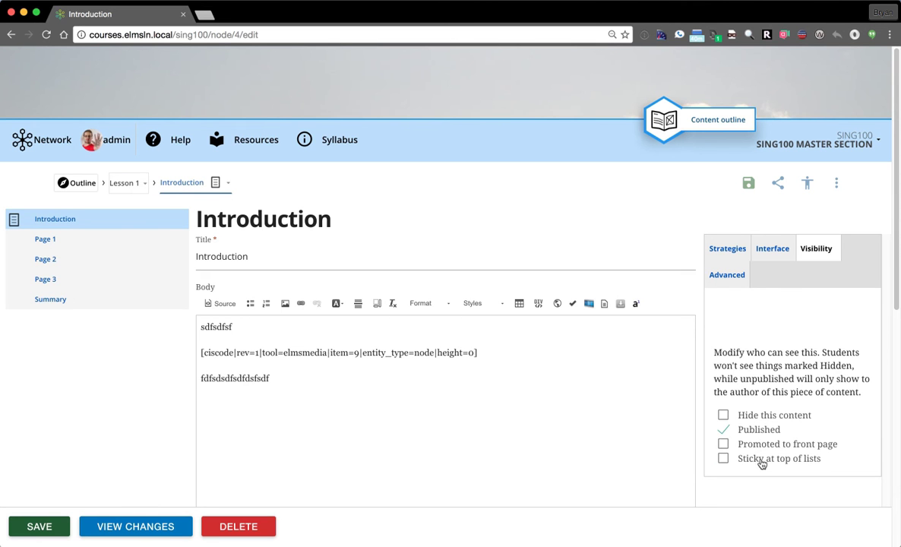
mouse_move(730, 291)
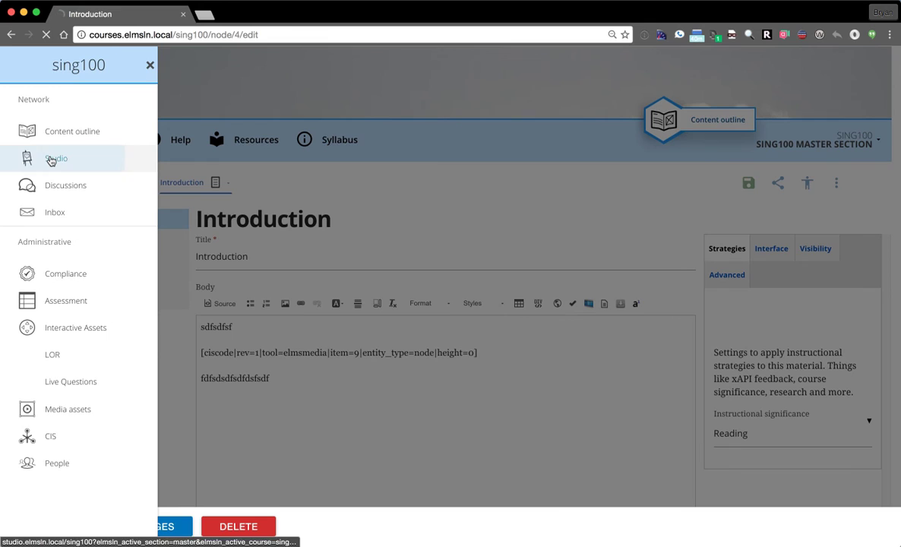
Step: Open the course's Open Studio gallery and flush every cache from the admin toolbar
click(56, 159)
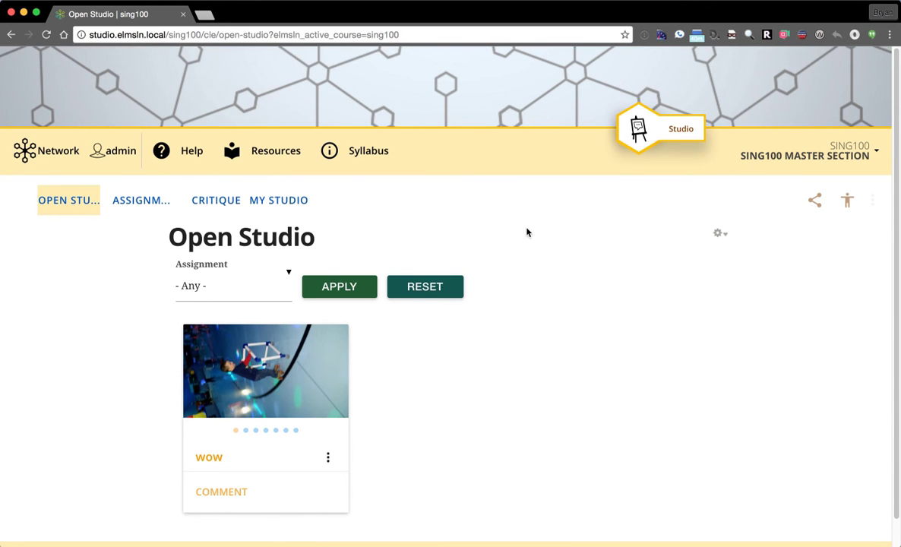
mouse_move(544, 213)
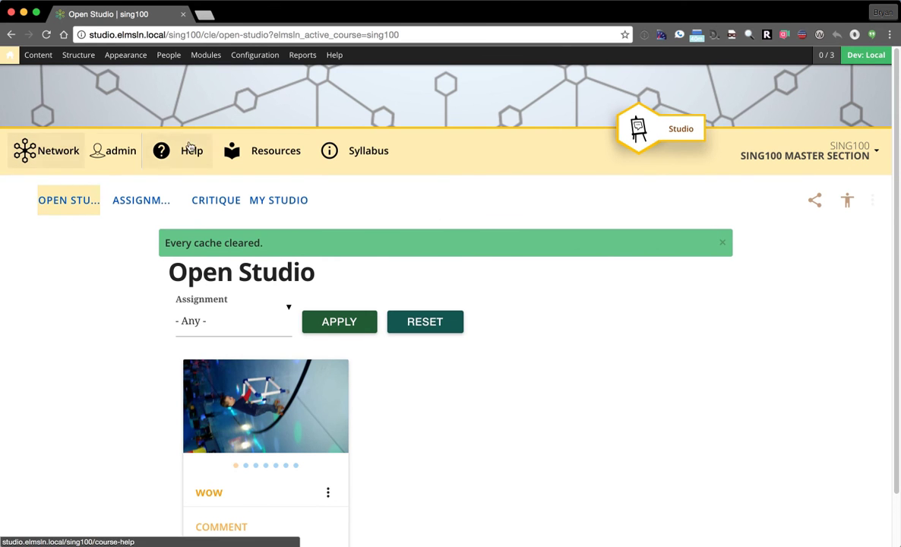
mouse_move(483, 229)
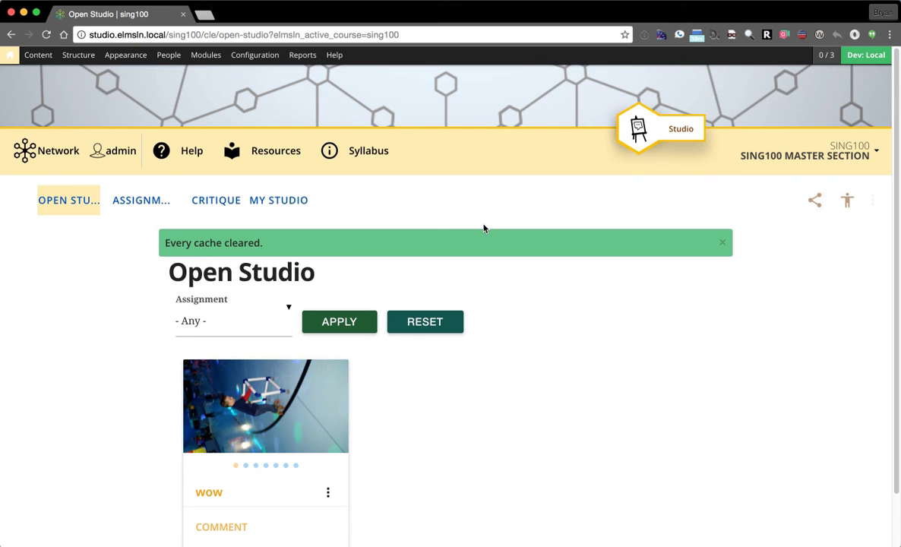
mouse_move(450, 211)
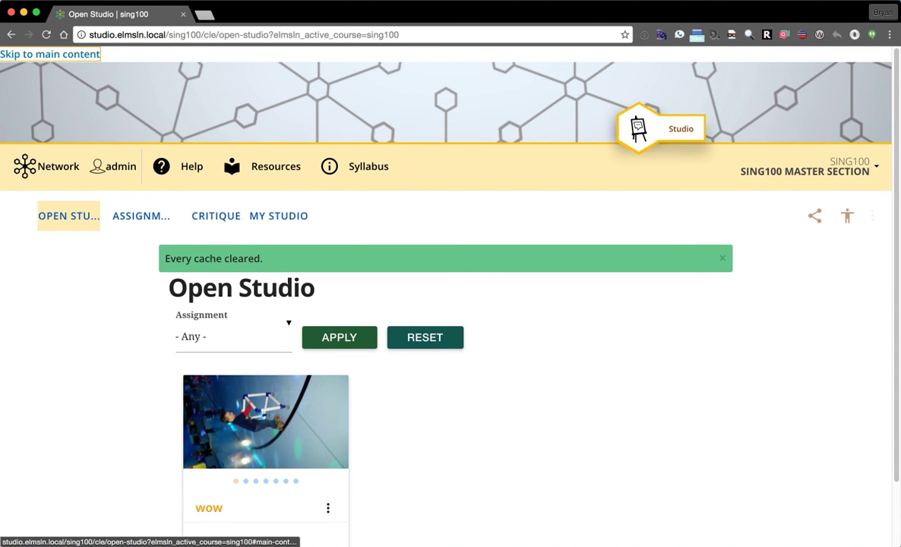
scroll(down, 3)
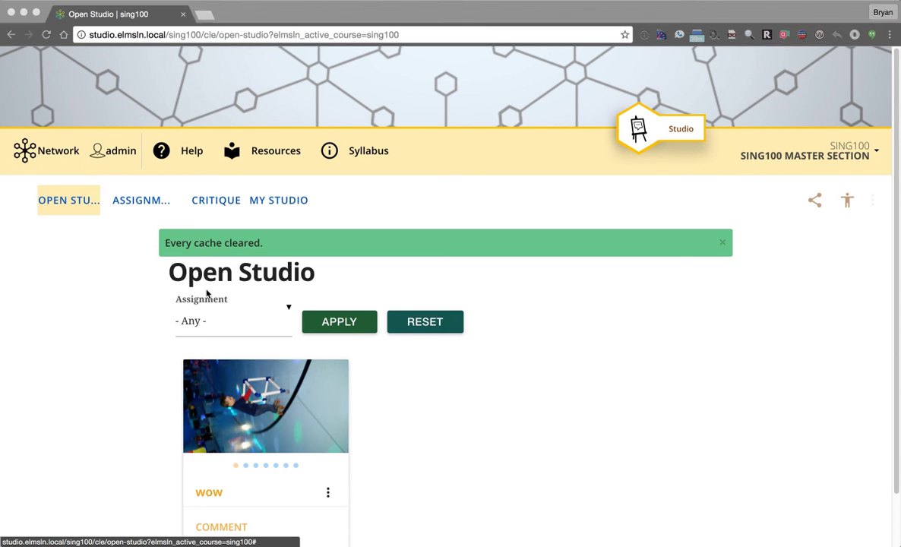
mouse_move(872, 230)
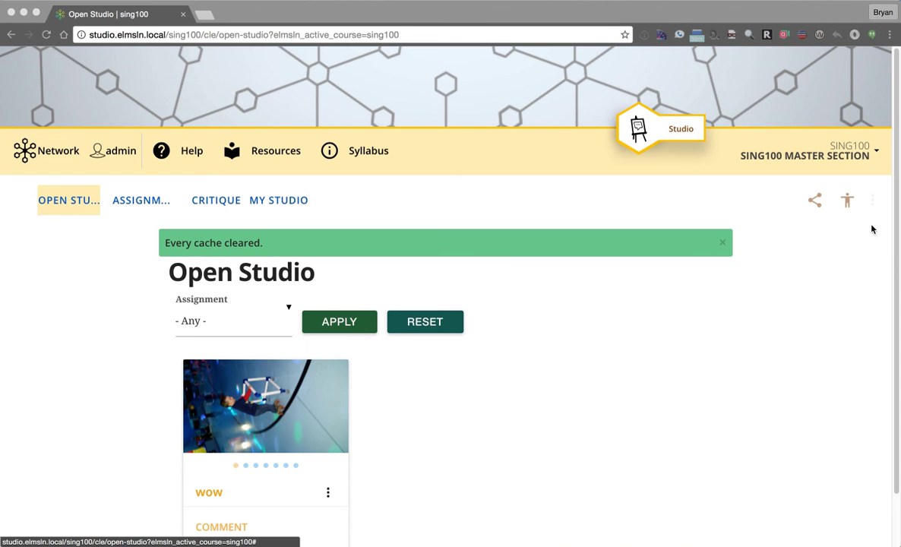
Step: Dismiss the cache-cleared notice, then open and close the sharing links and Network drawer
click(721, 241)
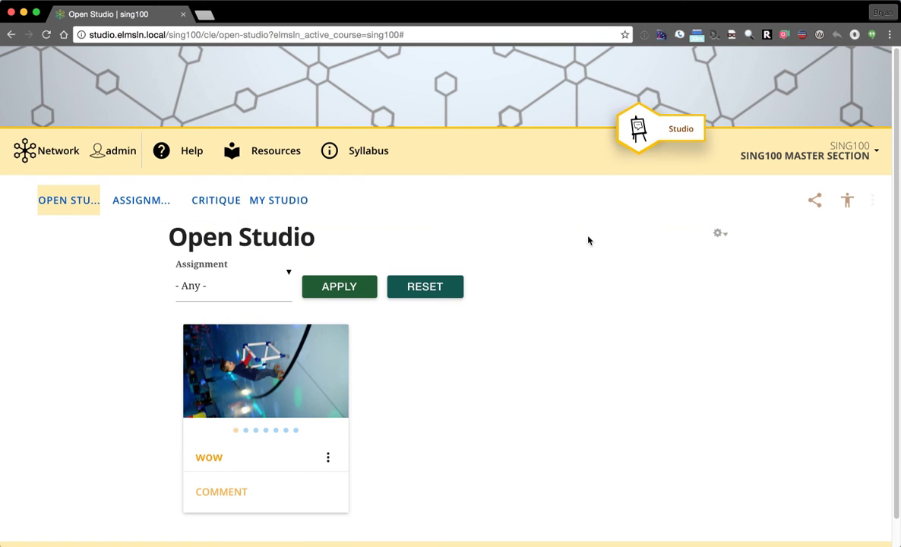
mouse_move(575, 239)
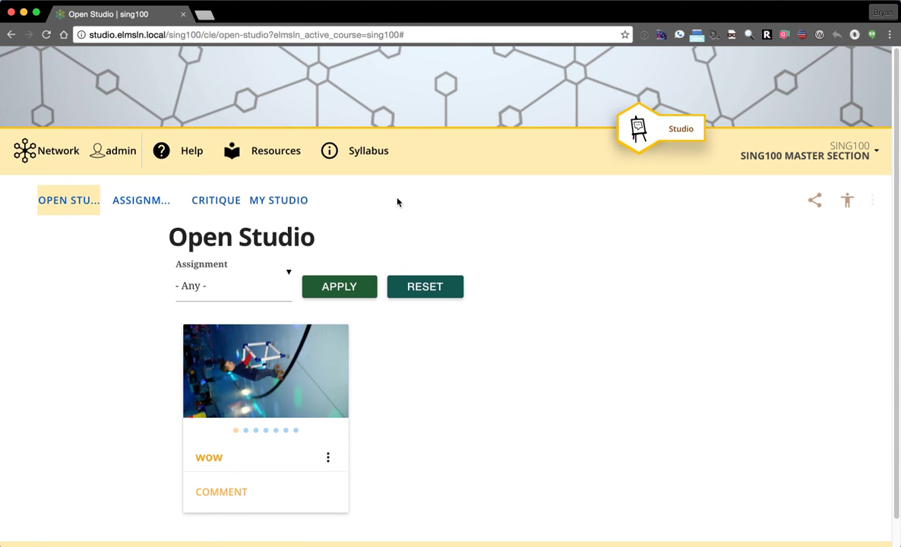
mouse_move(68, 200)
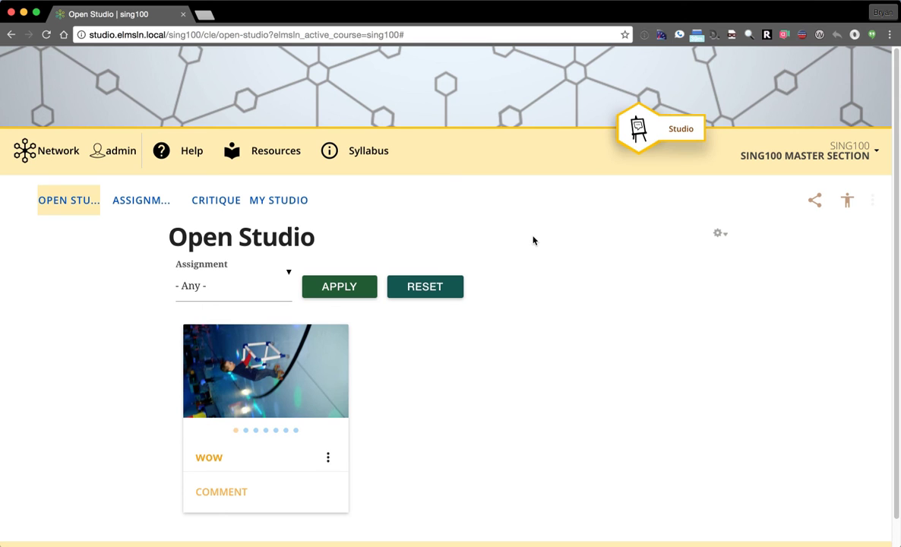
mouse_move(564, 218)
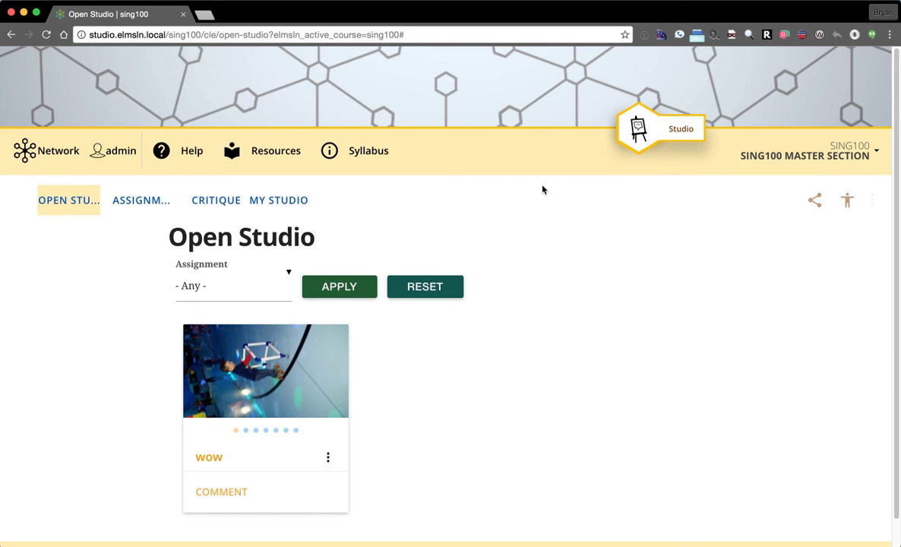
mouse_move(509, 204)
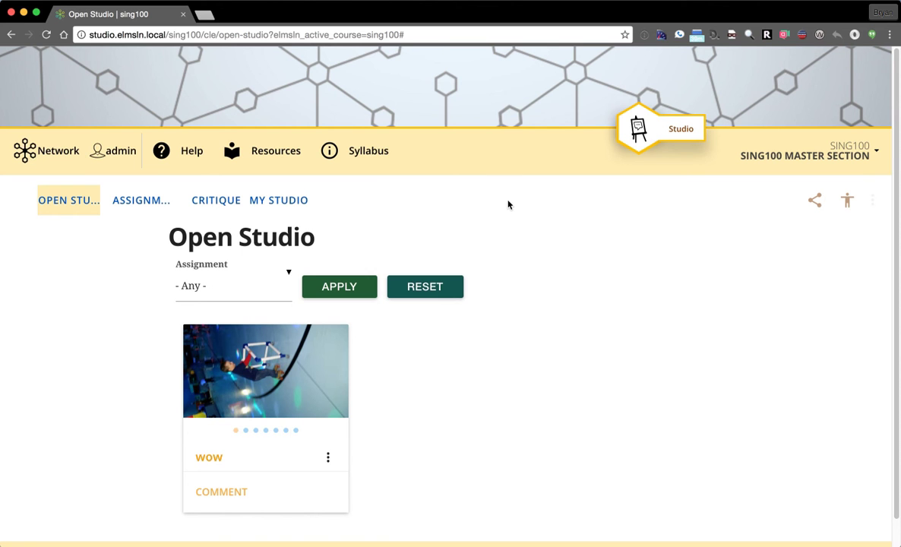
mouse_move(495, 186)
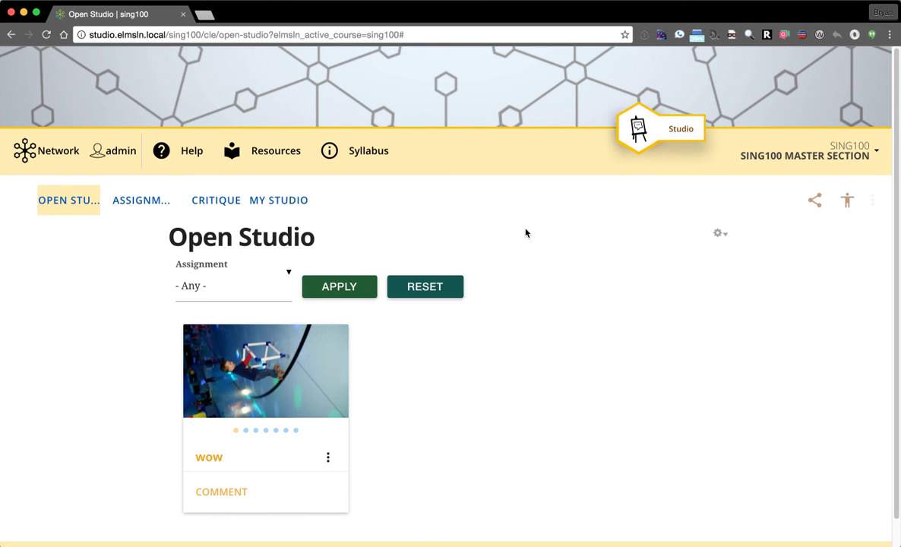
mouse_move(549, 228)
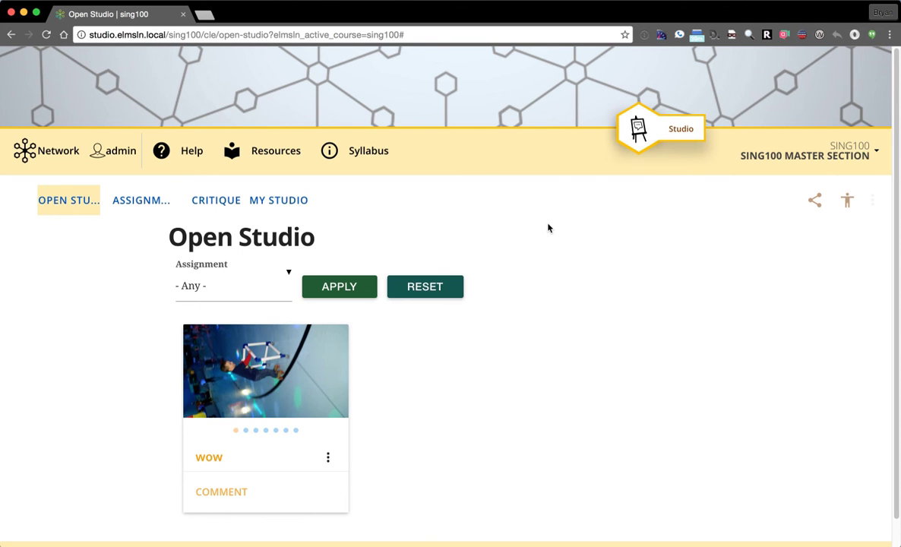
mouse_move(559, 202)
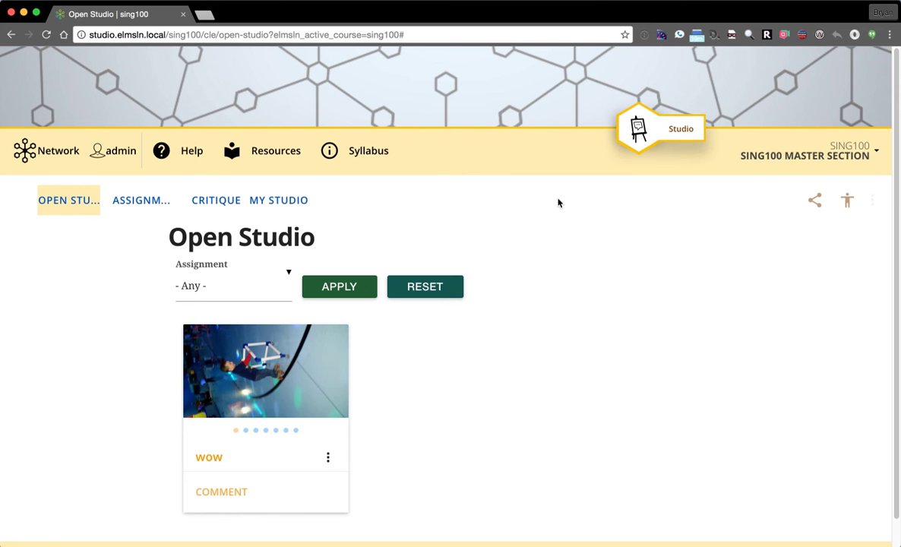
mouse_move(856, 241)
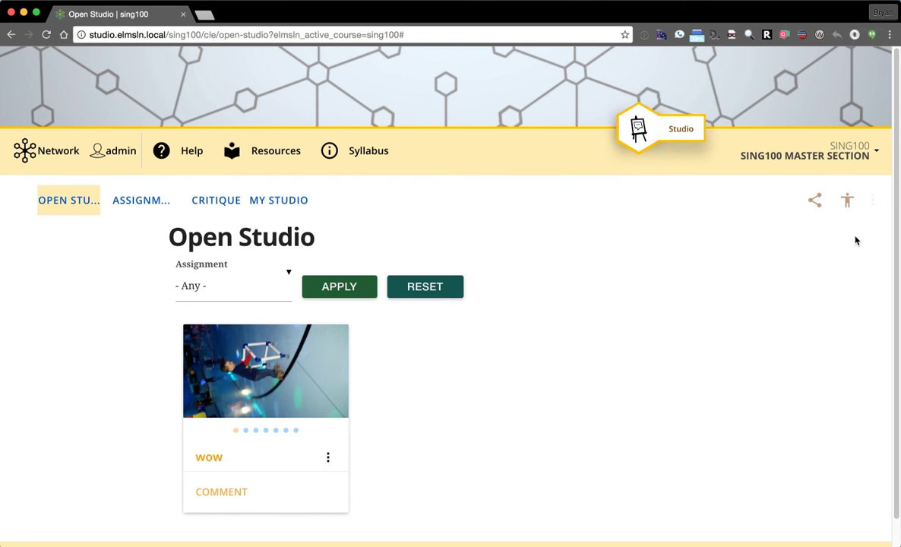
mouse_move(687, 241)
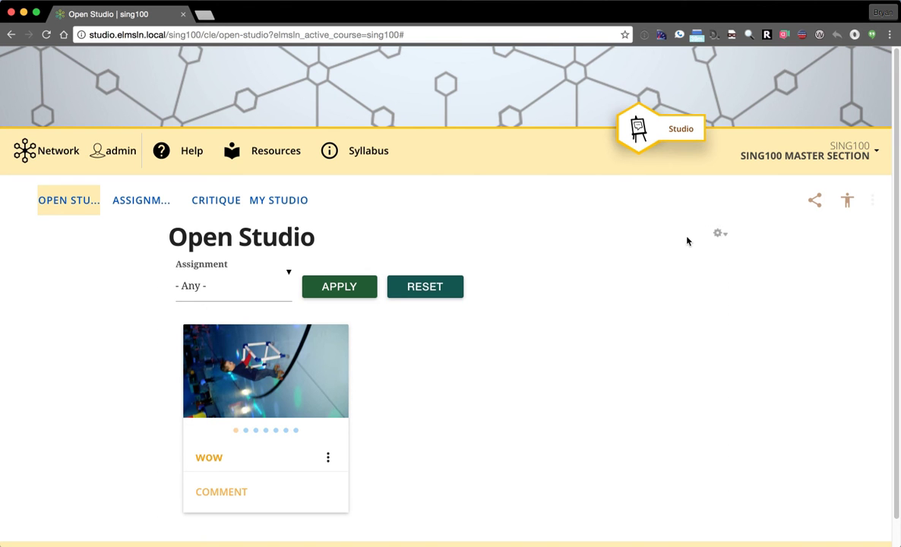
click(813, 199)
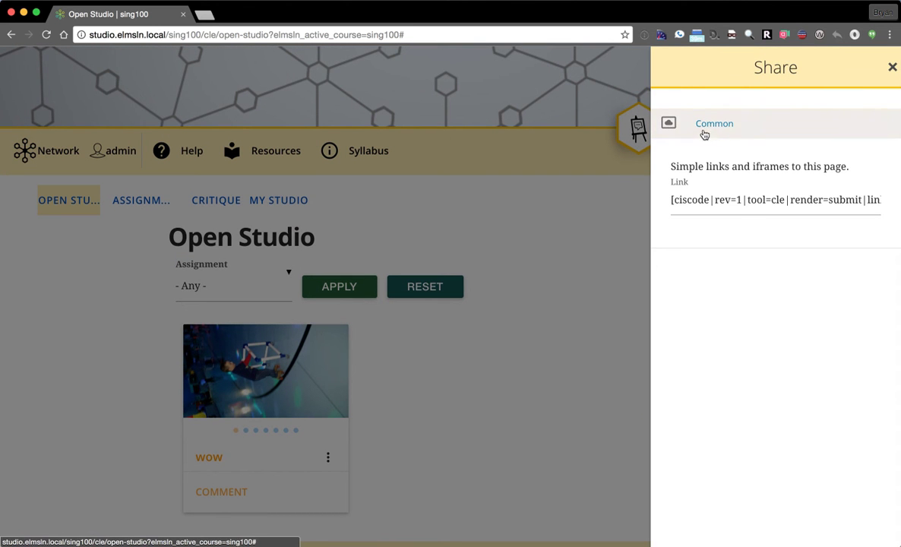
click(892, 67)
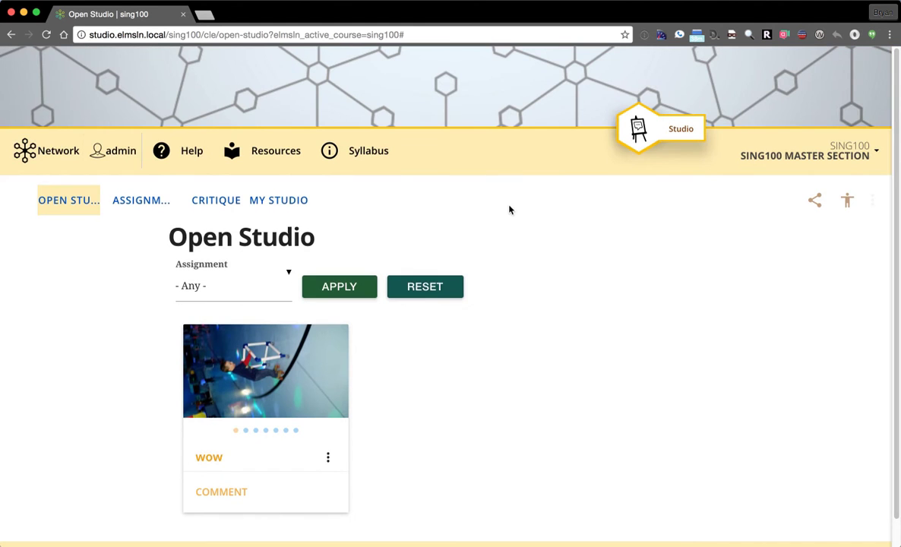
mouse_move(19, 225)
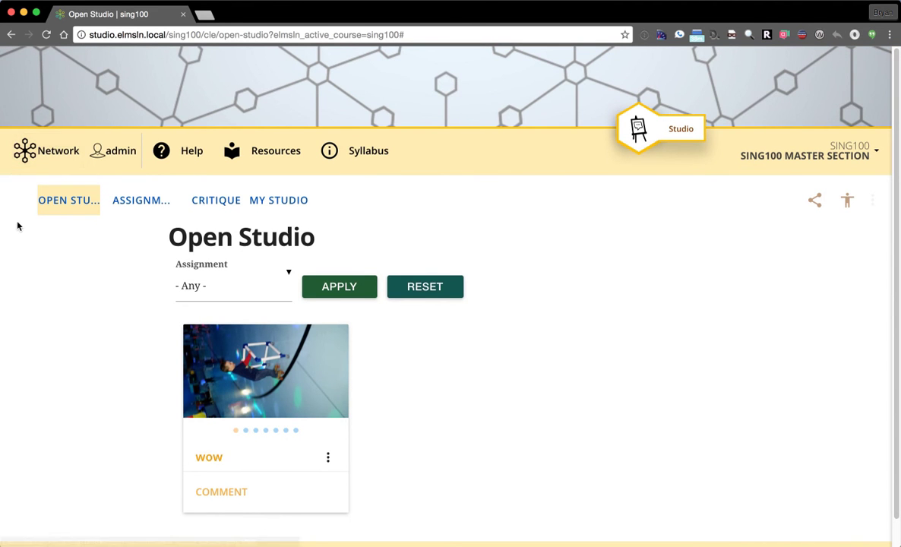
click(48, 150)
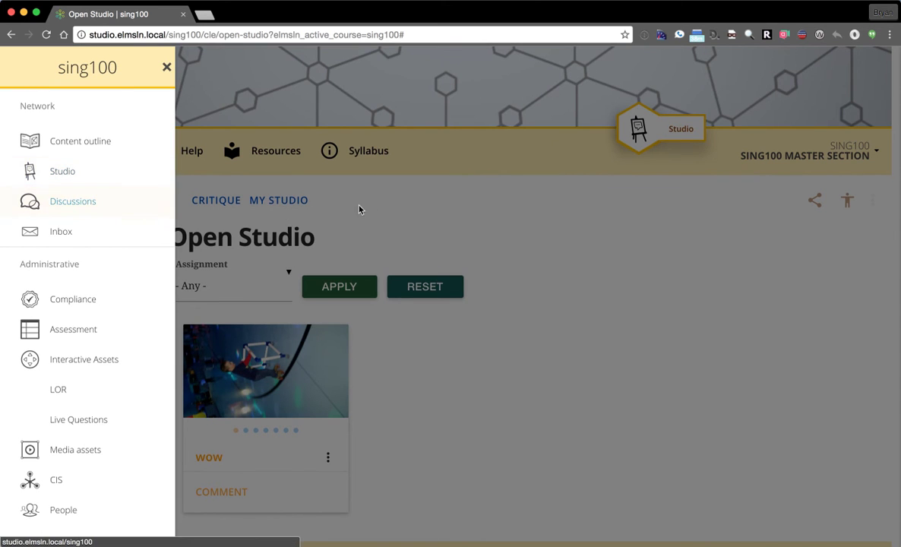
click(167, 67)
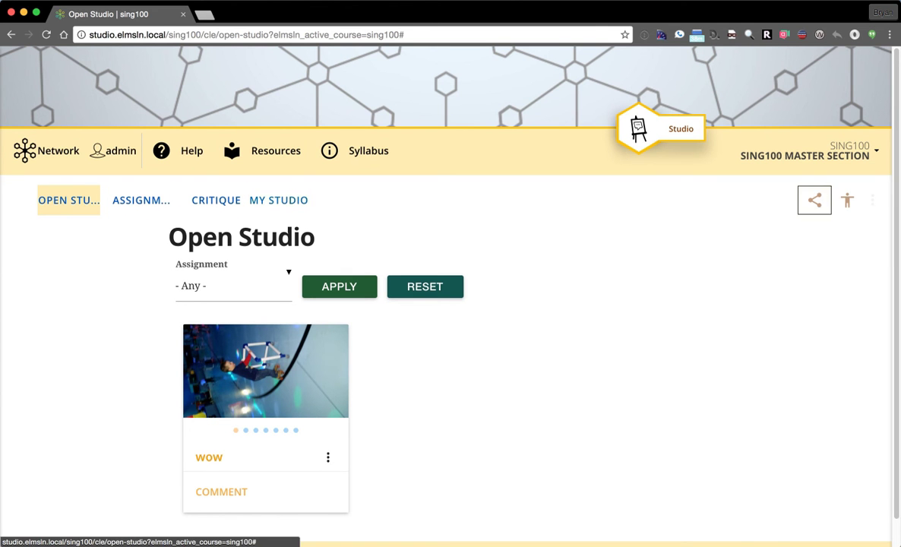
Step: Open and close the Accessibility panel, then go to Discussions from the Network drawer
click(846, 200)
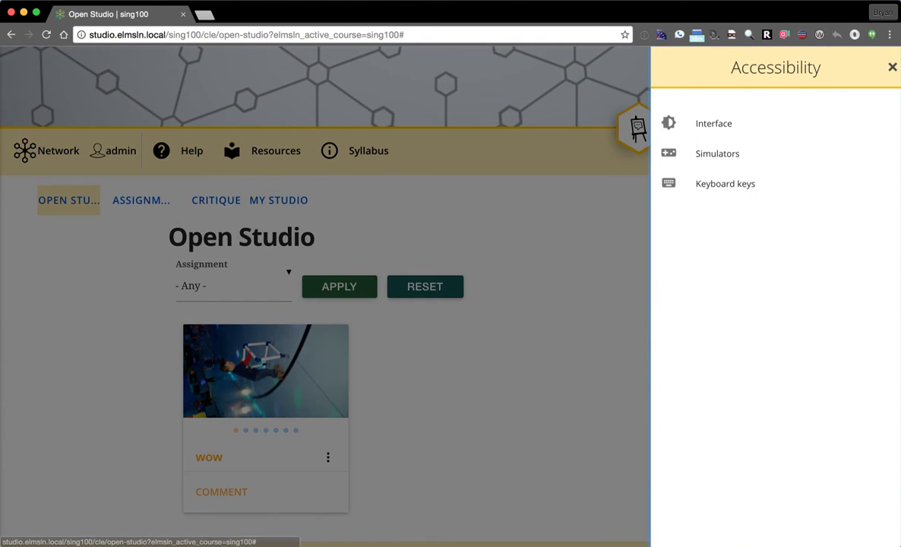
mouse_move(713, 123)
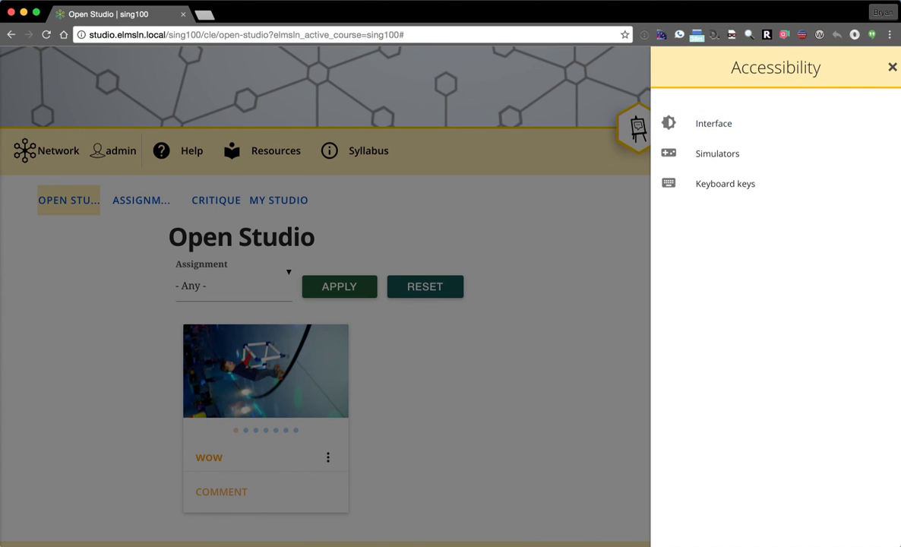
click(892, 67)
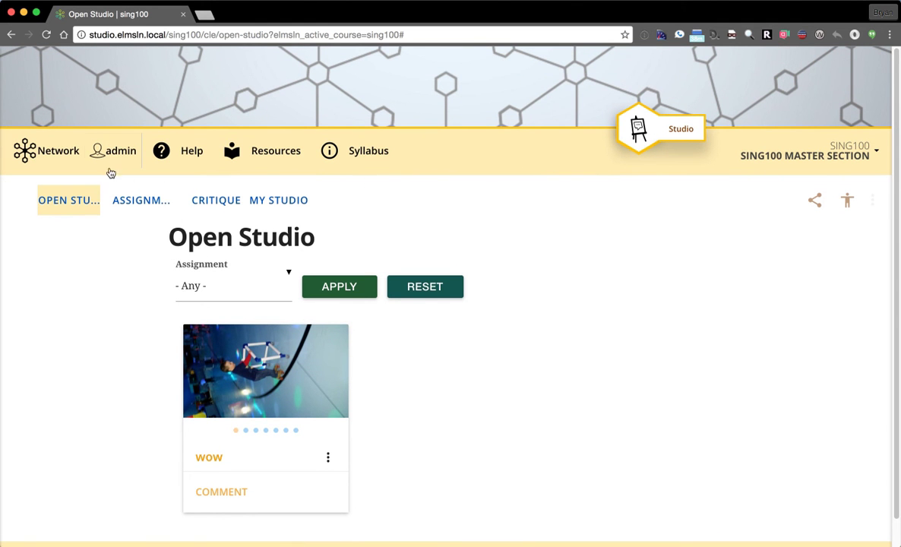
click(47, 150)
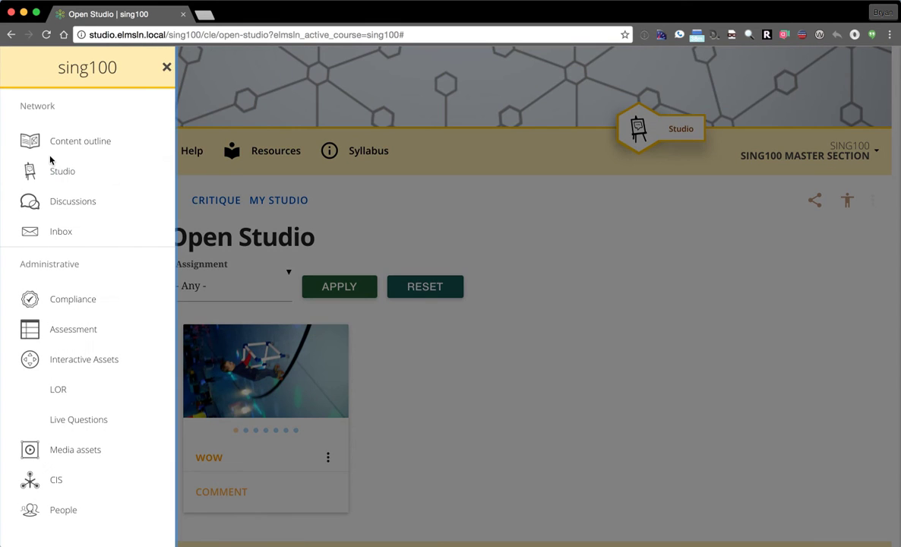
click(73, 201)
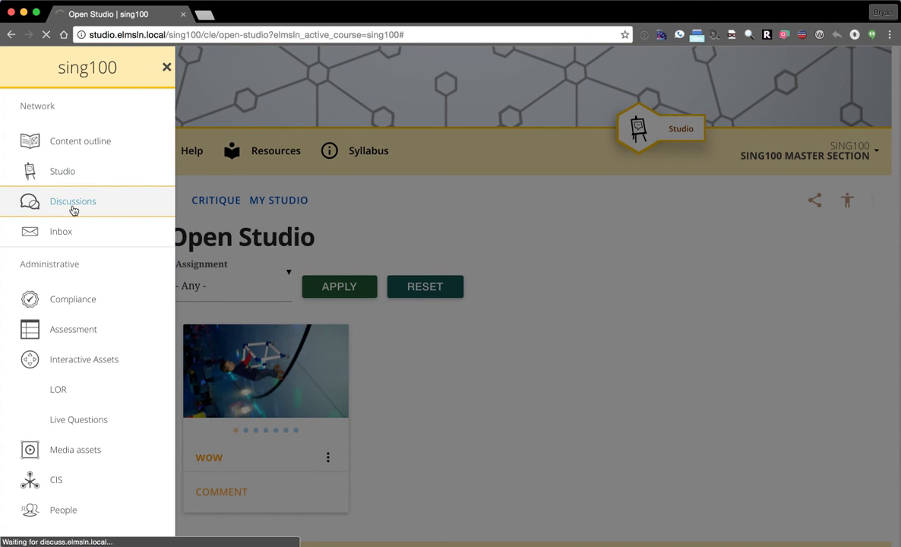
Step: Visit the empty Discussion Boards and the Inbox, then reopen the Network drawer
click(72, 201)
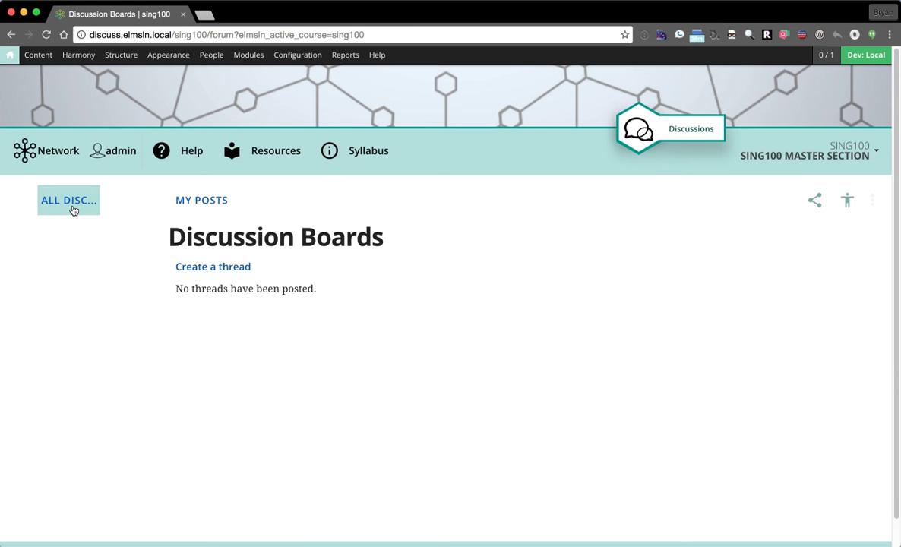
mouse_move(423, 327)
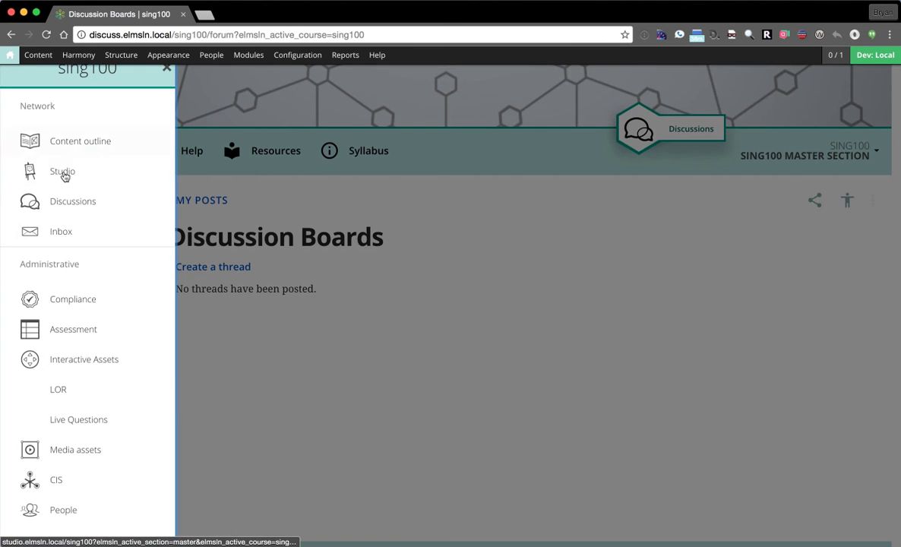
click(61, 231)
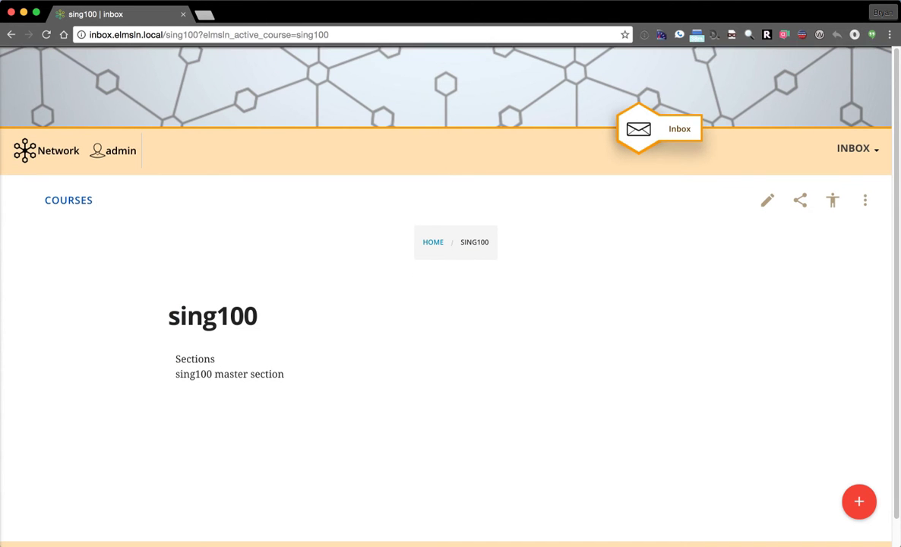
mouse_move(327, 101)
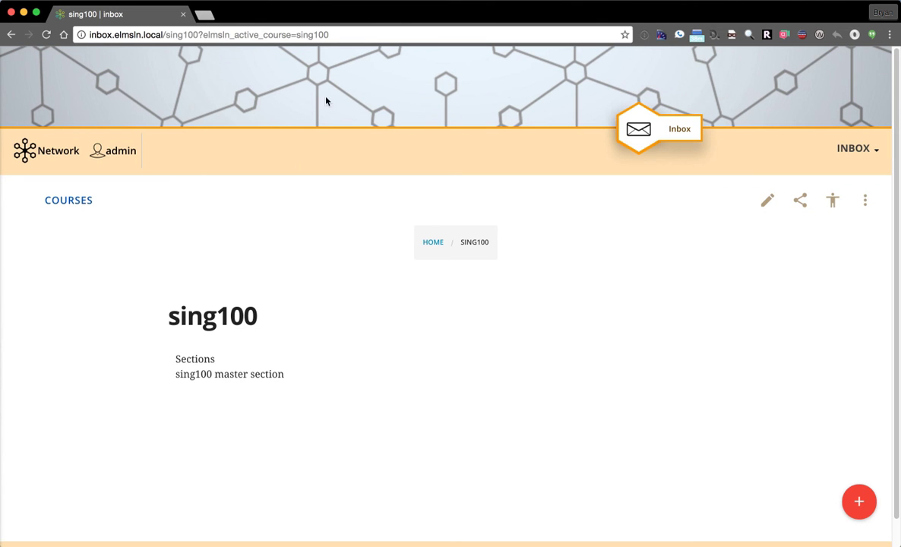
mouse_move(9, 155)
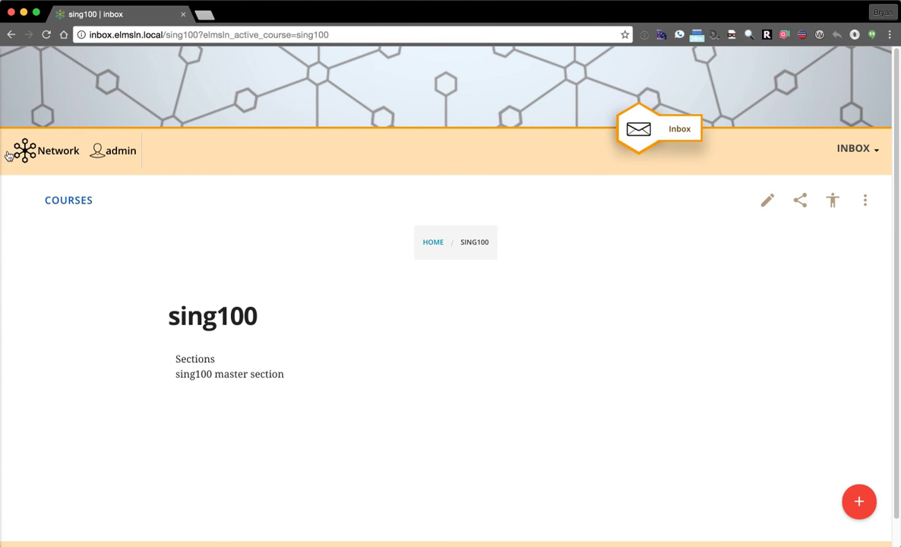
click(23, 150)
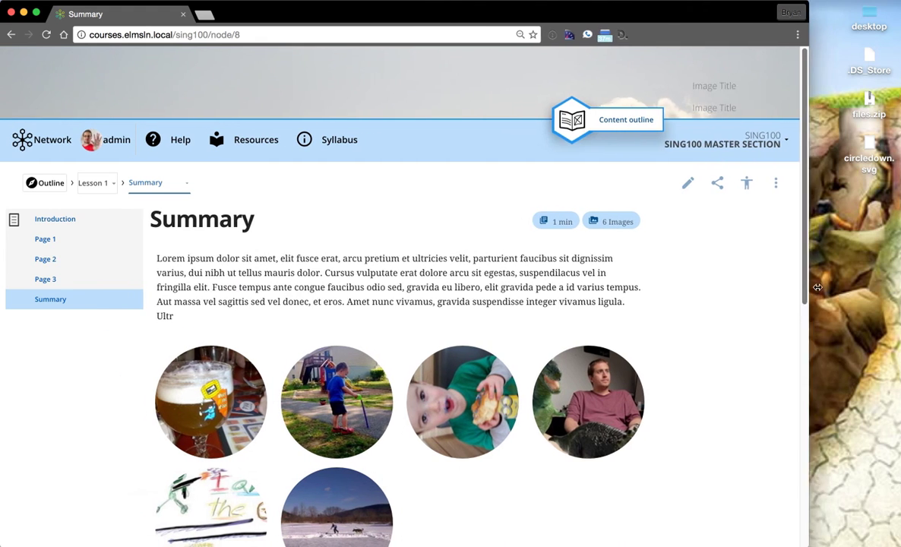
Step: Visit Lesson 1 Introduction and Page 1, then return to the Summary page
click(55, 219)
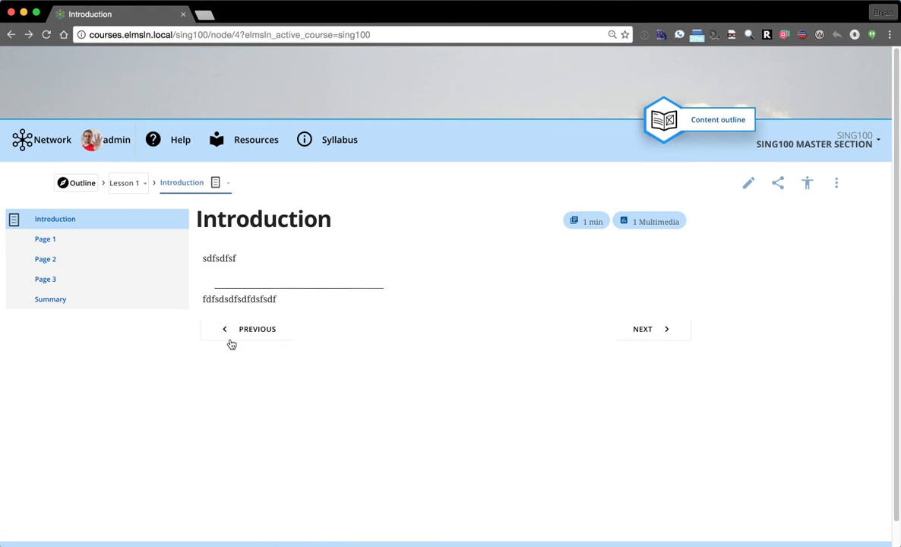
click(642, 328)
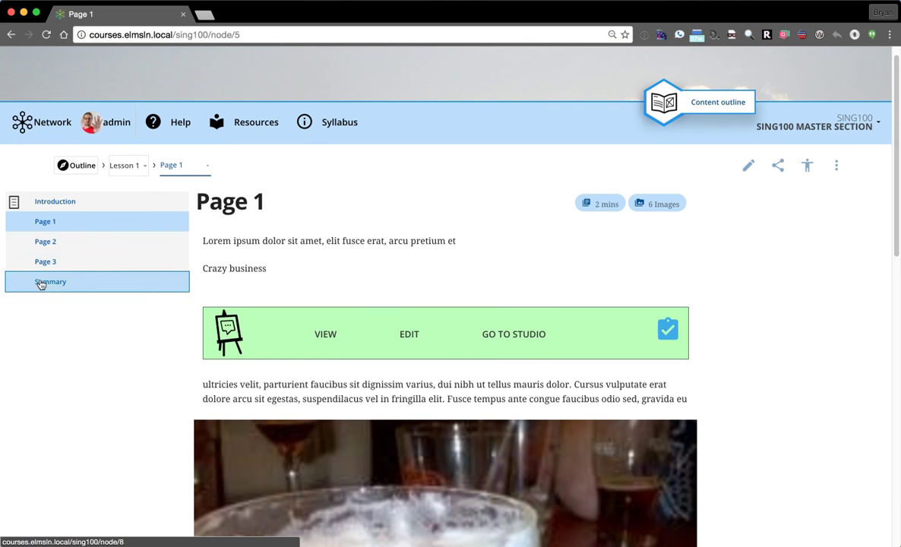
click(51, 282)
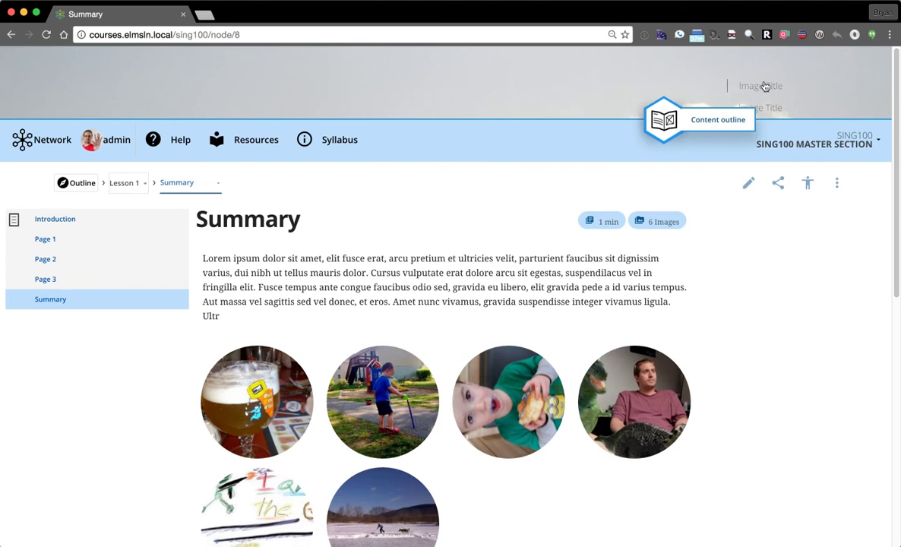
scroll(down, 3)
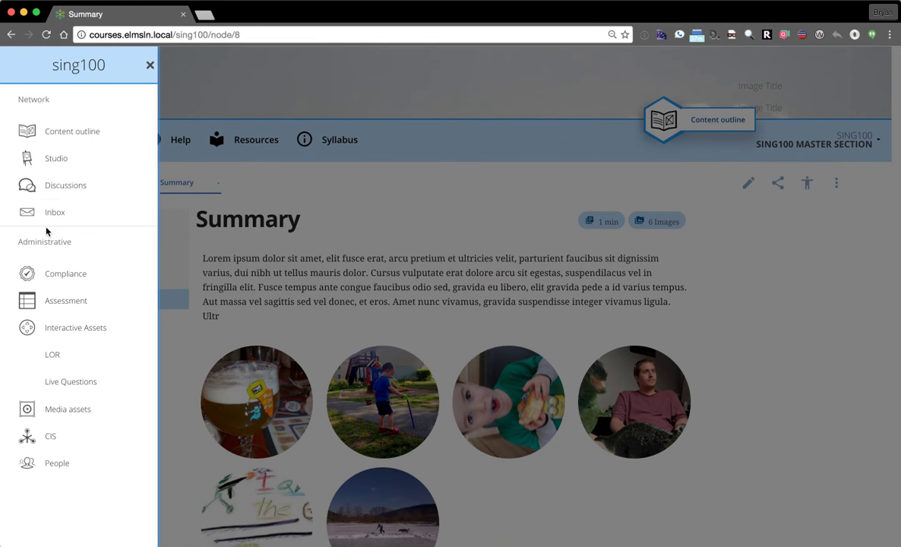
Step: From the course Inbox, start a new calendar event and scroll the blank Create Inbox Event form
click(55, 212)
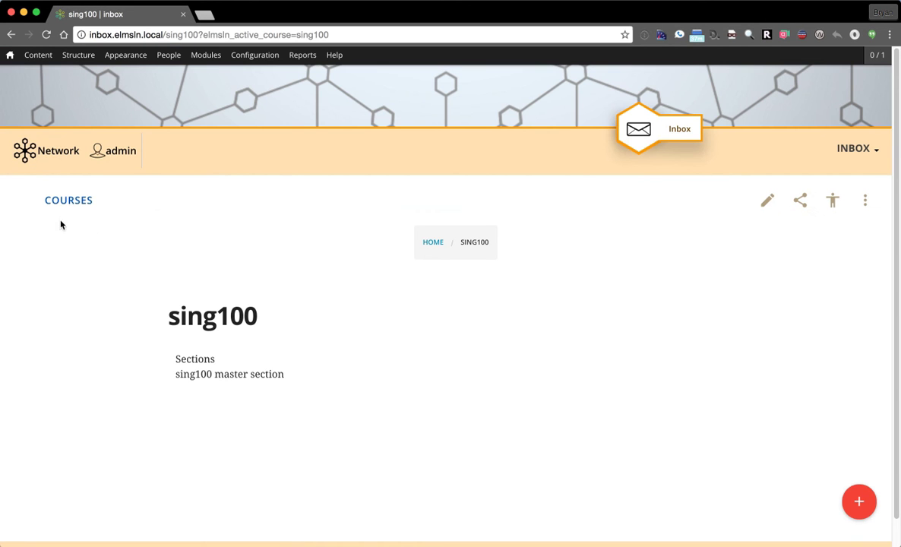
mouse_move(322, 246)
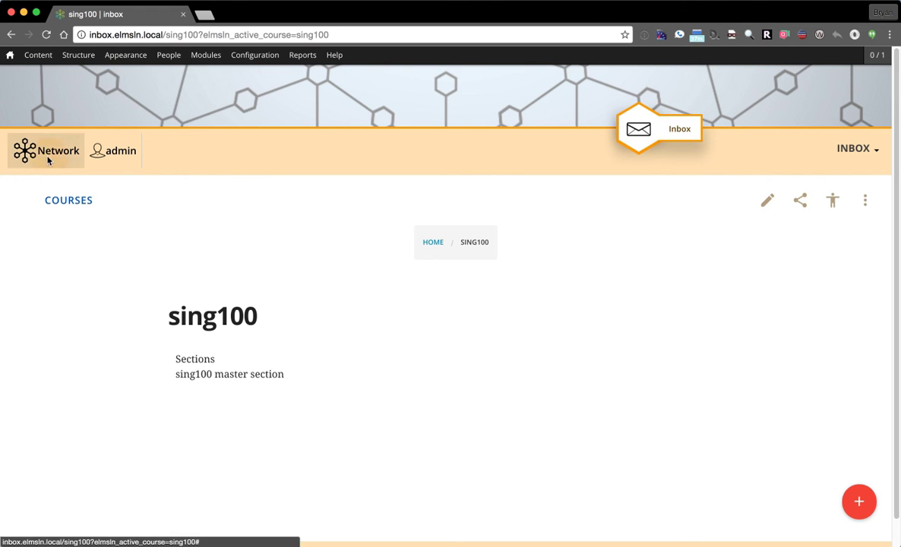
click(46, 150)
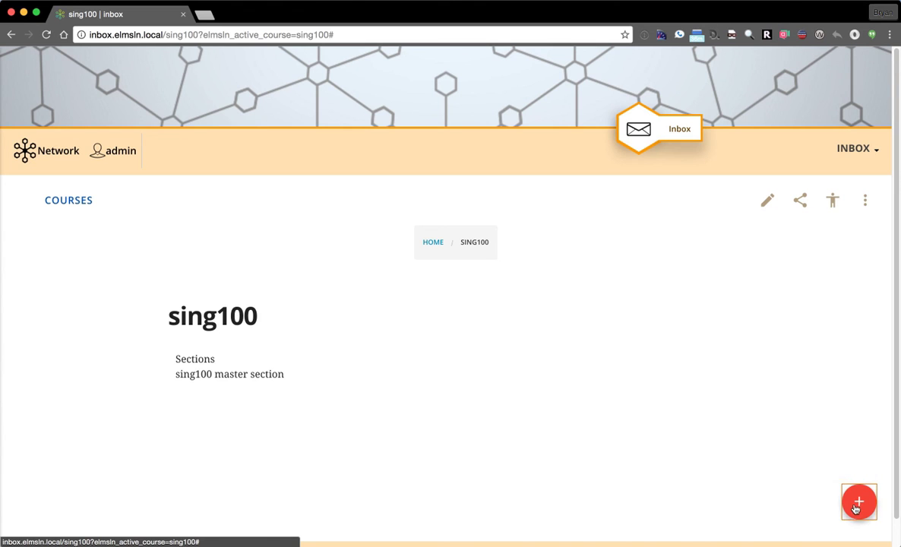
mouse_move(859, 502)
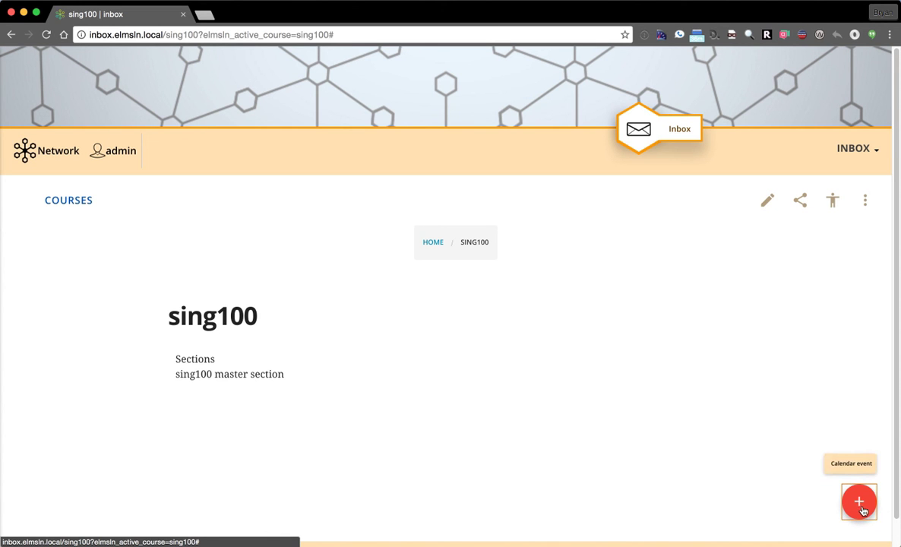
mouse_move(849, 464)
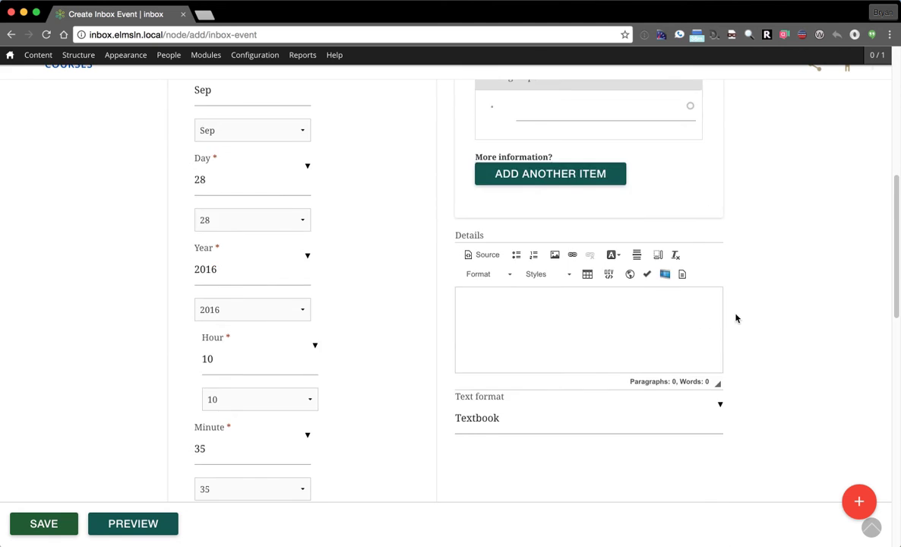
scroll(down, 3)
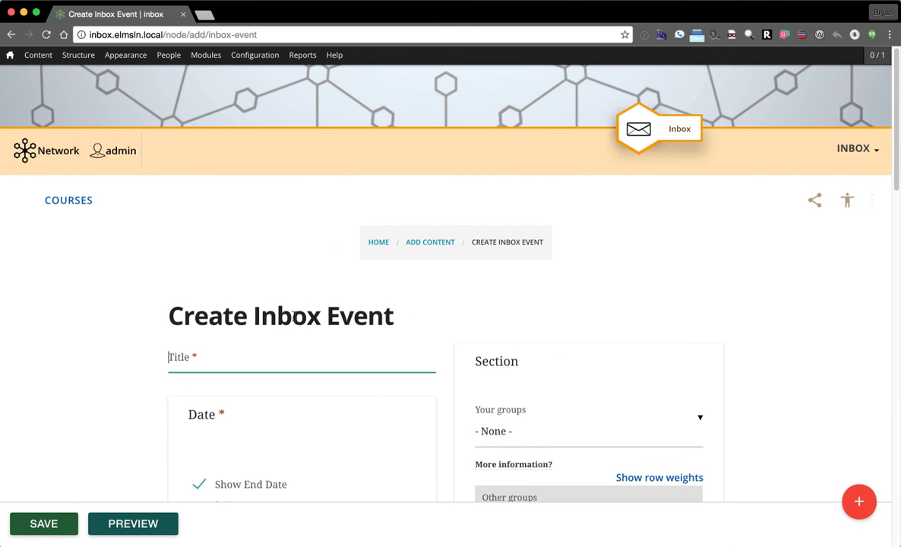
scroll(down, 3)
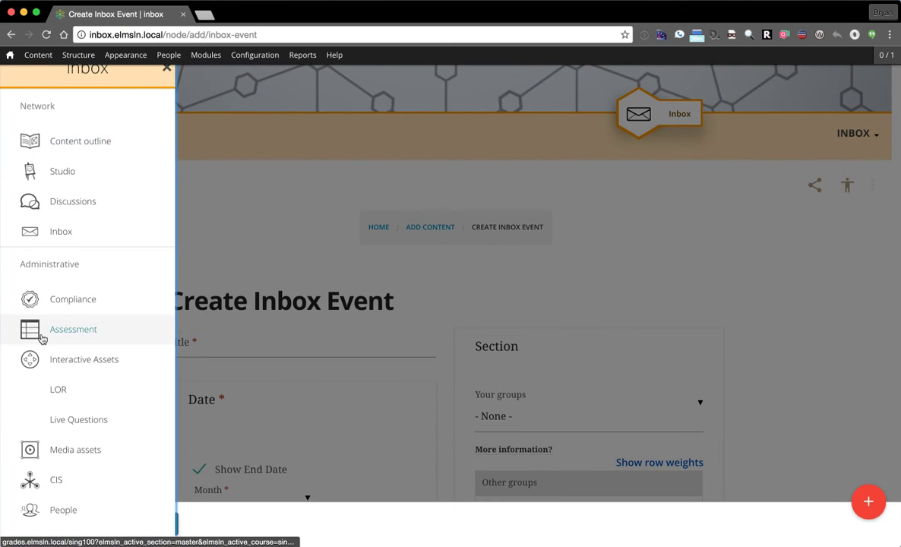
mouse_move(76, 448)
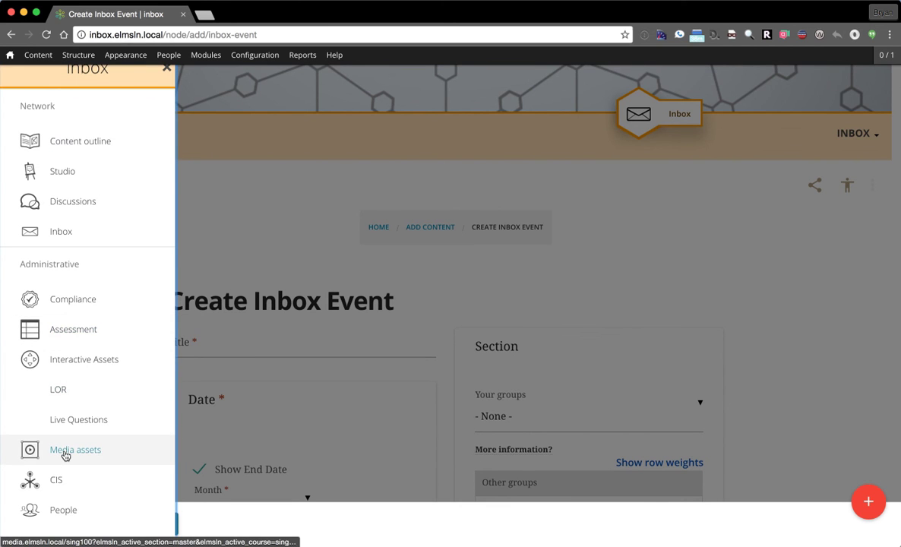
Step: Open Media assets in Visual view, filtered to External video, sorted by Title descending
click(75, 449)
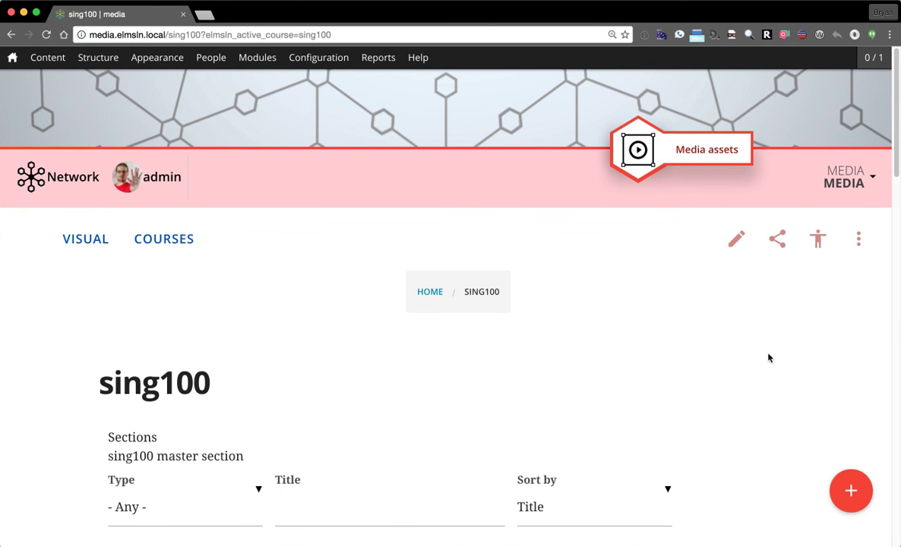
mouse_move(586, 266)
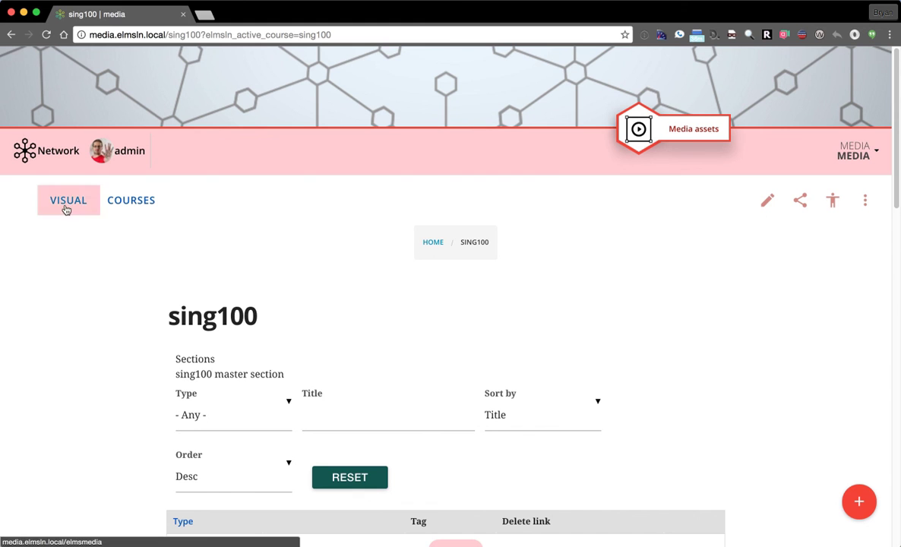
click(68, 199)
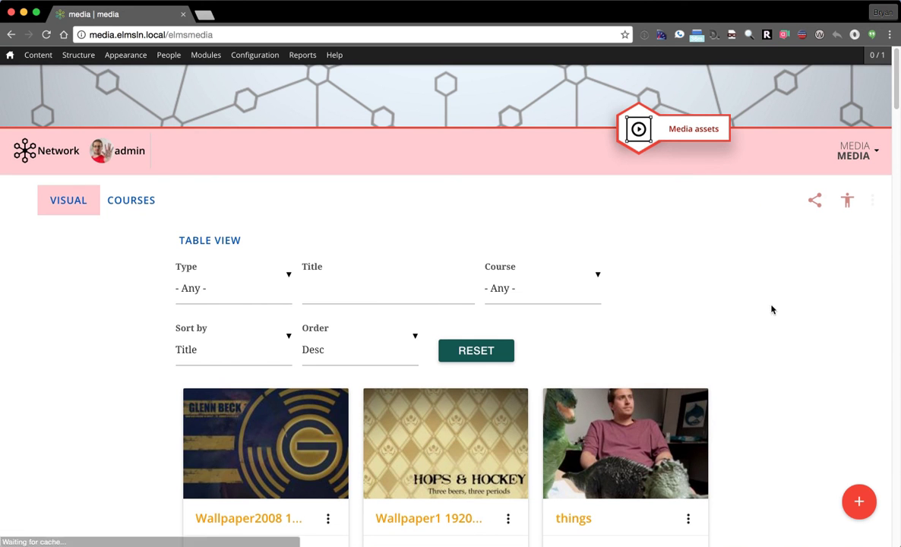
mouse_move(625, 318)
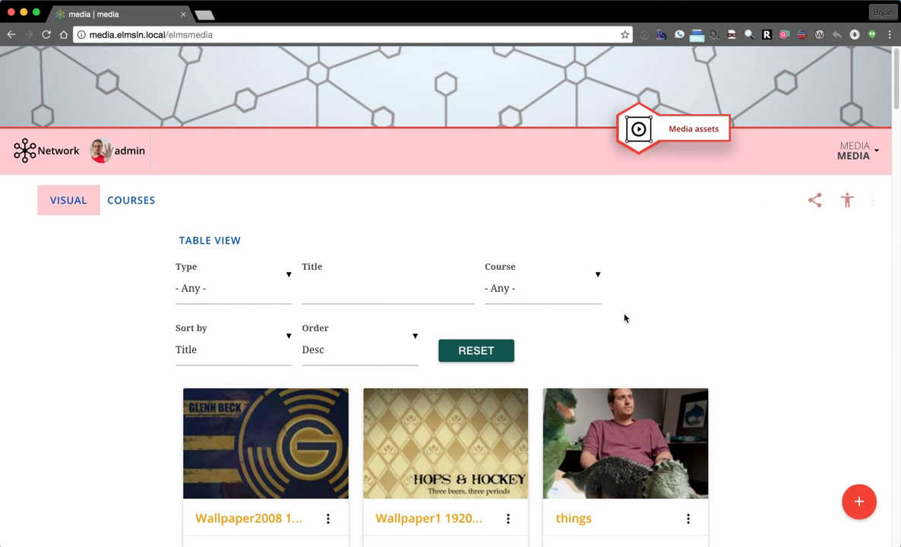
scroll(down, 3)
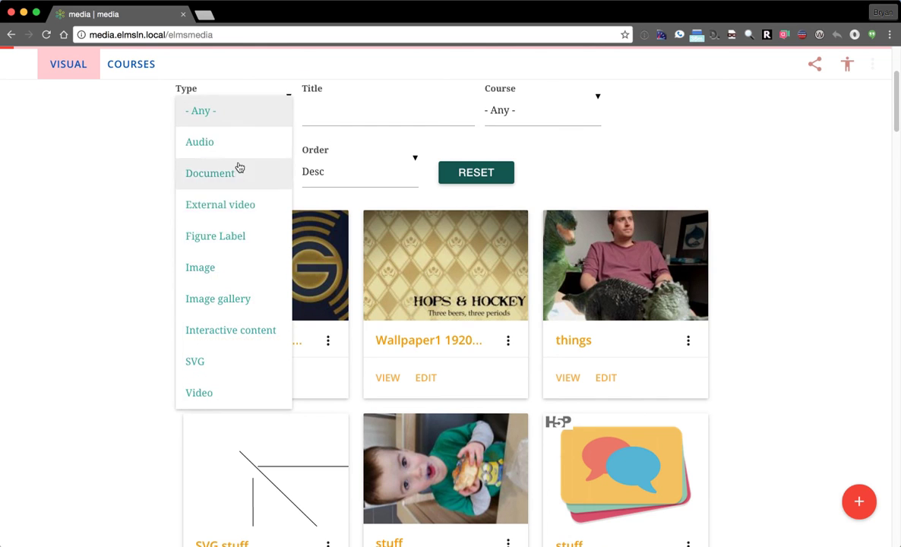
click(221, 205)
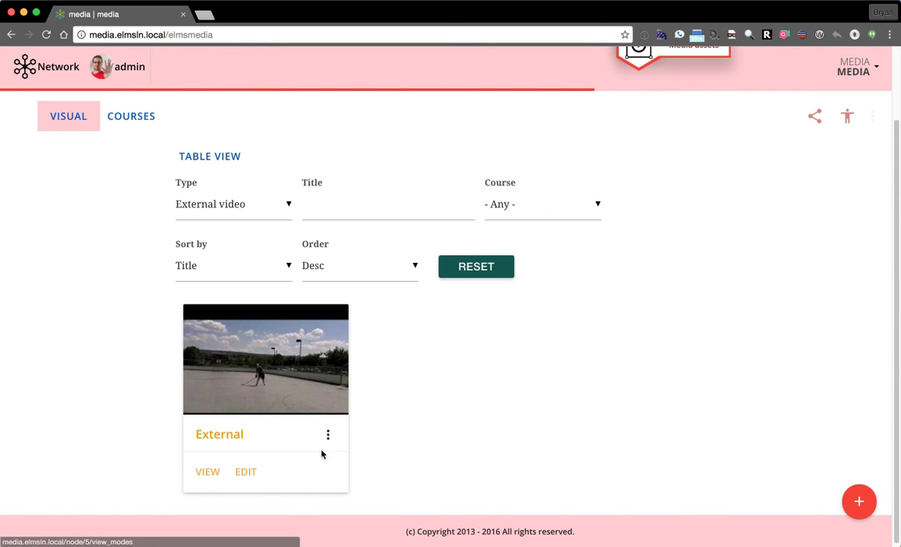
click(328, 434)
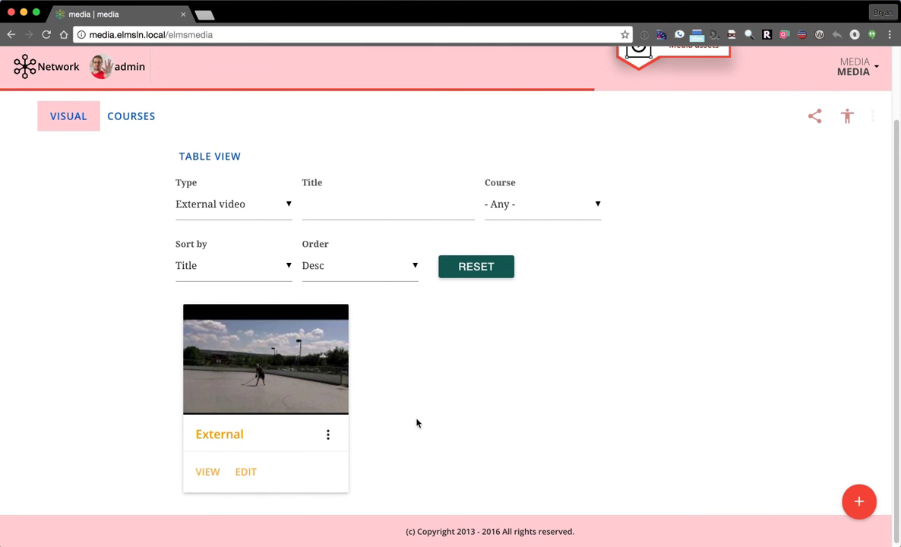
Step: Open the External asset's view modes page and briefly open its Share panel
click(265, 358)
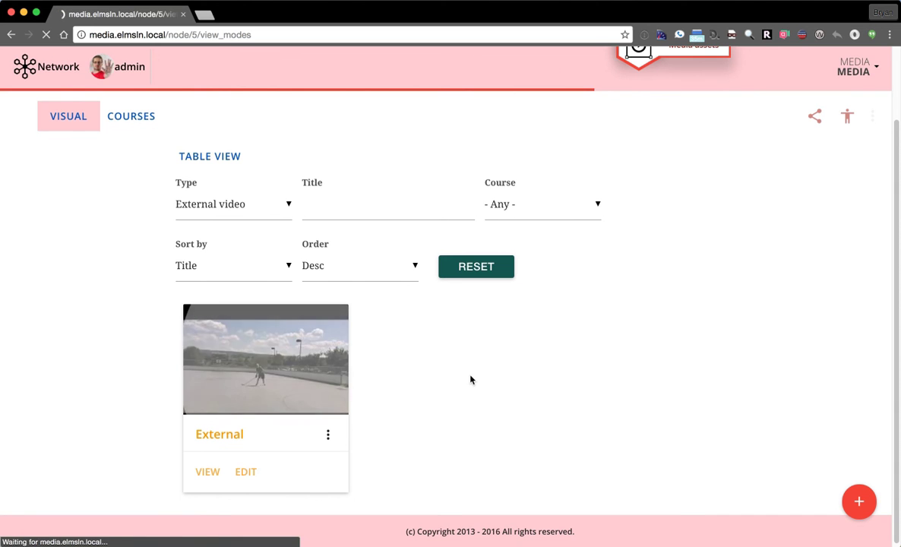
click(208, 471)
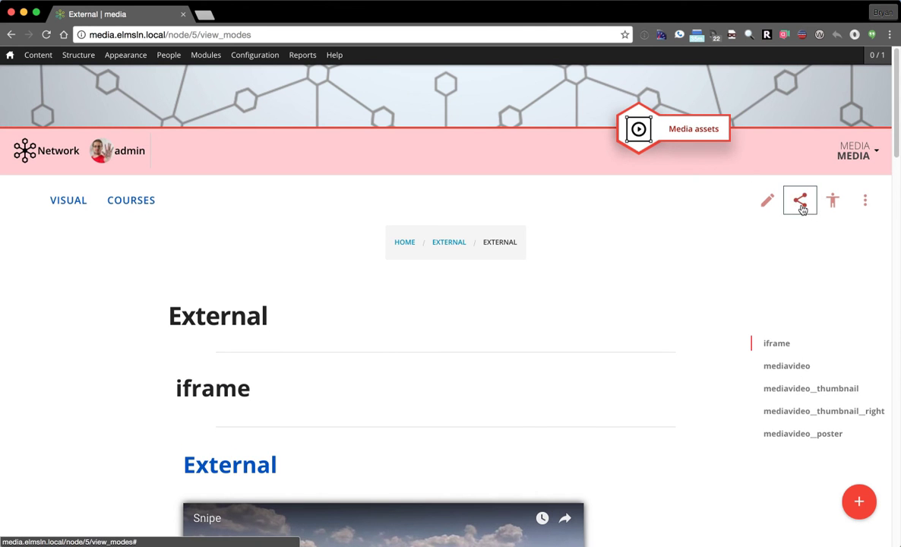
click(799, 199)
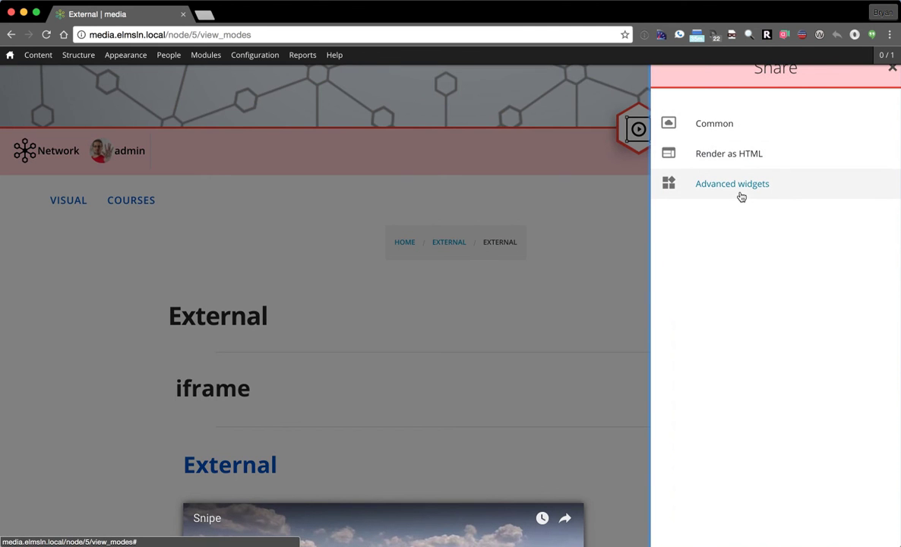
click(714, 123)
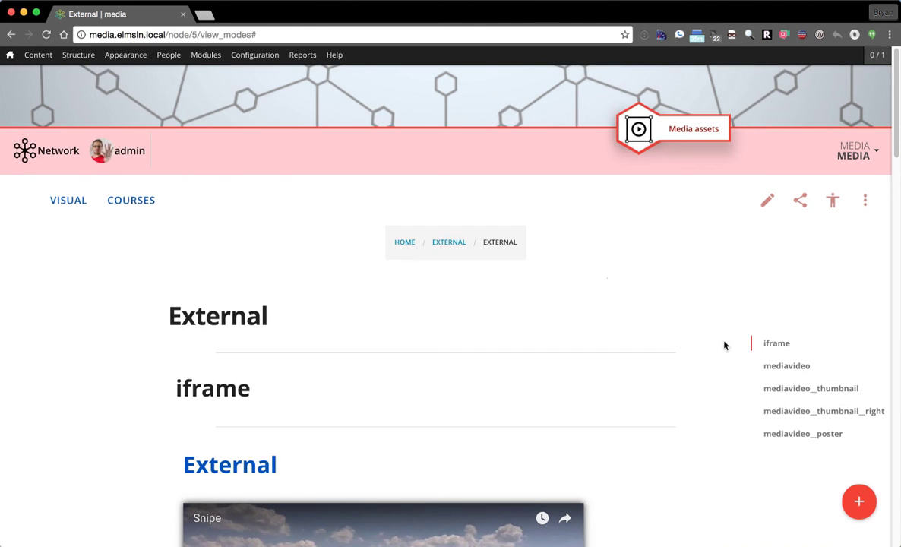
Step: Review the mediavideo and thumbnail display examples, then return to the Media assets grid
click(786, 365)
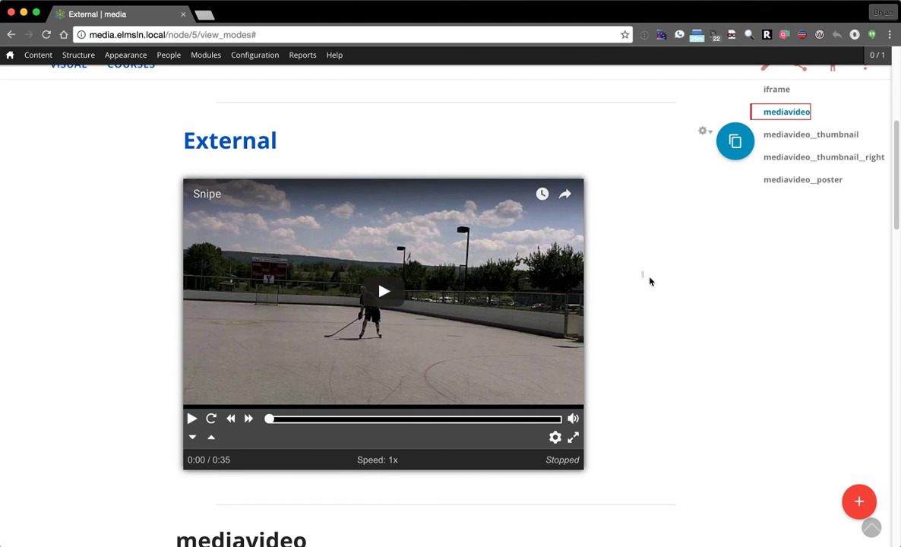
mouse_move(803, 148)
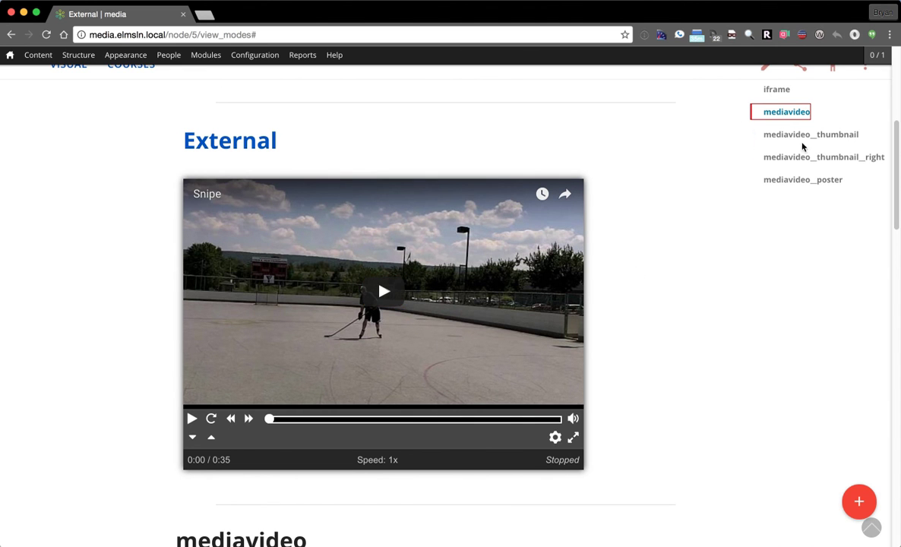
click(810, 133)
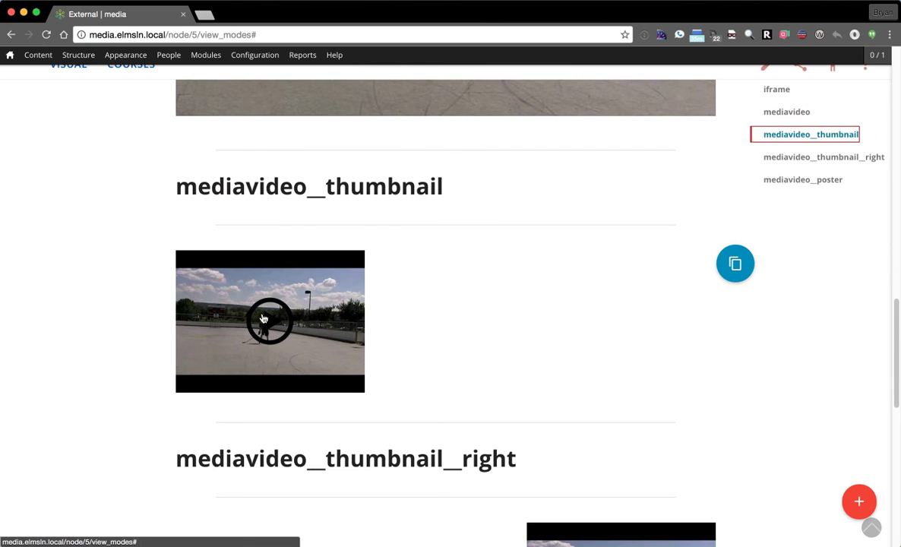
click(269, 320)
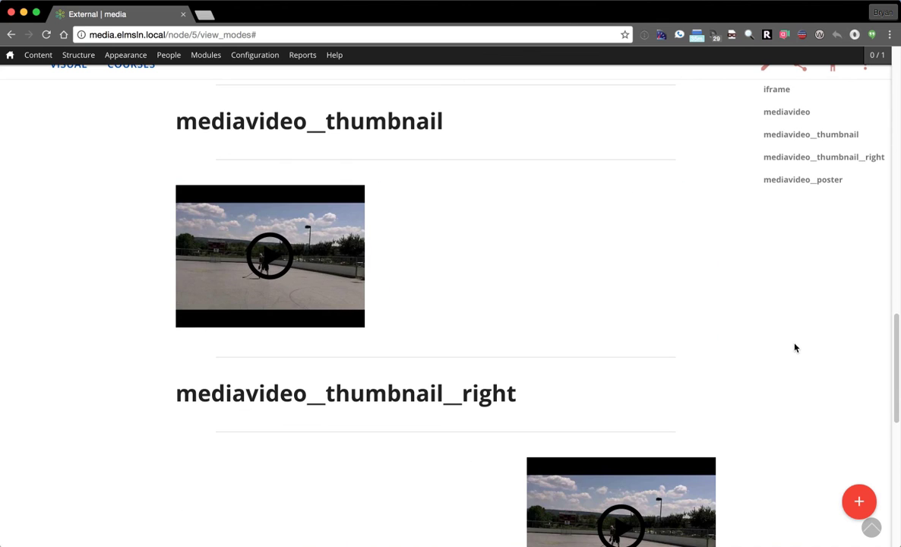
scroll(down, 3)
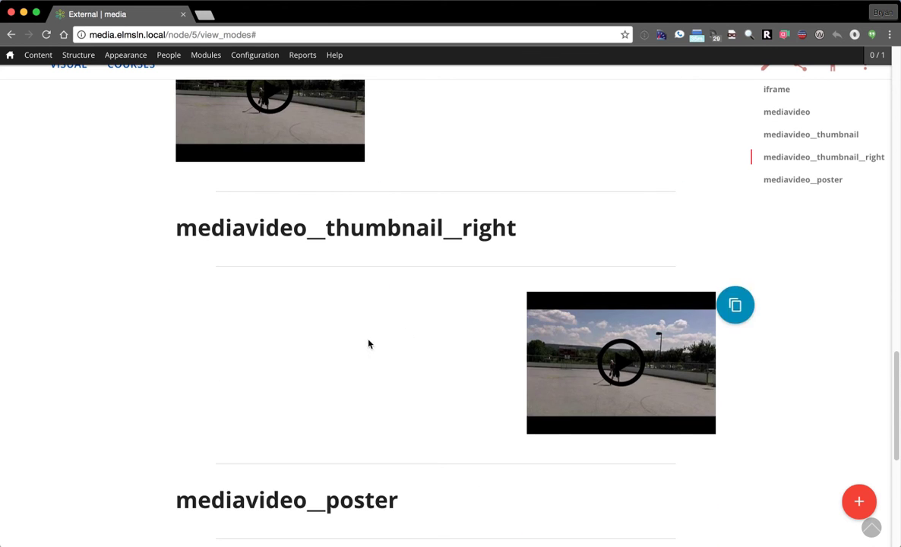
scroll(down, 3)
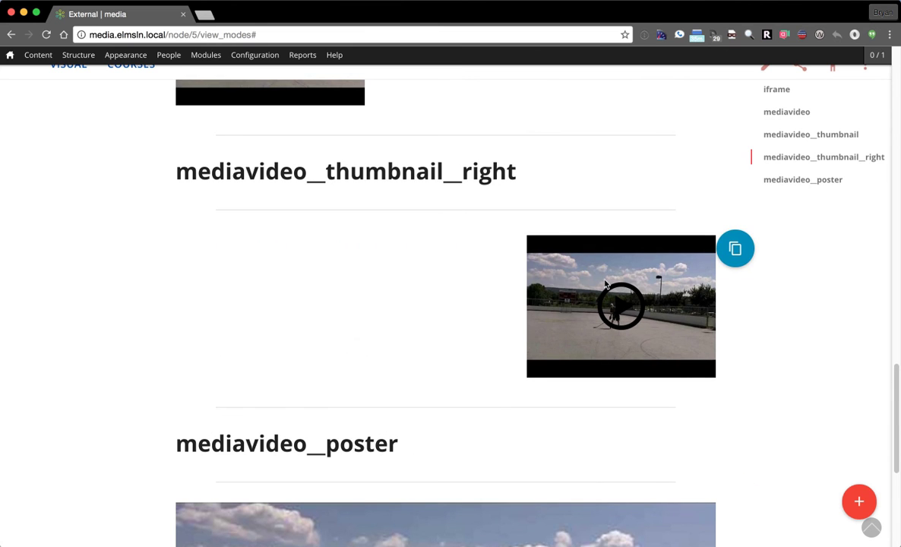
click(735, 248)
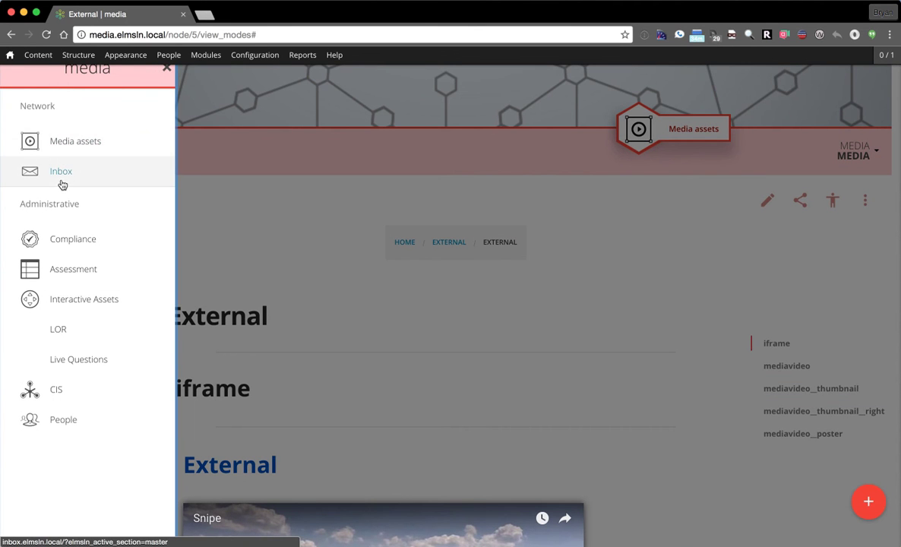
click(75, 140)
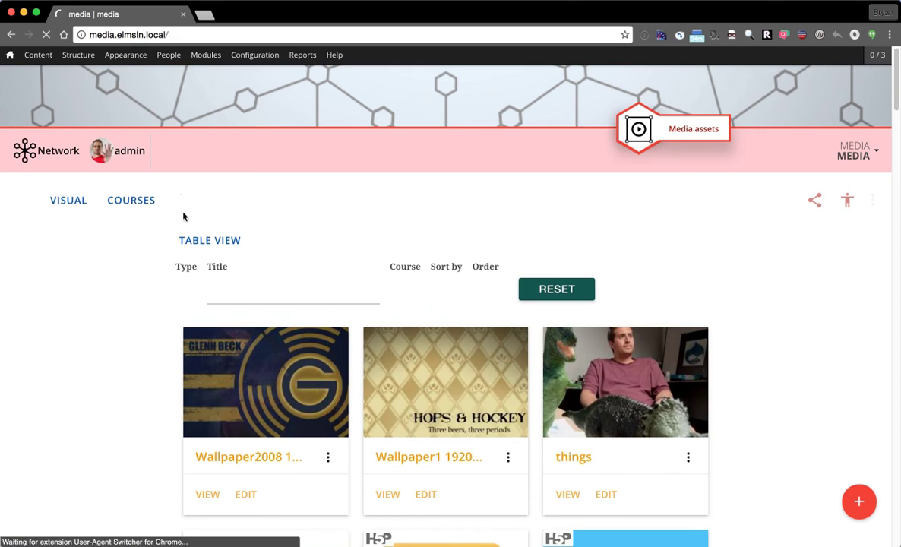
Step: Open sing100's Page 3 from the Courses list in edit mode
click(131, 200)
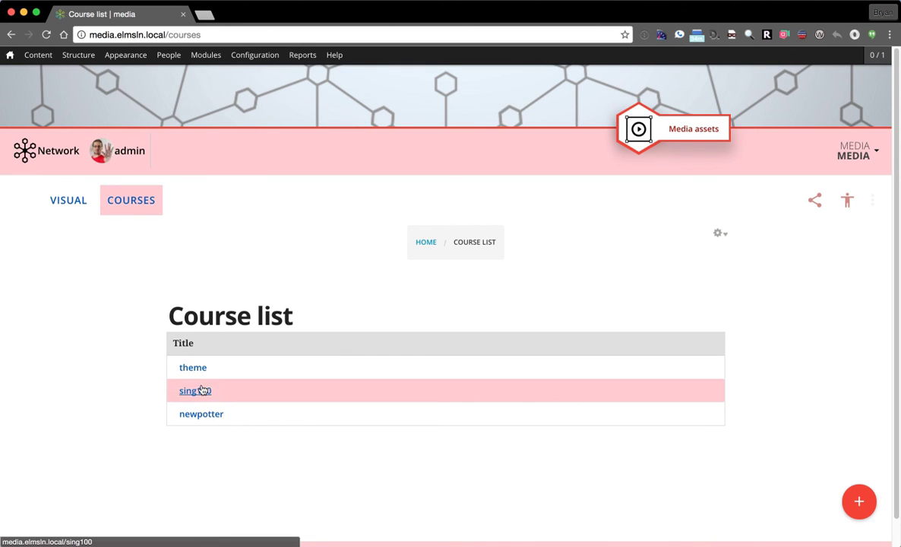
click(195, 390)
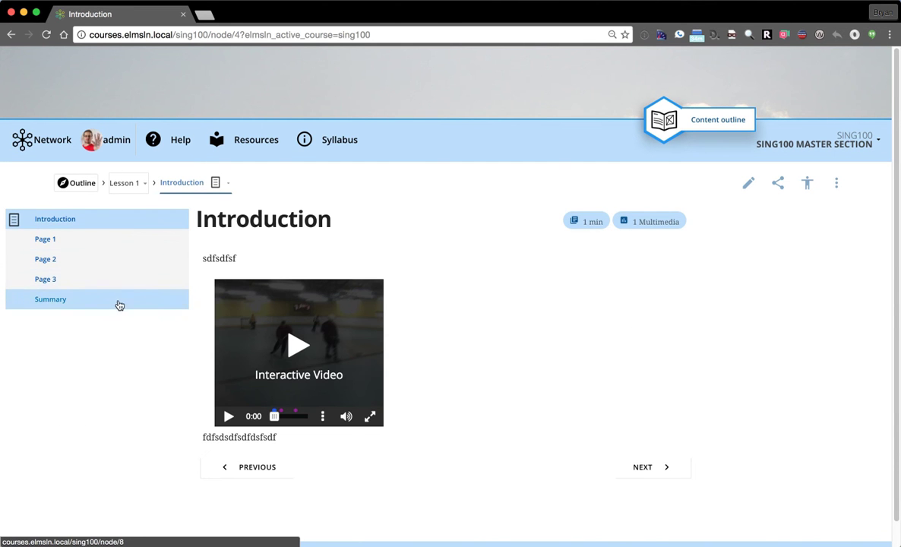
click(45, 278)
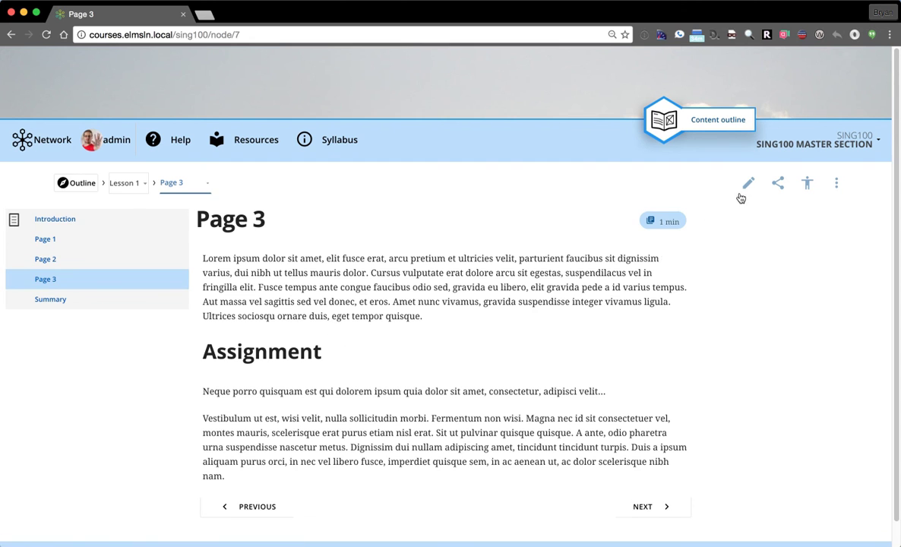
click(747, 183)
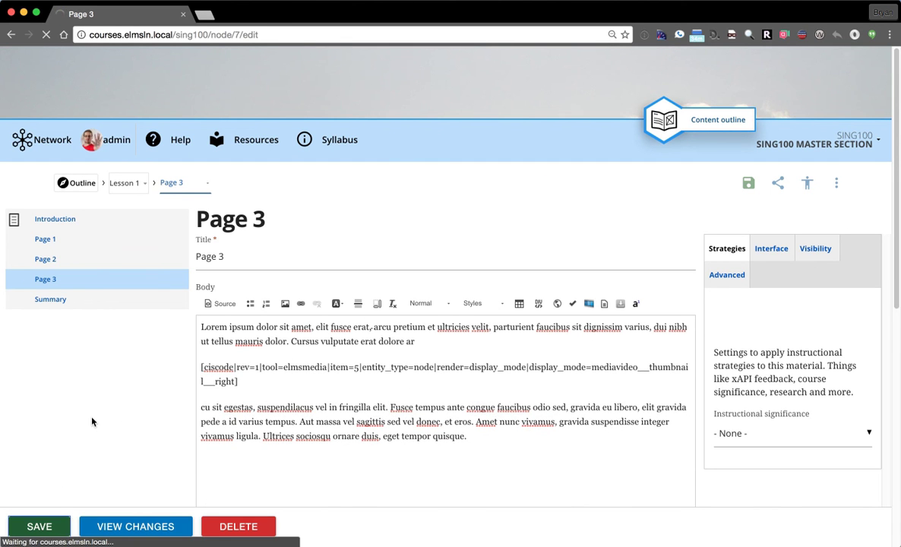
Step: Save Page 3 and view its video thumbnail floated right beside the text
click(39, 526)
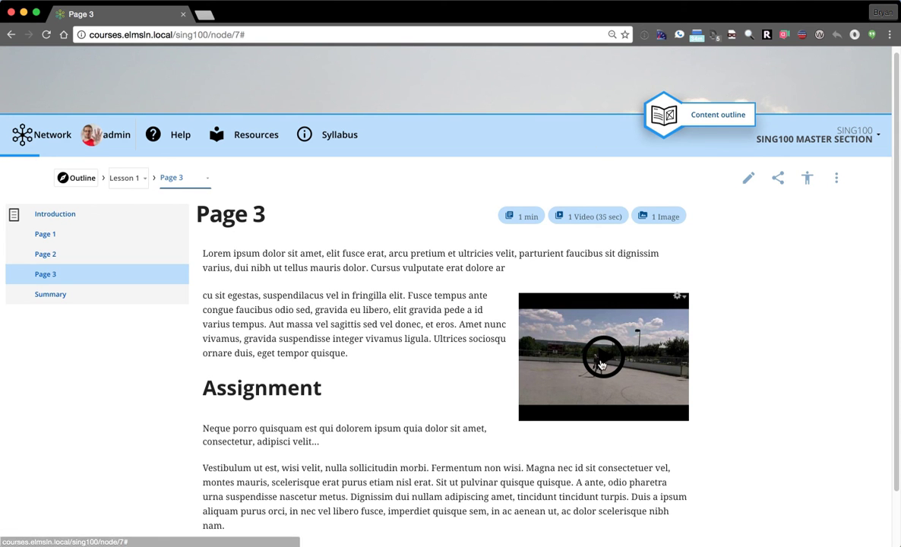
click(603, 356)
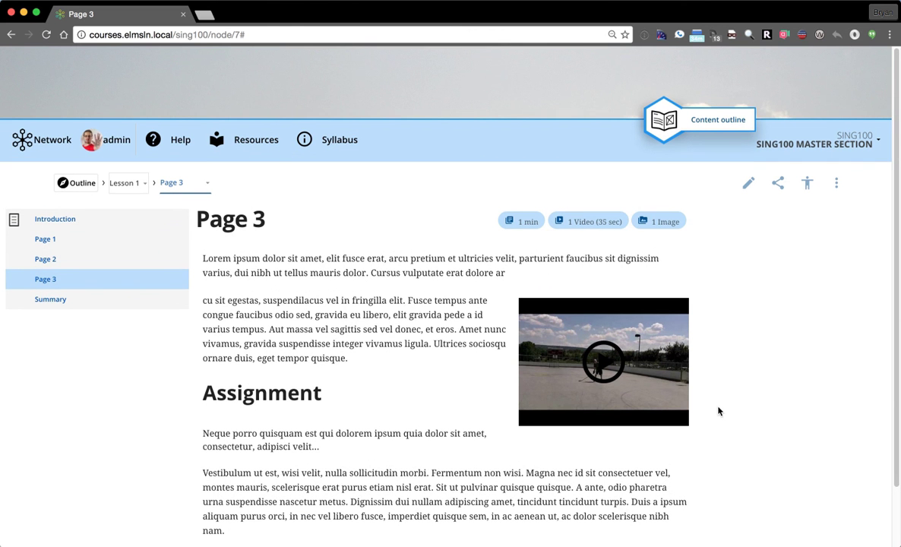
mouse_move(567, 296)
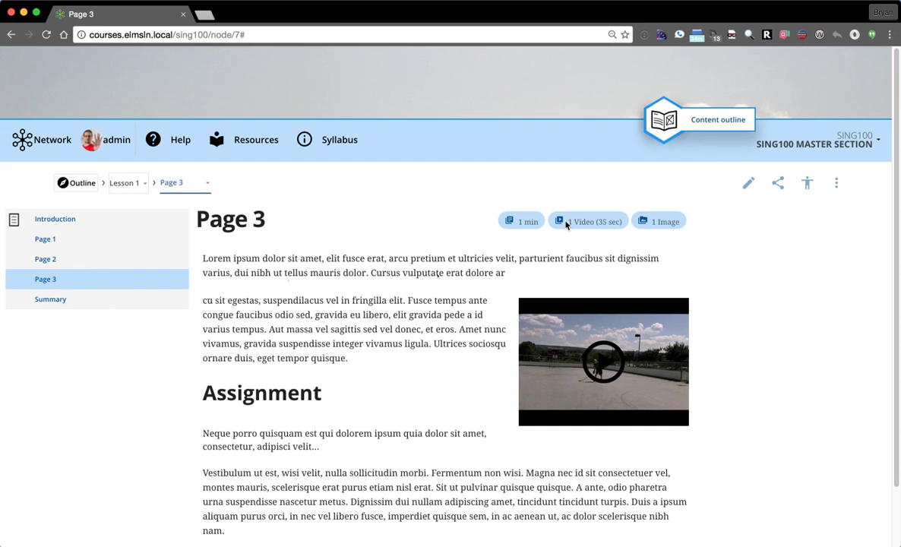
mouse_move(615, 221)
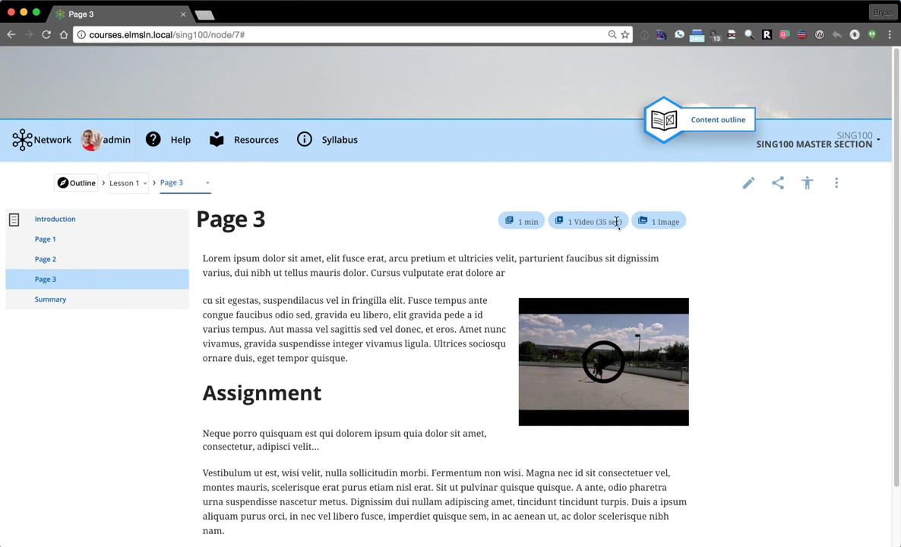
mouse_move(376, 251)
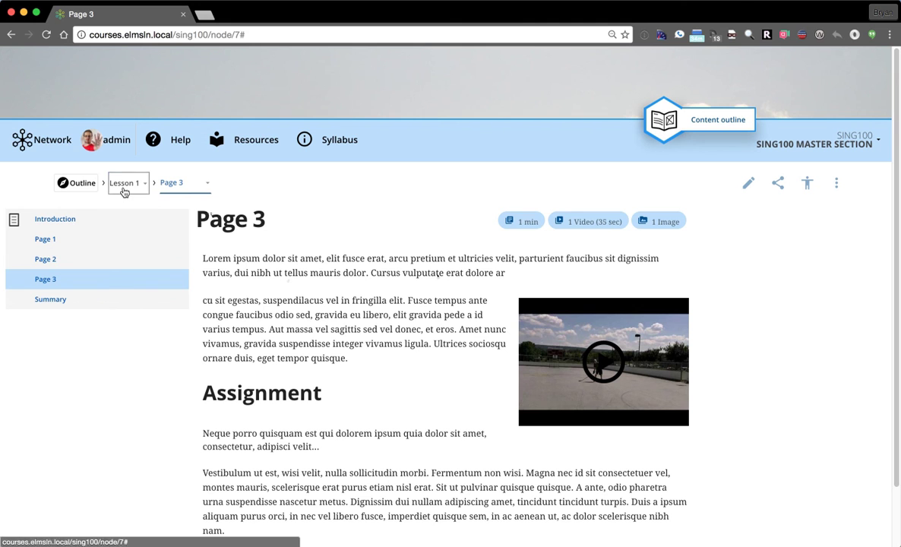
Step: Go to the Lesson 1 overview showing 4 mins, 1 video, 19 images and 1 multimedia item
click(124, 183)
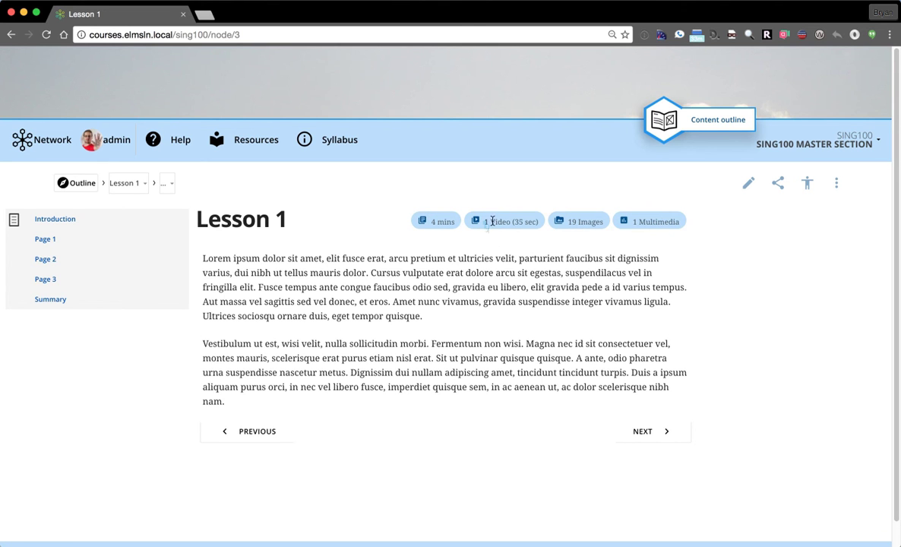
mouse_move(390, 231)
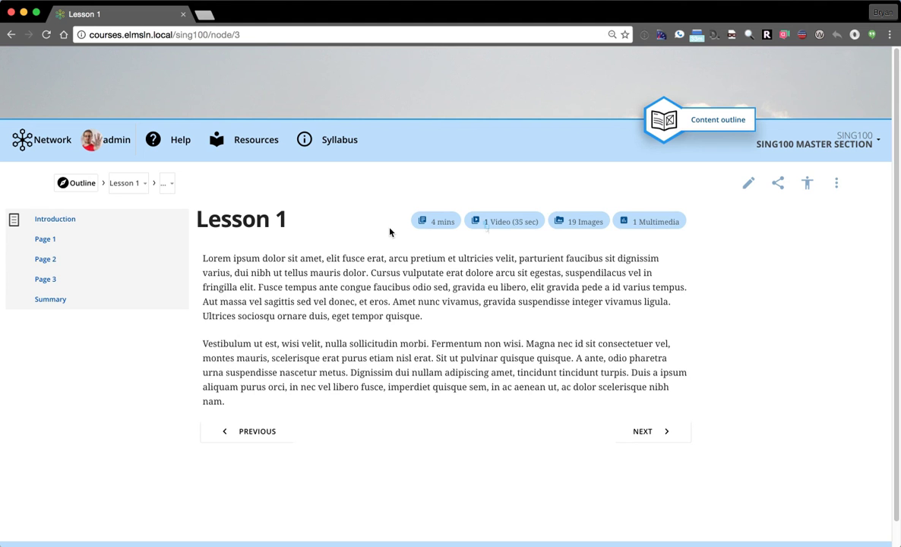
mouse_move(361, 214)
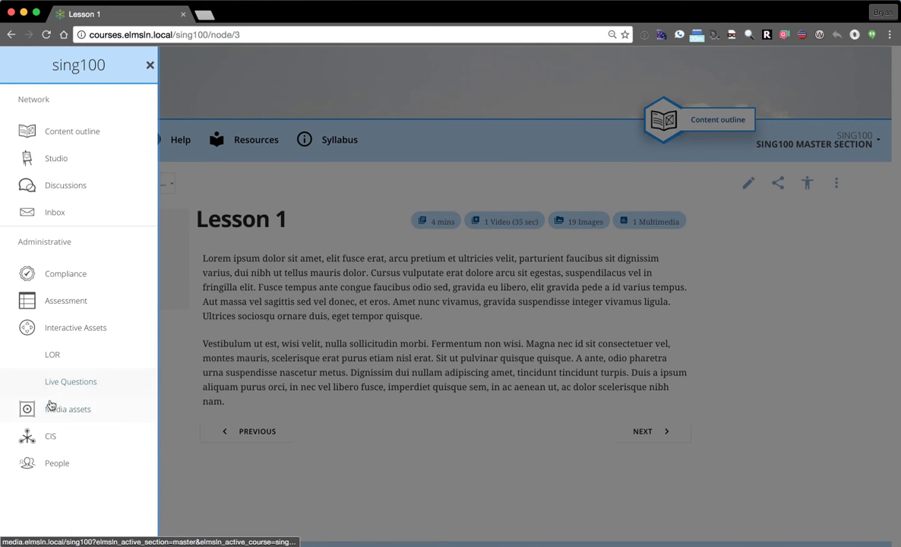
Step: From the sing100 course's media assets, start a blank Create Video form
click(68, 409)
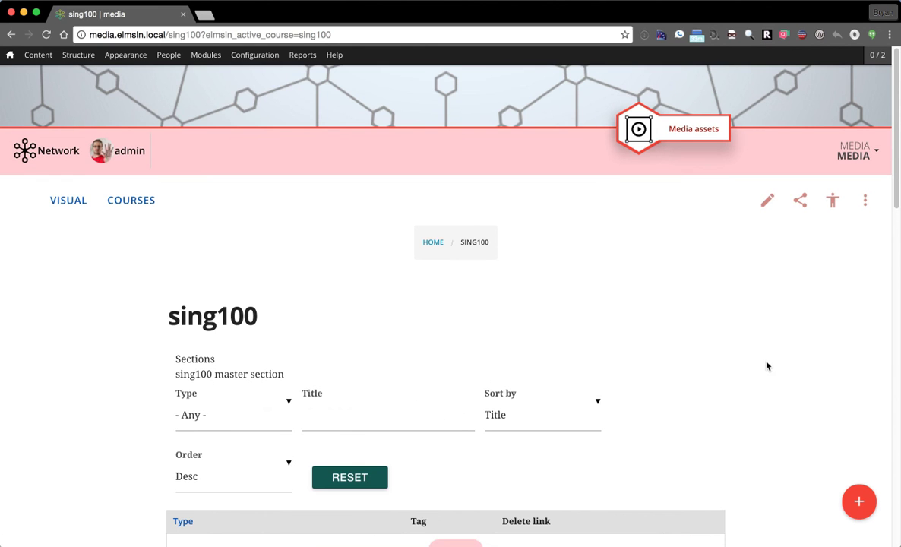
scroll(down, 3)
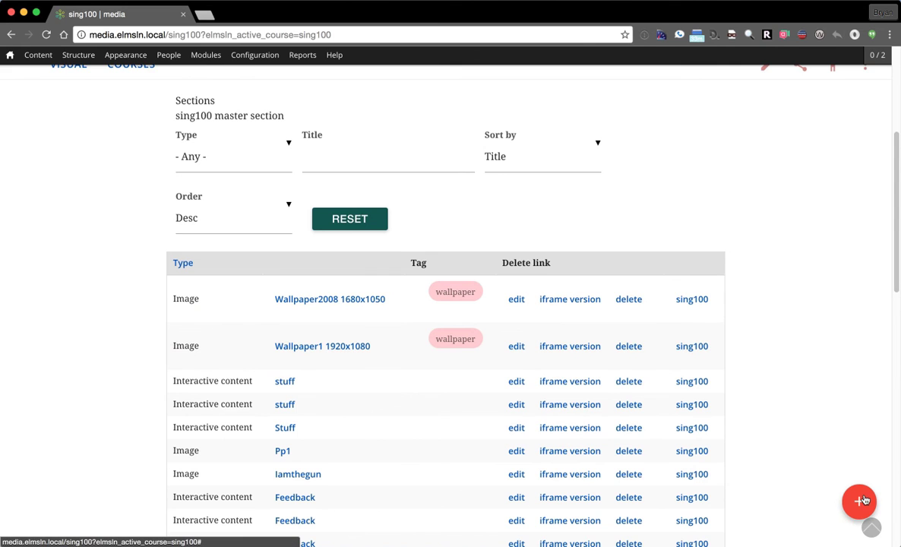
click(859, 501)
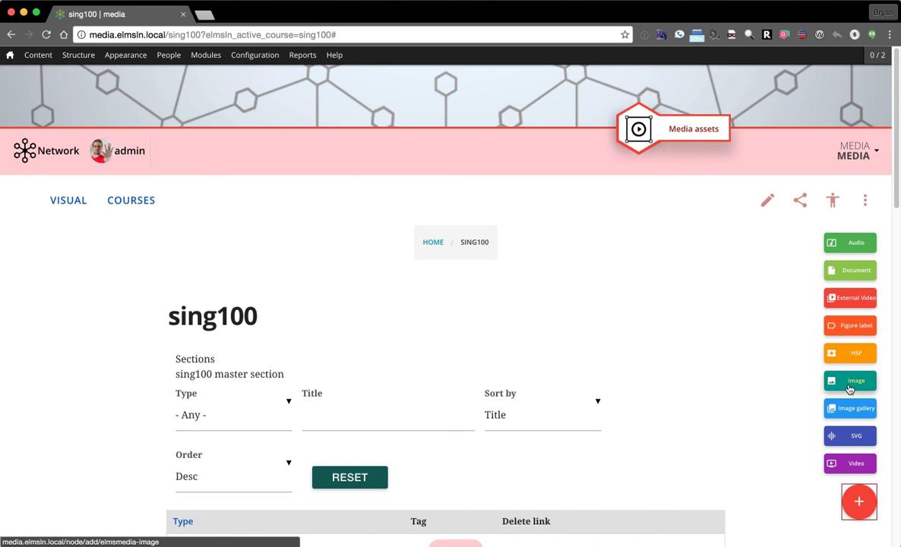
mouse_move(850, 297)
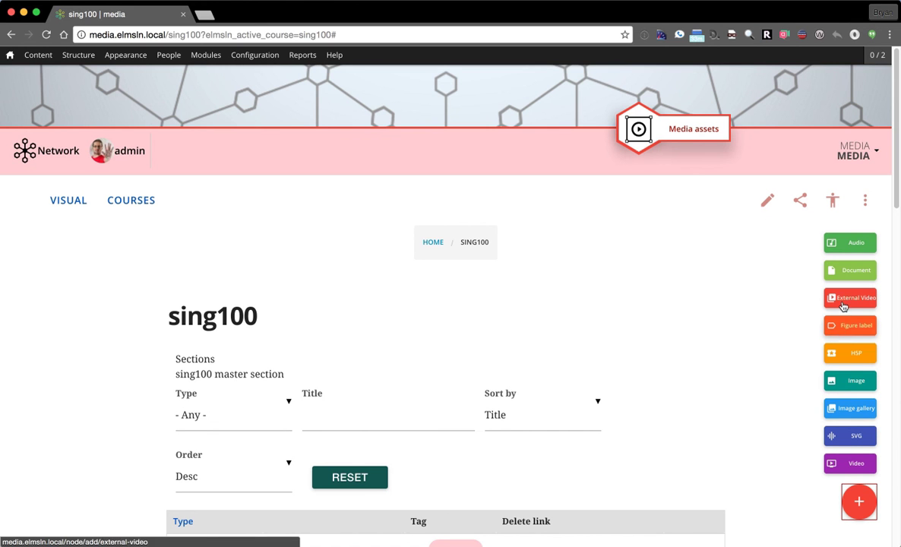
mouse_move(841, 256)
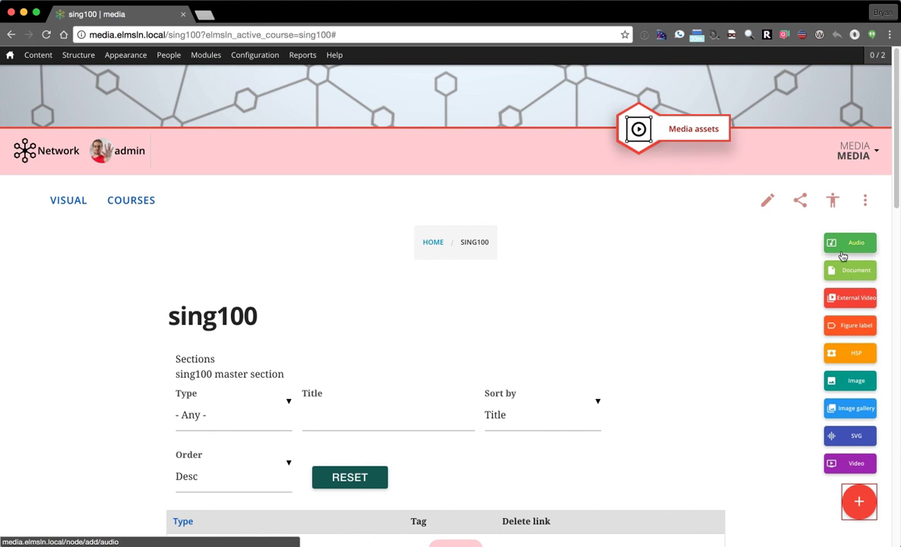
click(856, 464)
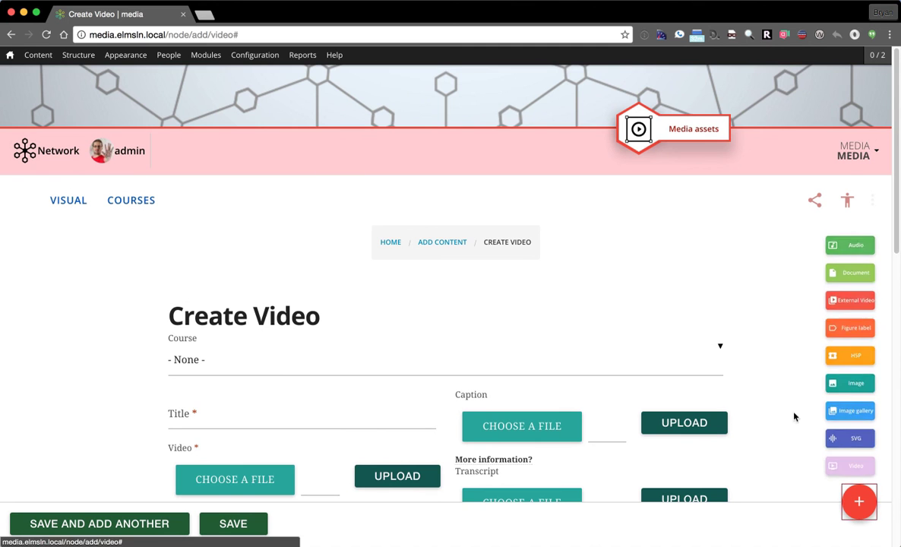
Step: Title the new video 'a new video'
scroll(down, 3)
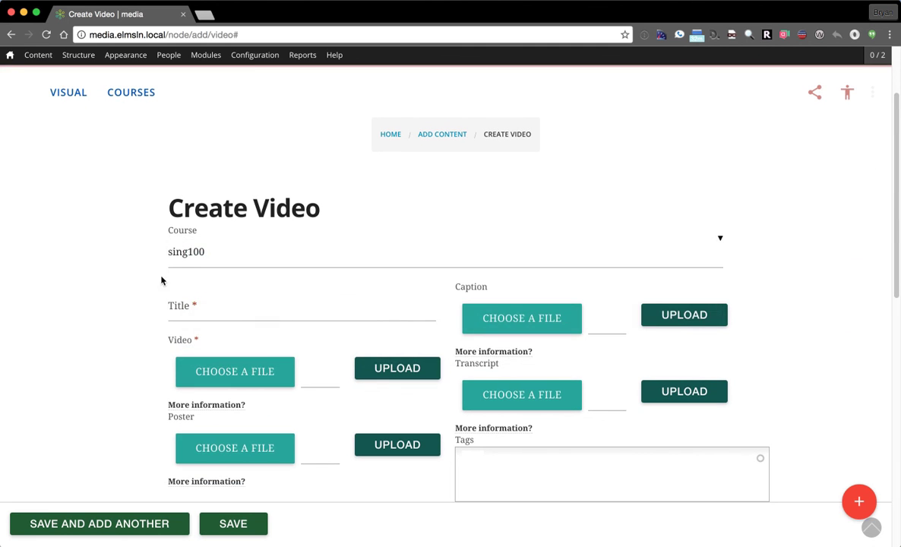
click(301, 304)
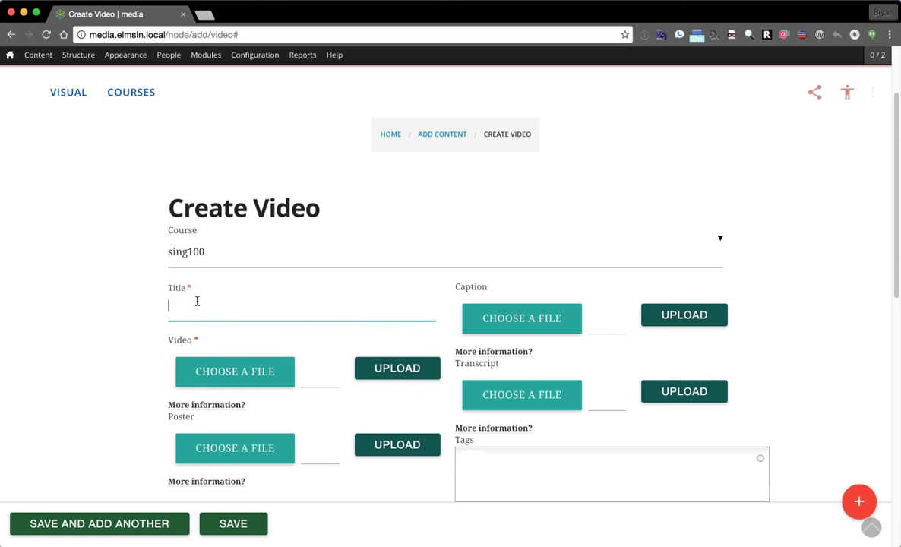
text(a new video)
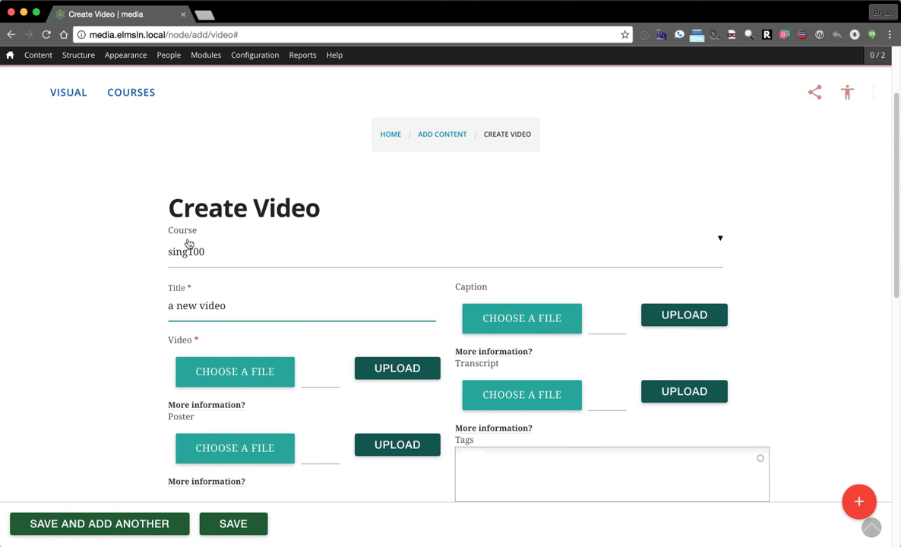
scroll(down, 3)
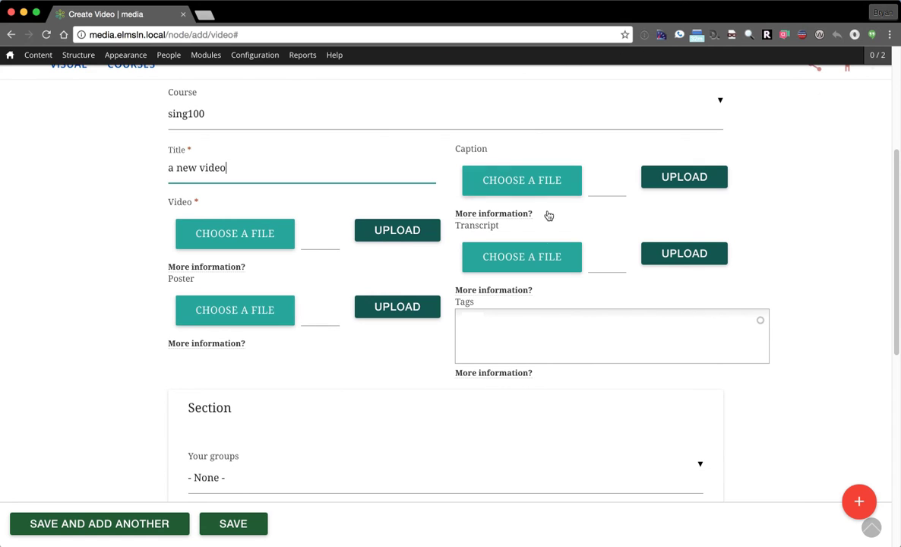
Step: Add the tags 'hihhi' and 'jhggftu' and review the rest of the form
click(611, 336)
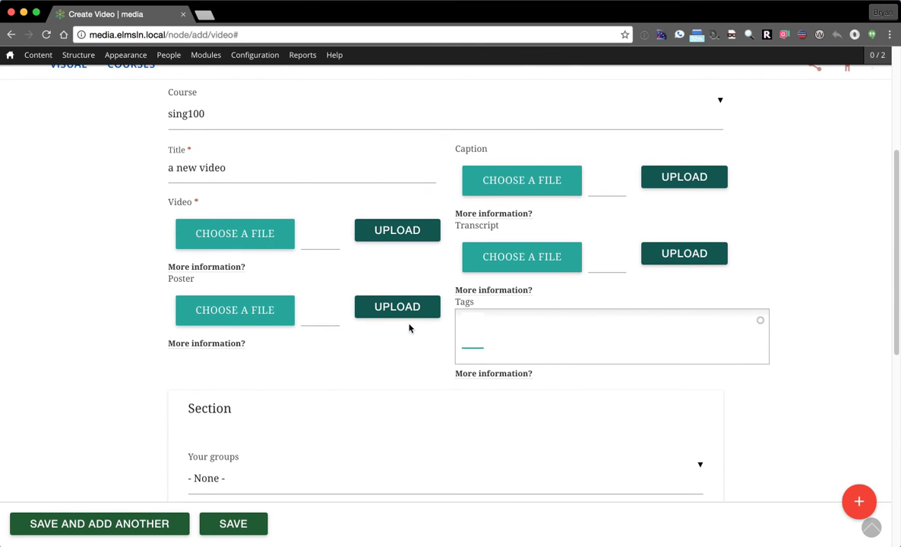
text(hihhi kjk)
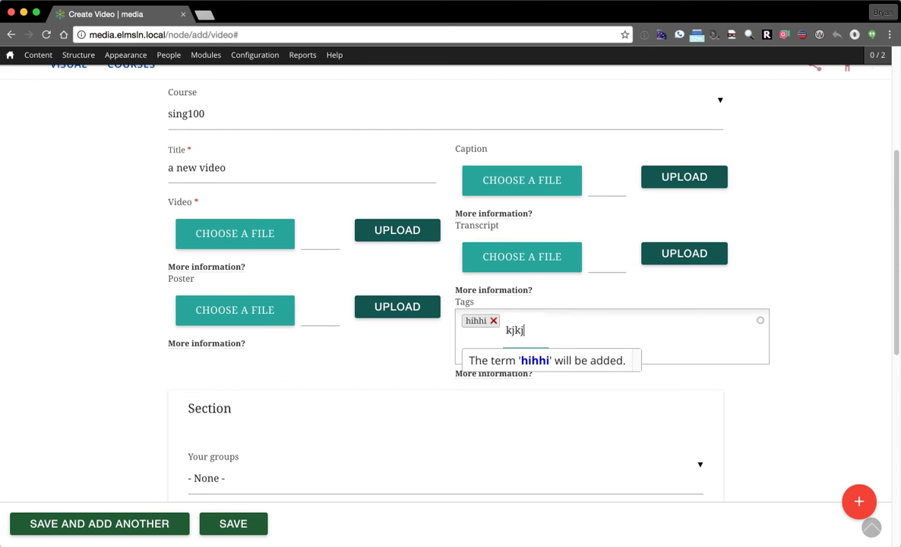
text(jhggftuj)
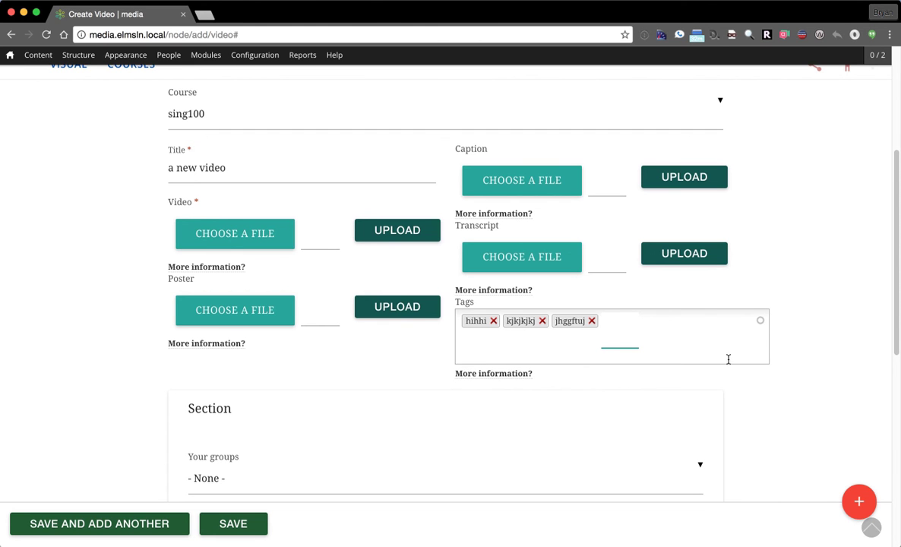
scroll(down, 3)
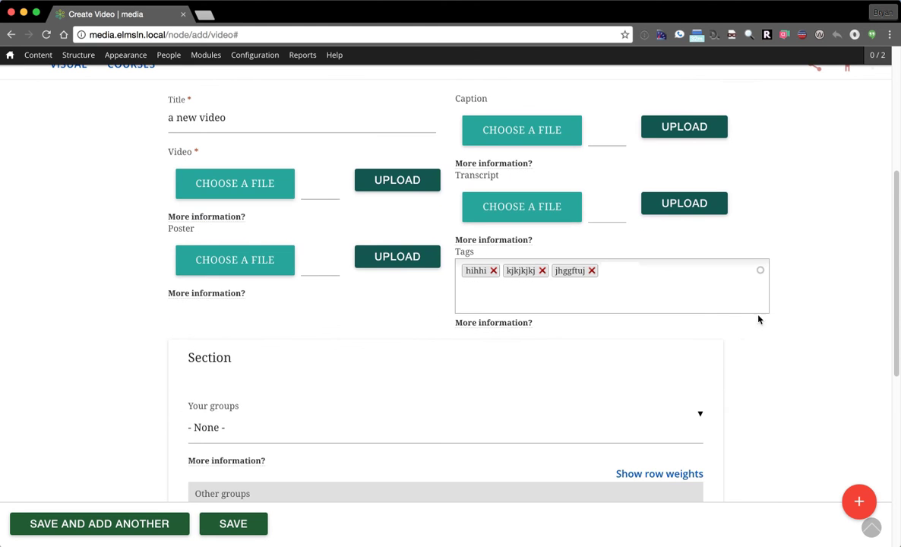
scroll(down, 3)
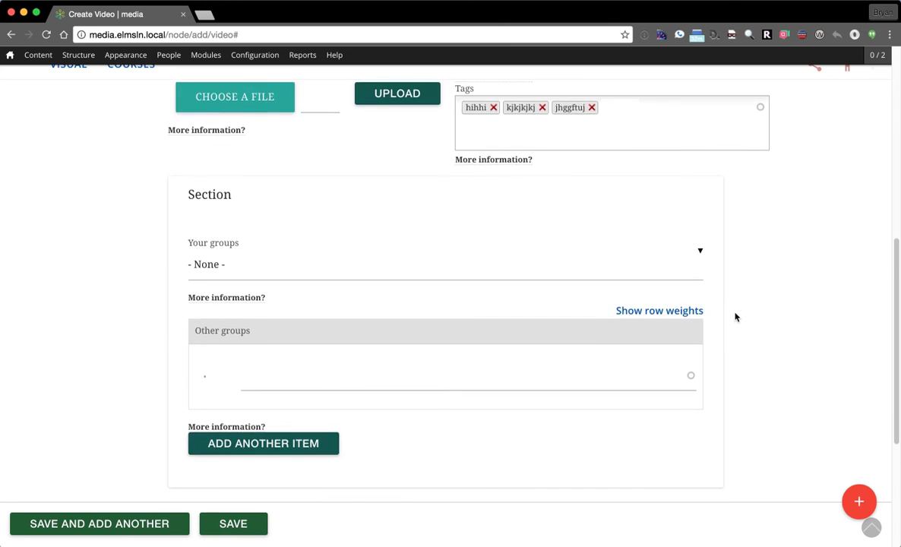
scroll(down, 3)
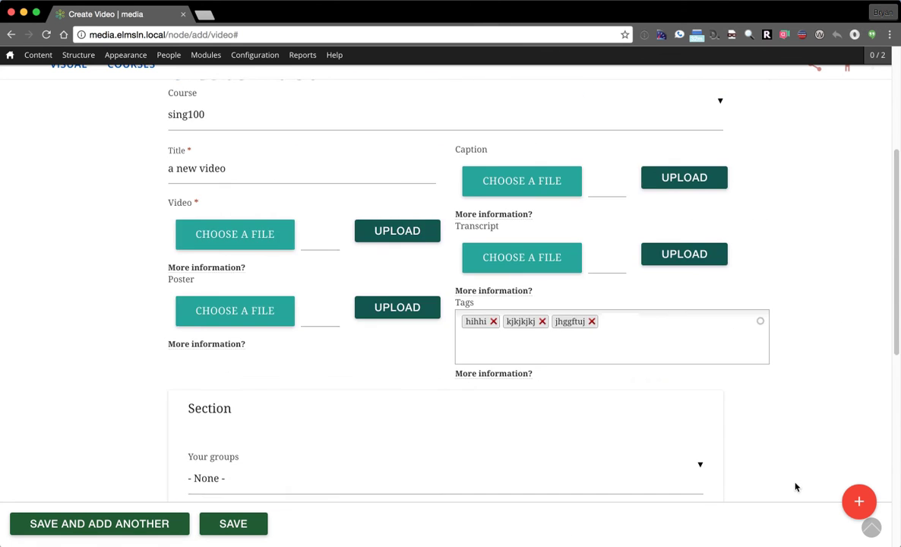
scroll(up, 3)
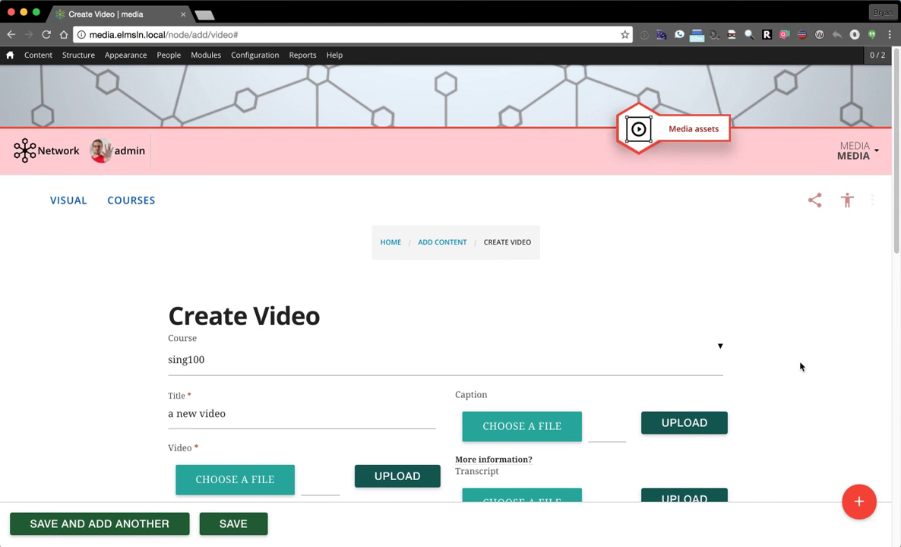
mouse_move(680, 260)
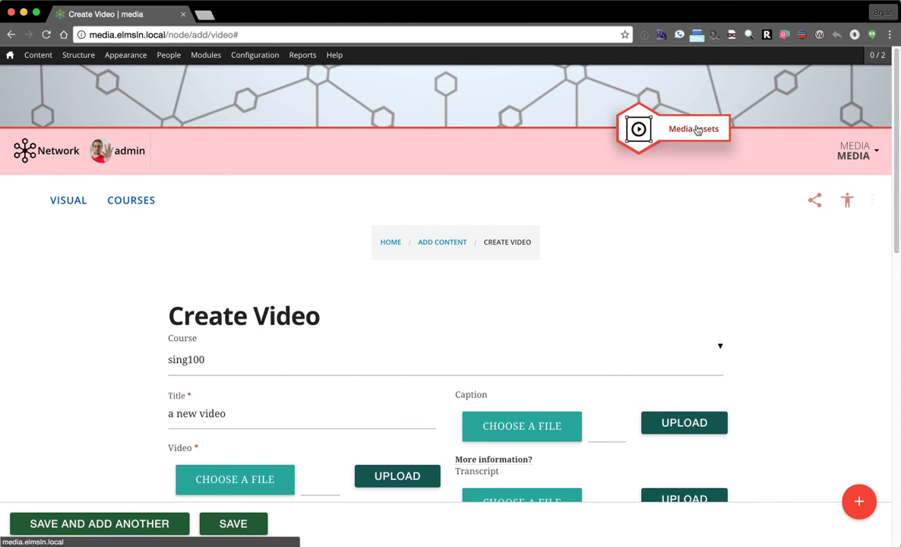
Step: Open Create Interactive content, try Collage, then switch to Iframe Embedder and answer the warning
click(858, 502)
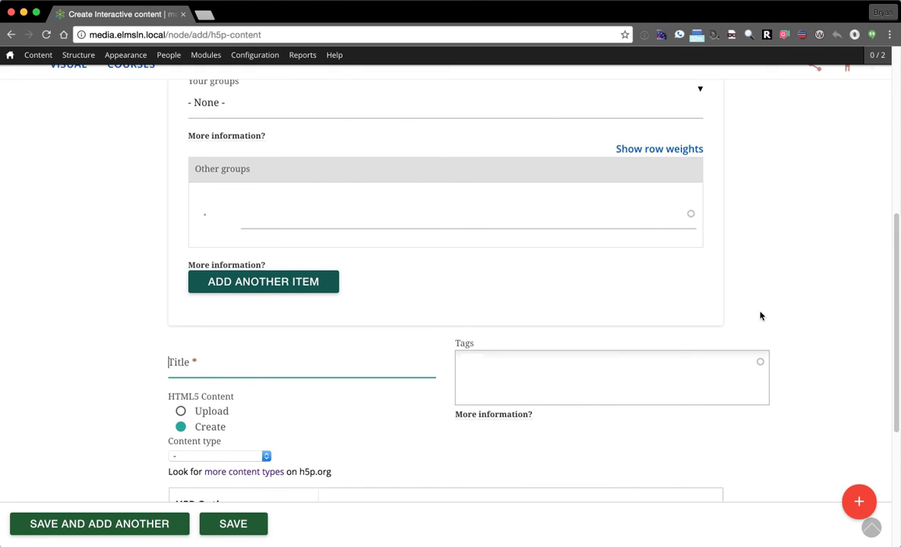
click(220, 455)
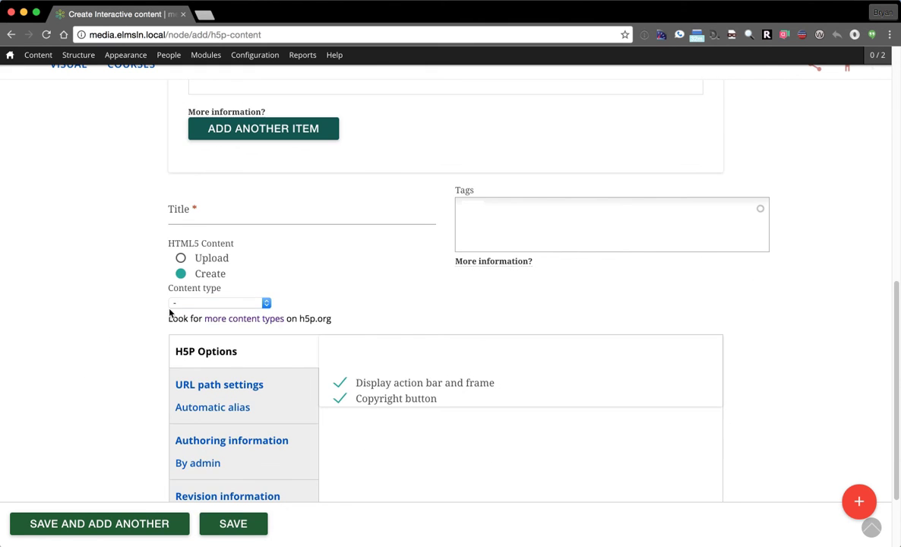
click(220, 303)
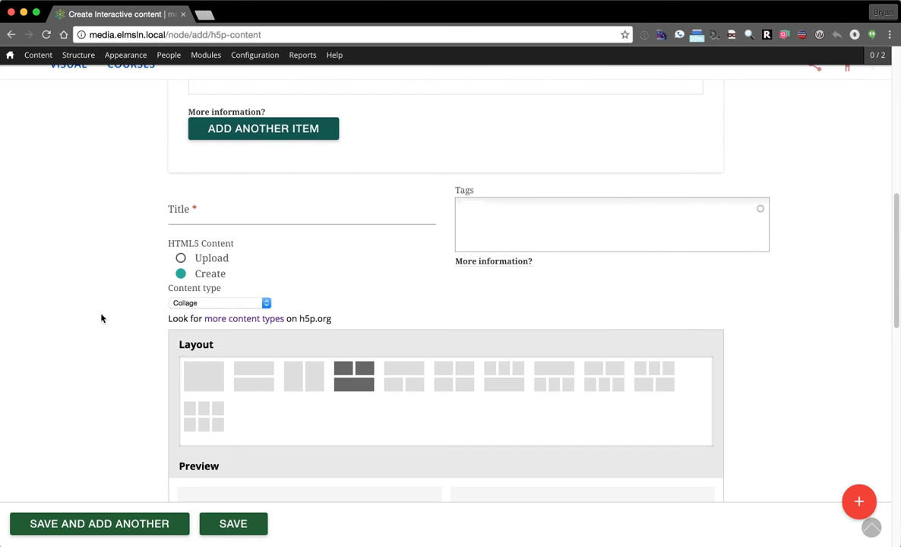
click(220, 303)
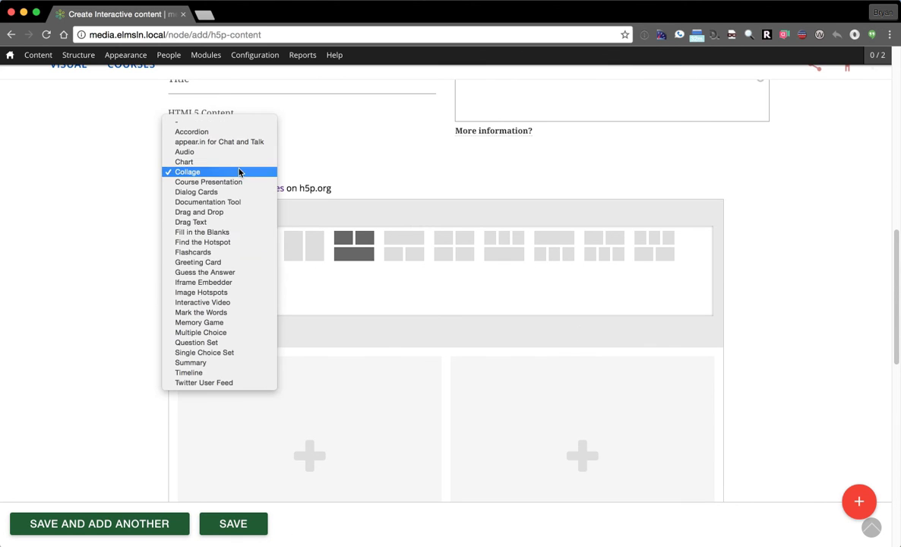
click(204, 282)
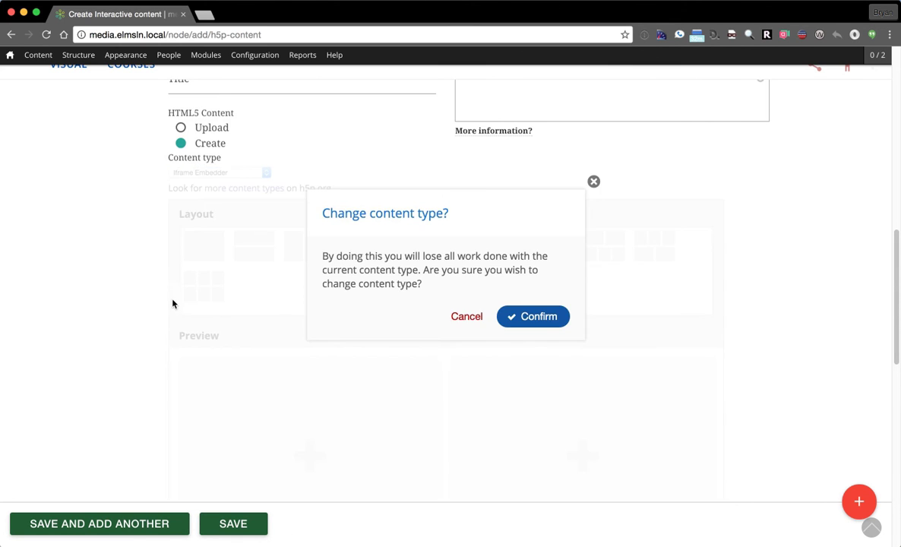
click(533, 316)
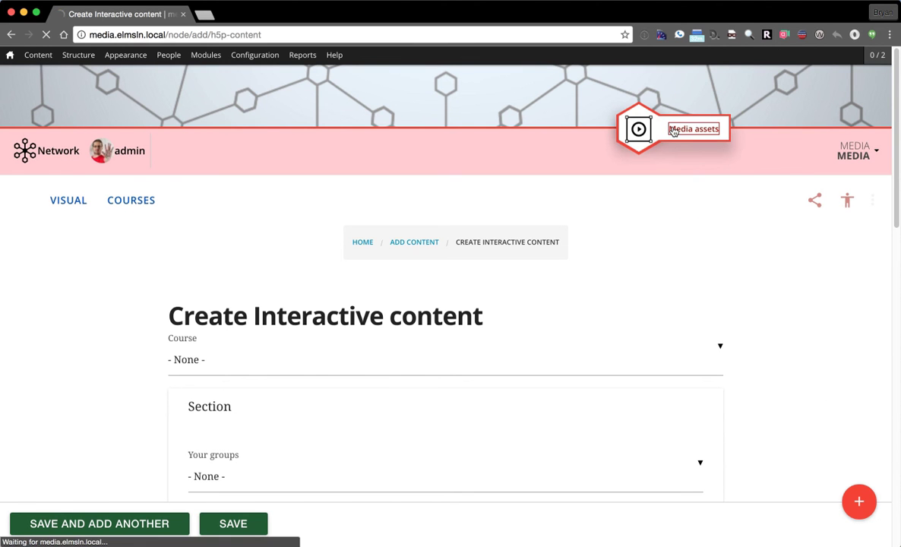
Step: Return to the Media assets home and browse the visual card grid of image and H5P items
click(693, 129)
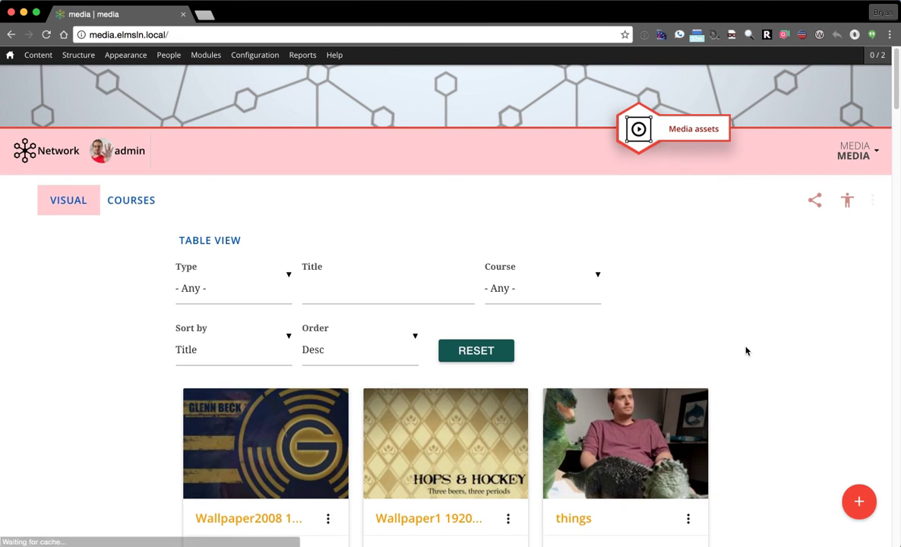
scroll(down, 3)
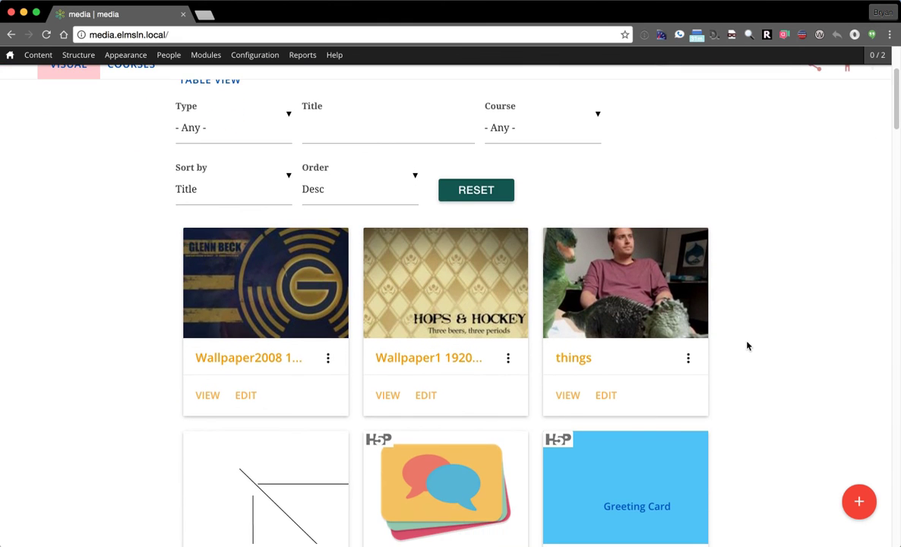
scroll(down, 3)
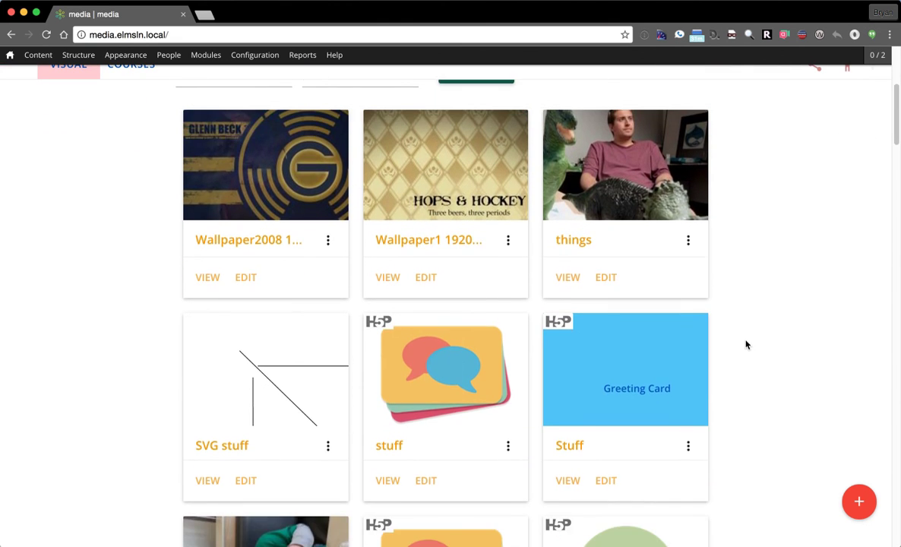
scroll(down, 3)
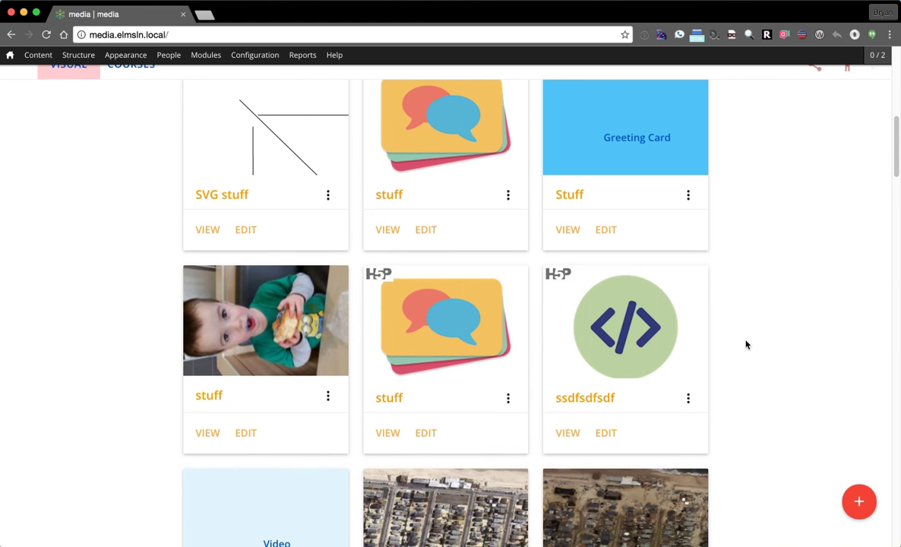